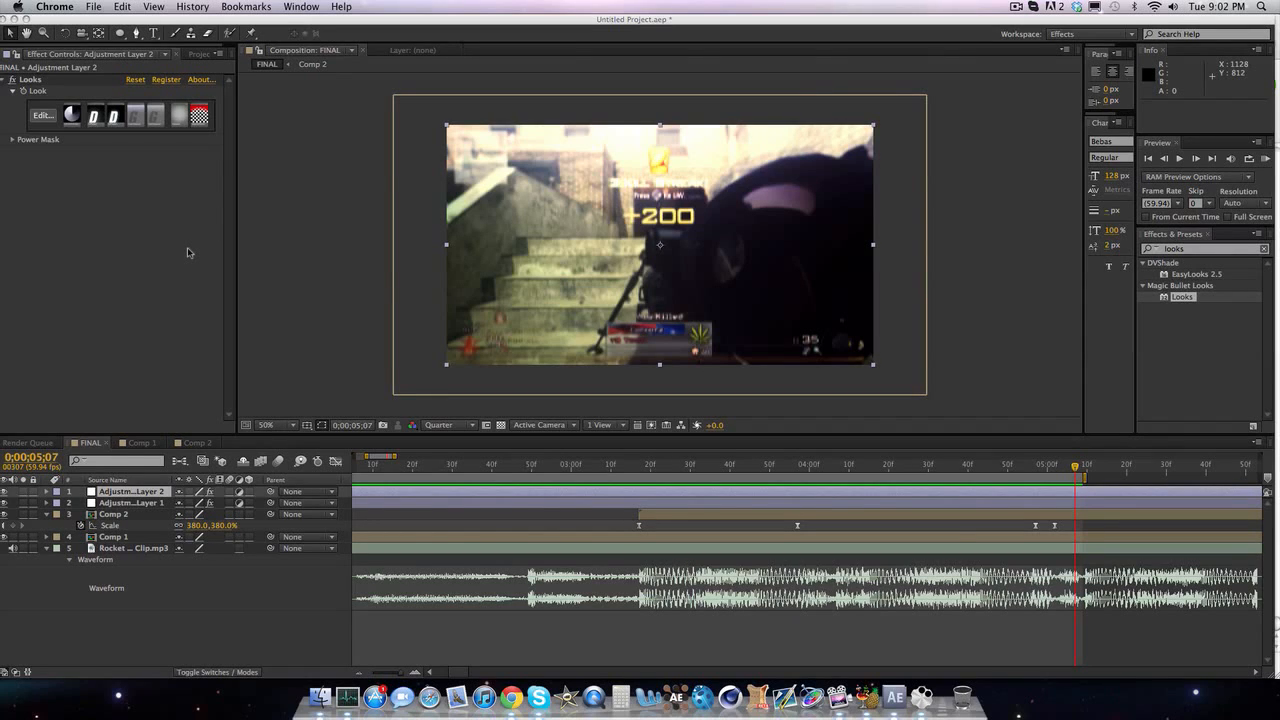
mouse_move(676, 464)
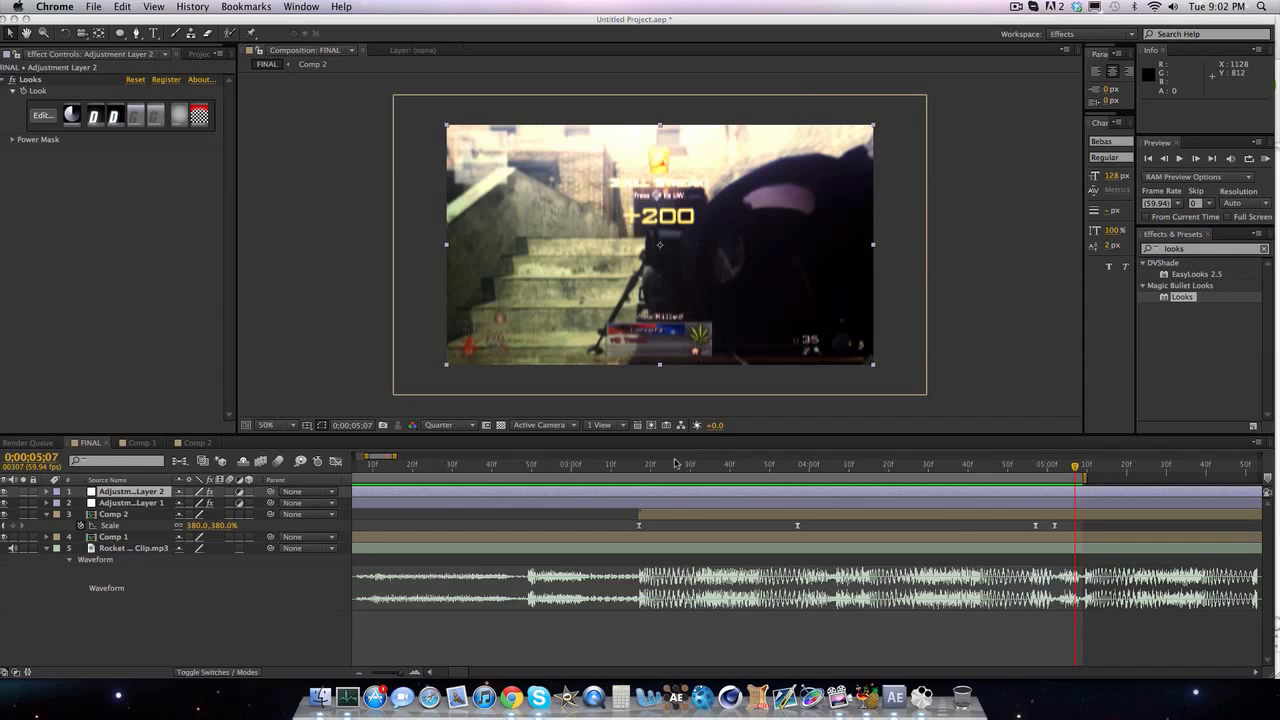
mouse_move(672, 464)
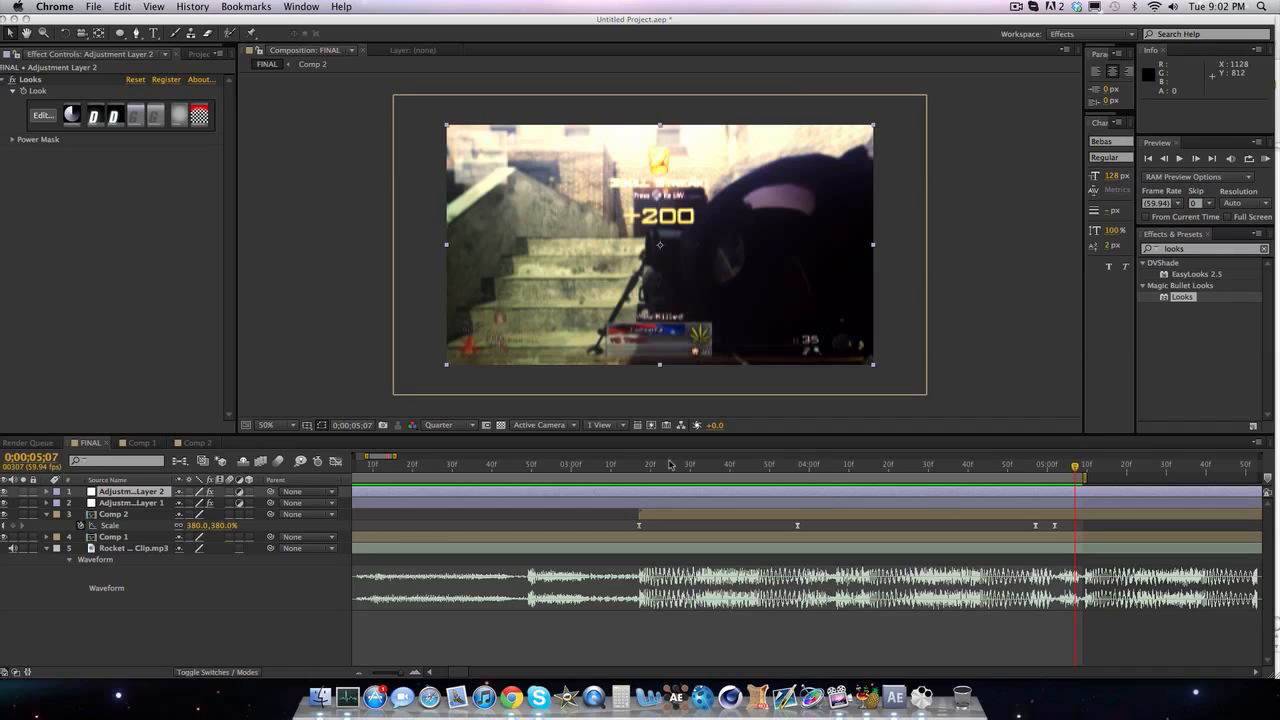
mouse_move(1008, 64)
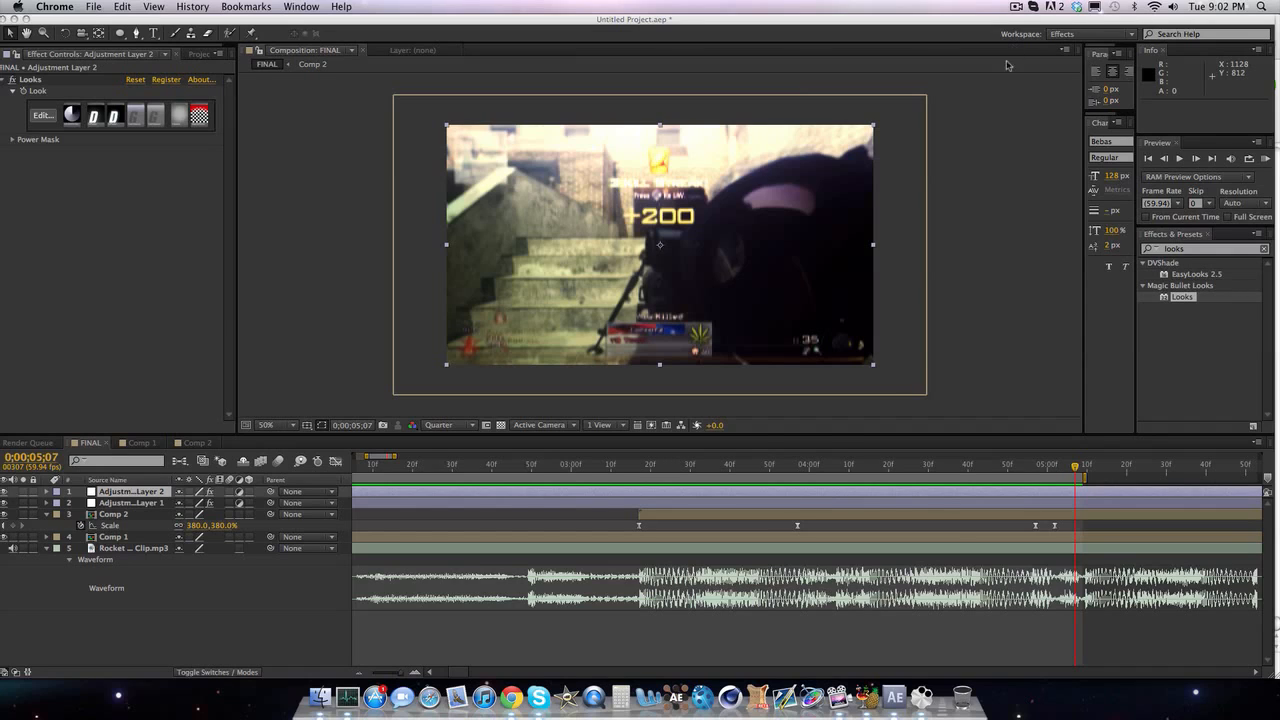
mouse_move(736, 472)
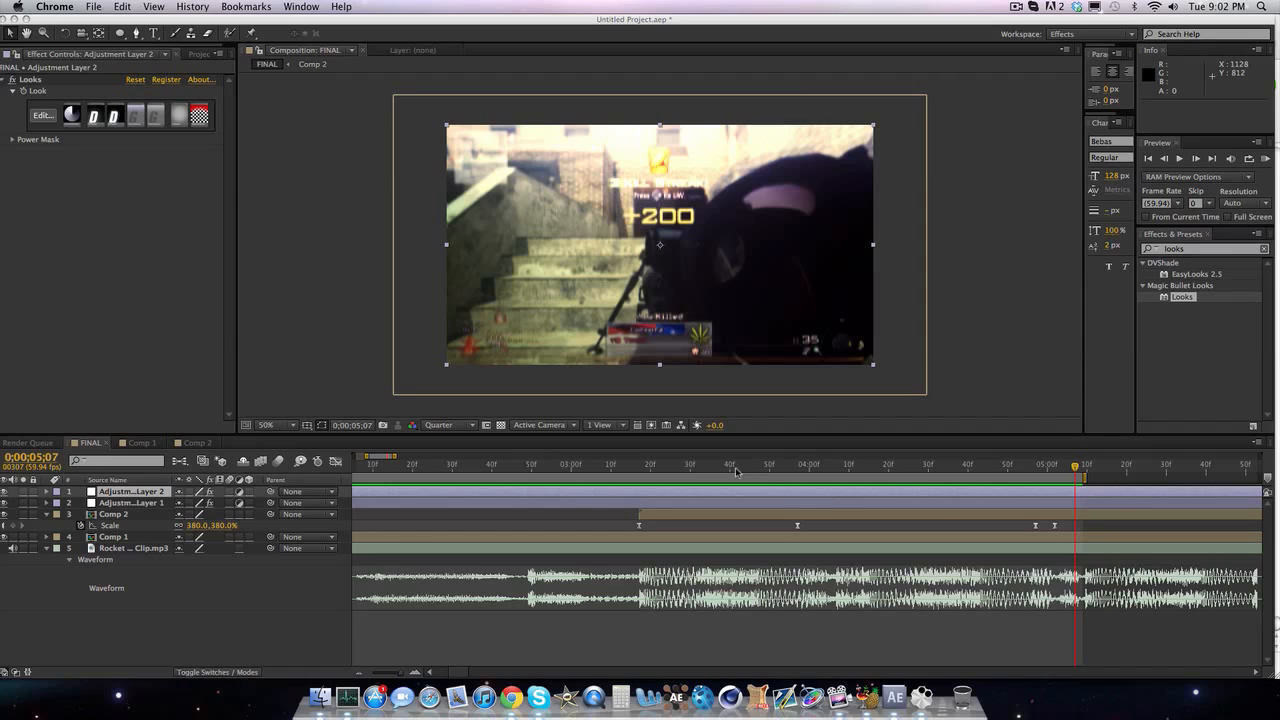
mouse_move(1268, 160)
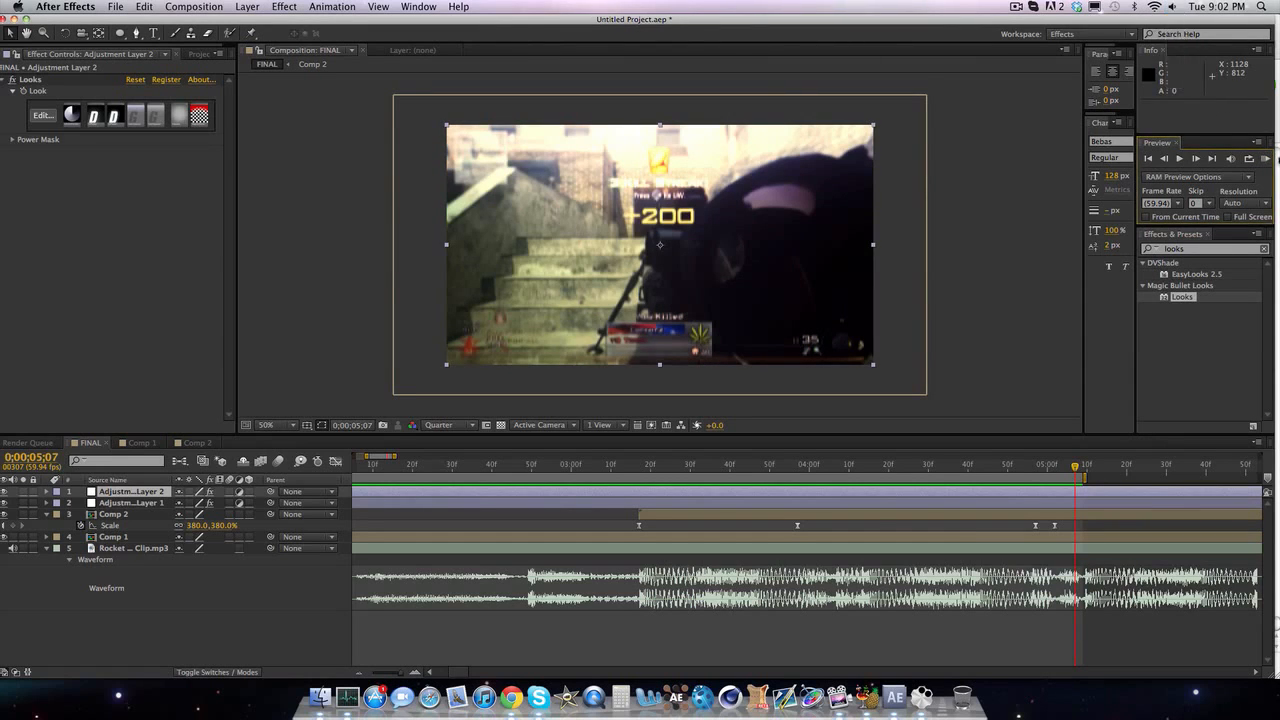
- Scrub ahead in FINAL, then review Comp 2's masked glowing pink ring and its effect settings
left_click(1178, 158)
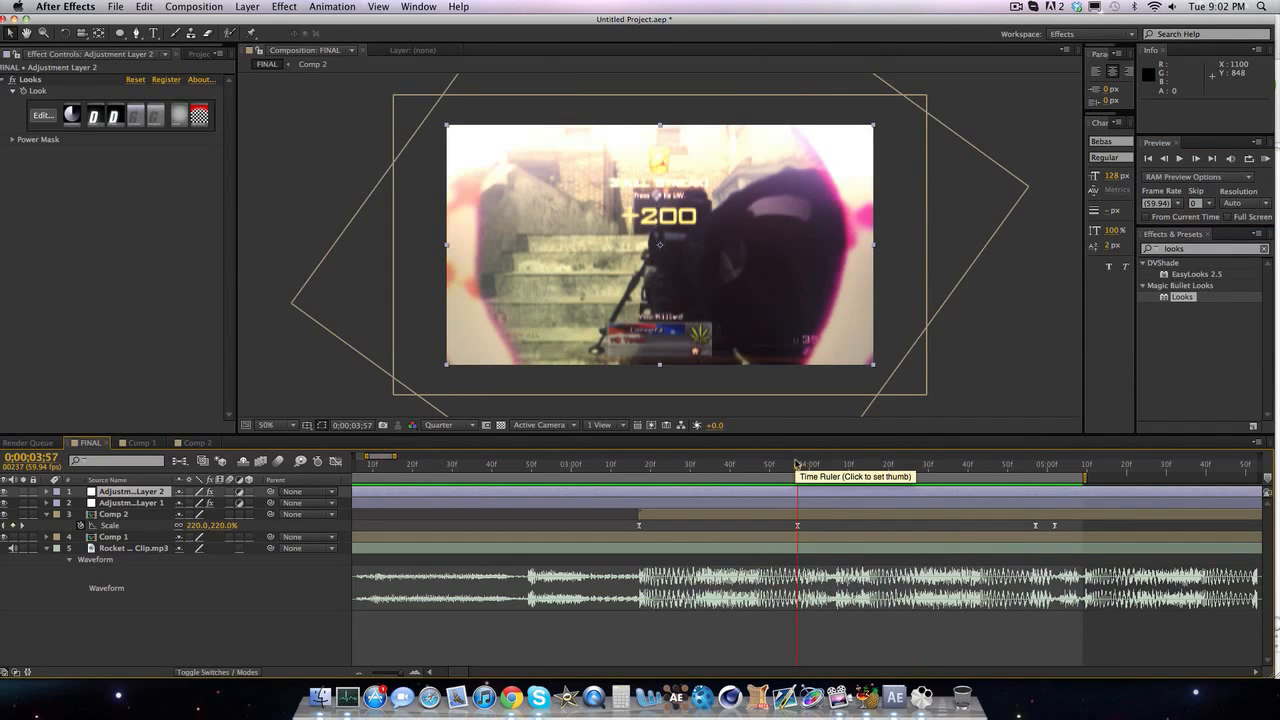
left_click(776, 464)
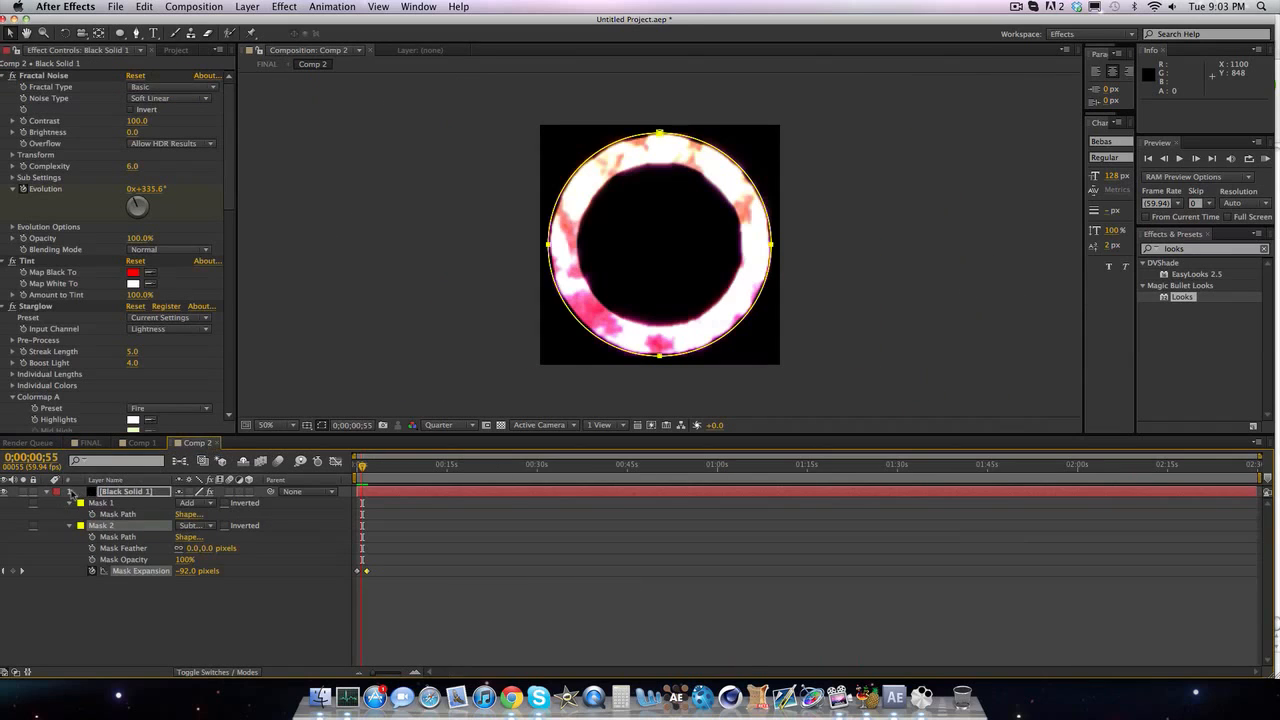
left_click(70, 492)
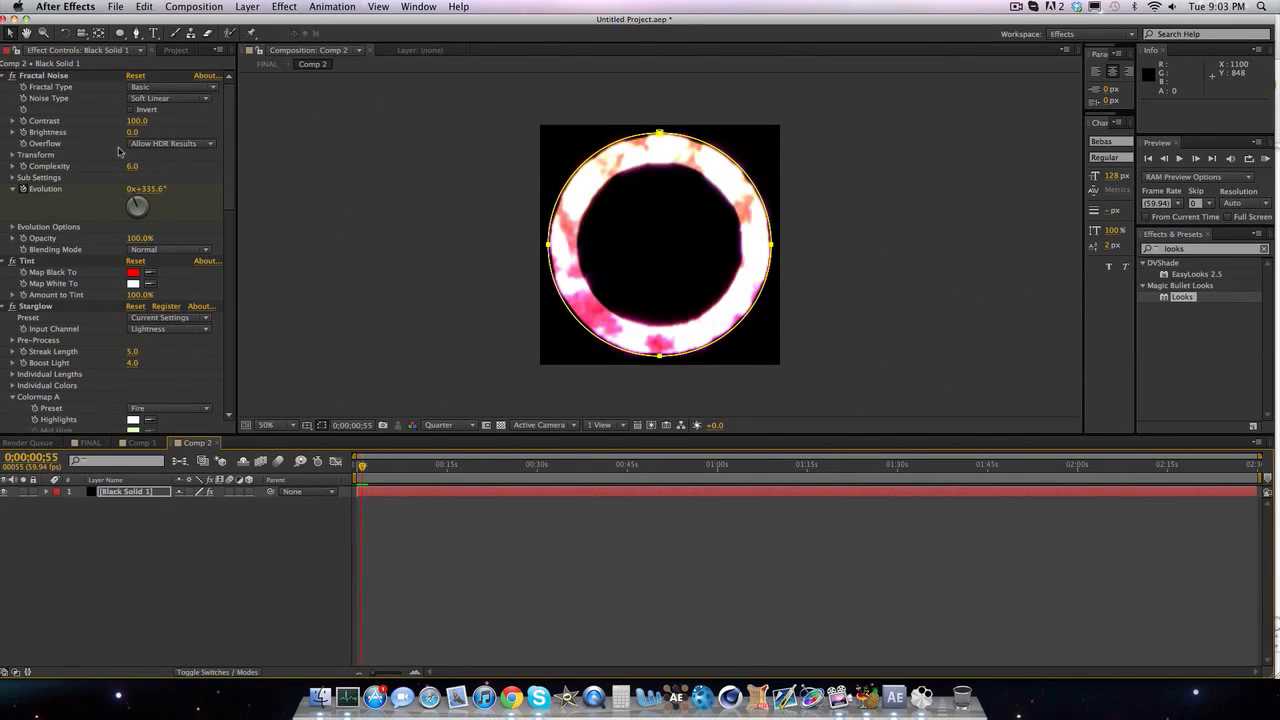
scroll("down", 3)
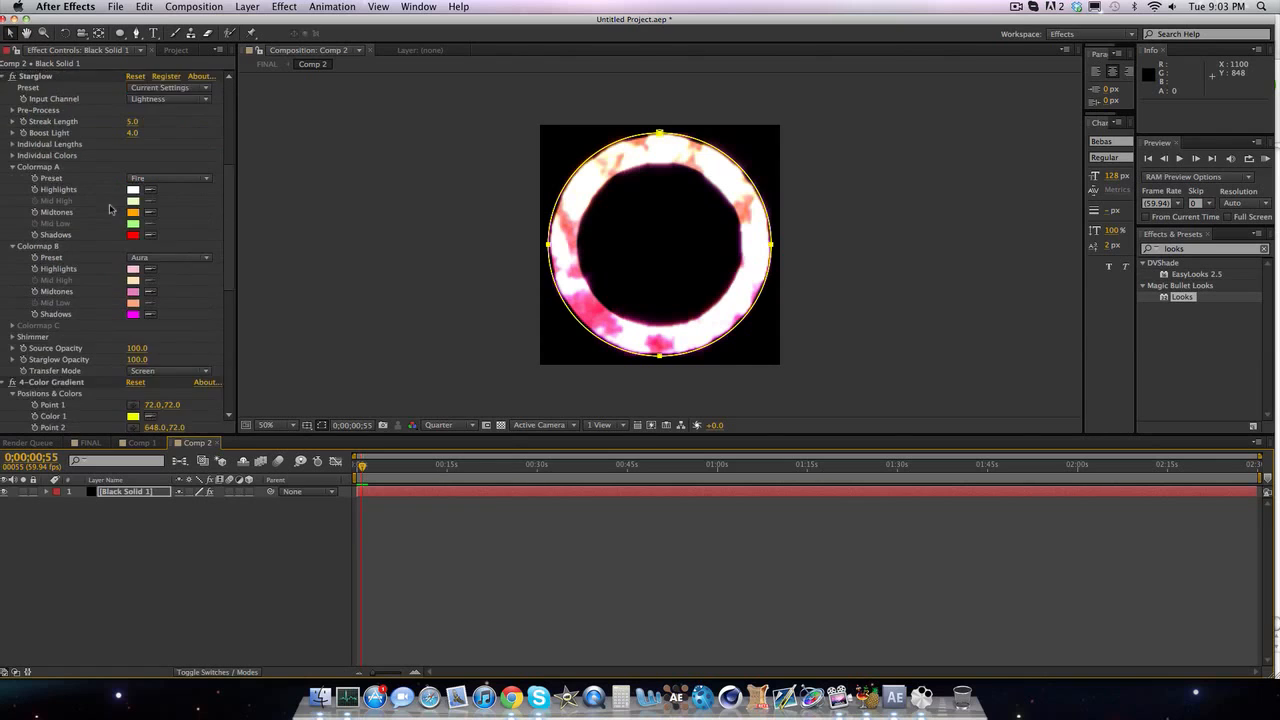
- Create Comp 3 with default settings and add a full-frame black solid layer to it
left_click(192, 8)
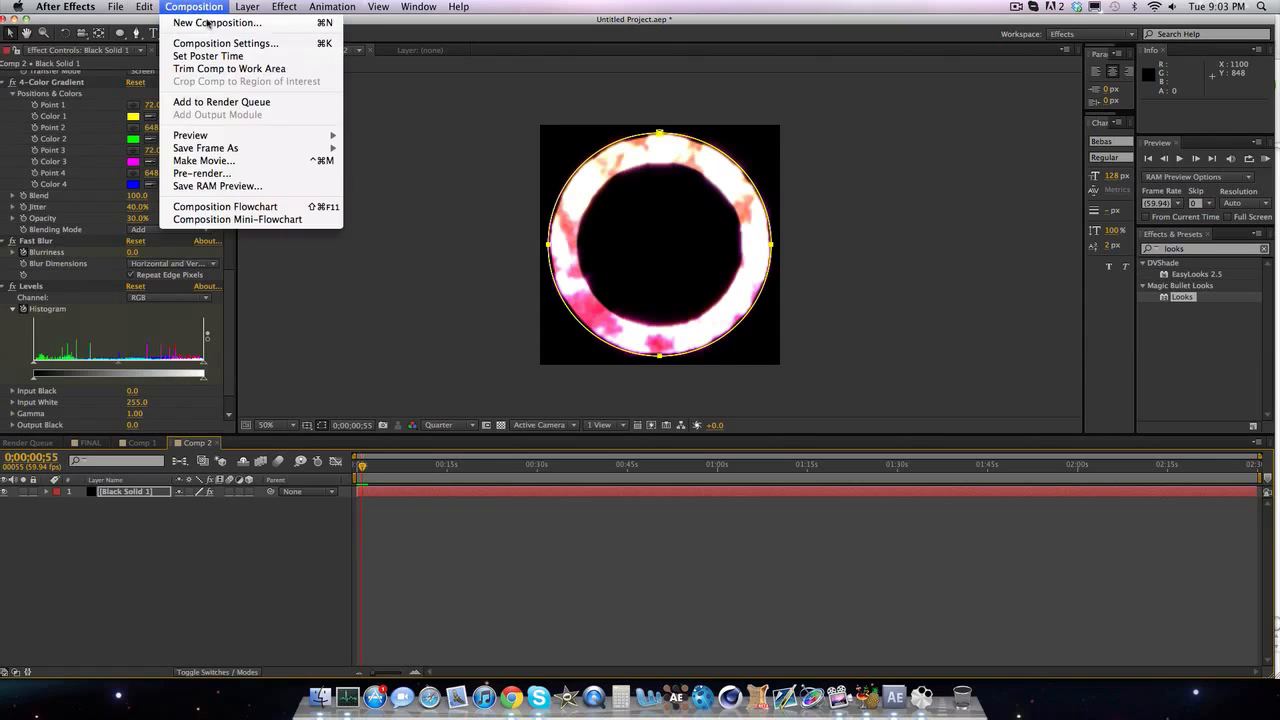
left_click(216, 22)
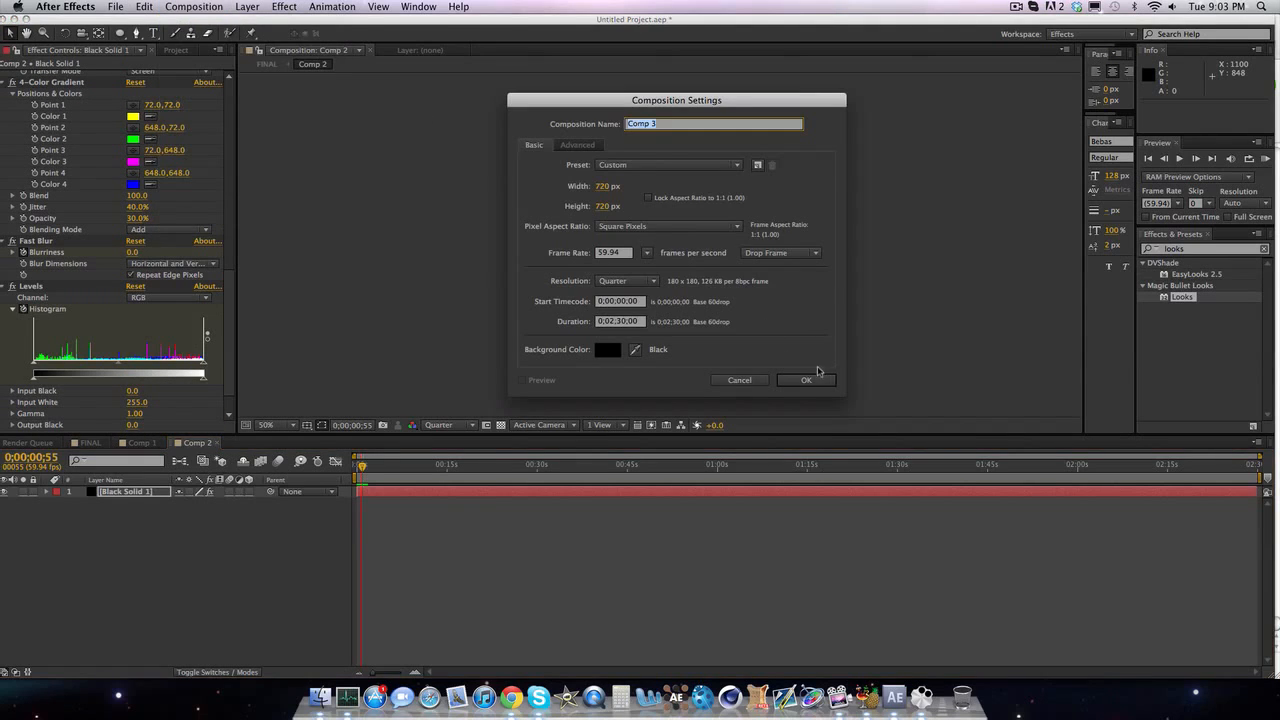
left_click(806, 380)
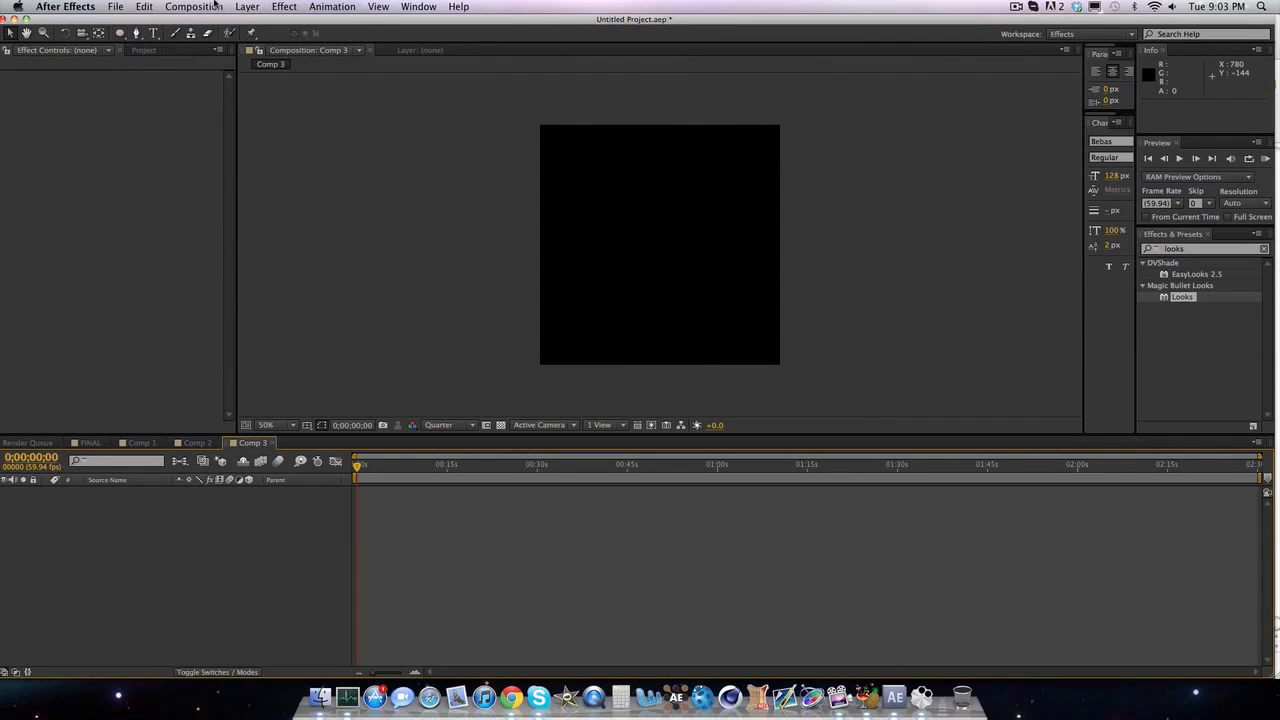
left_click(248, 8)
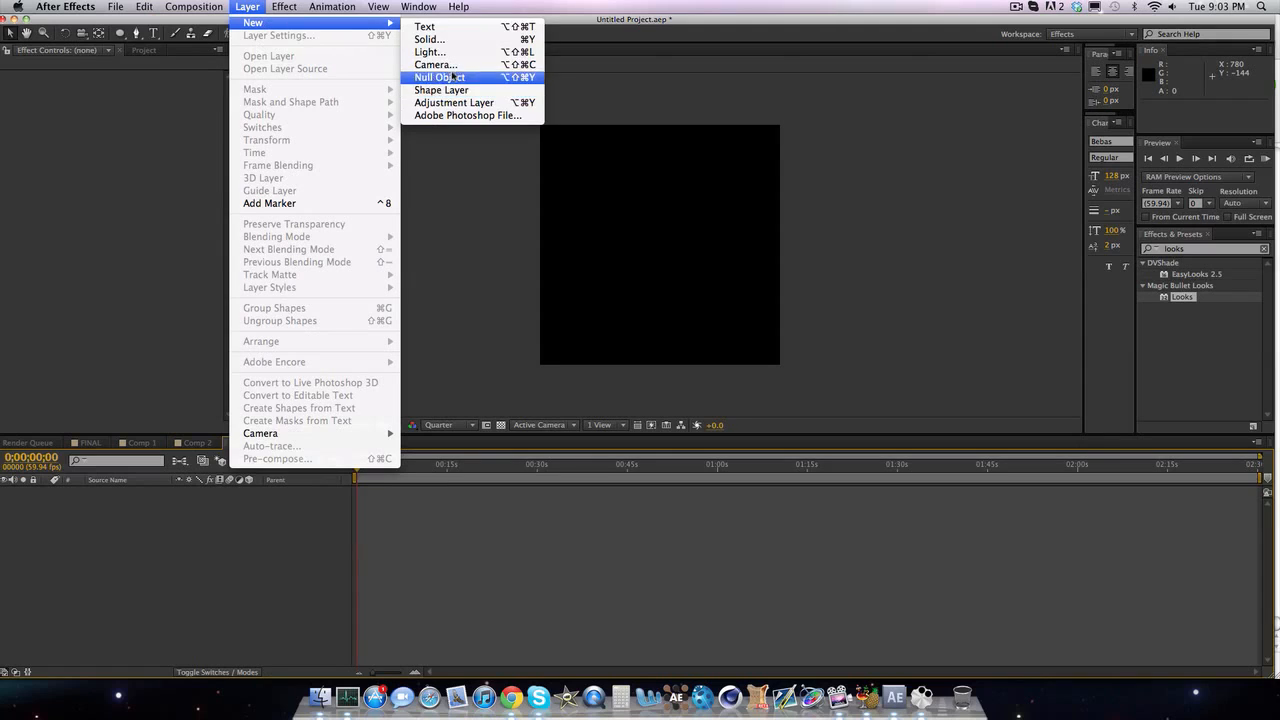
left_click(428, 40)
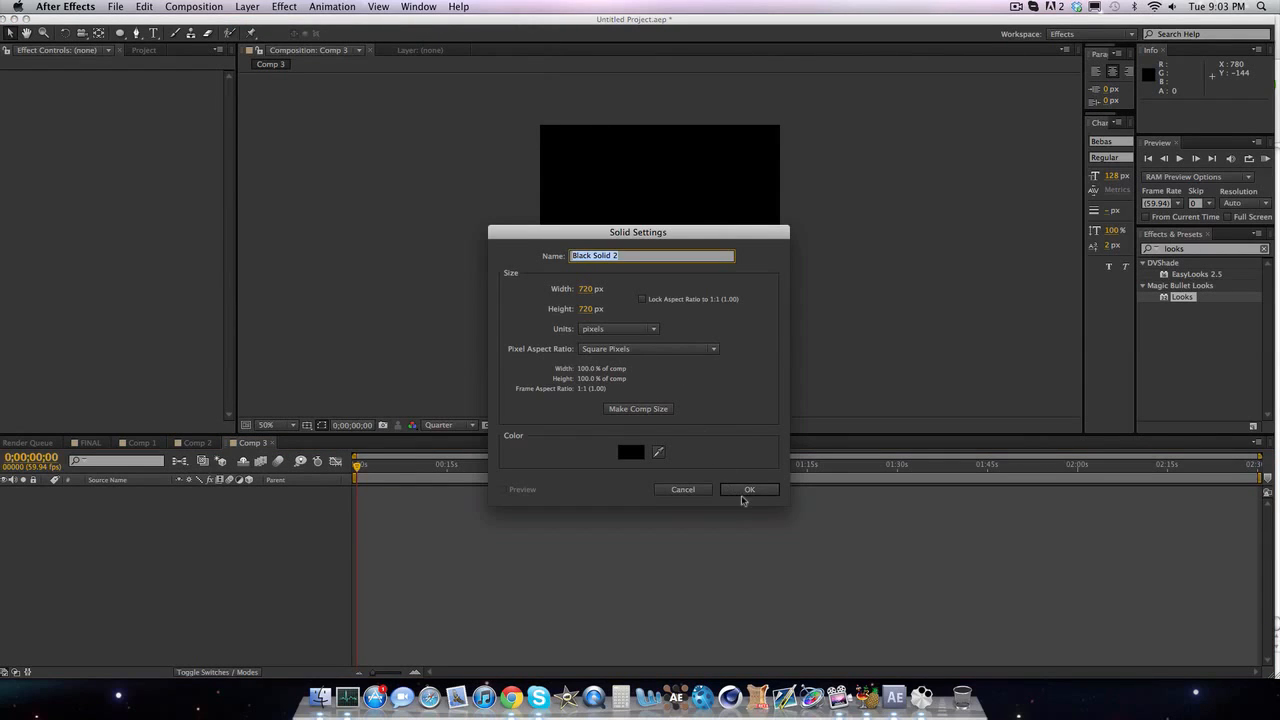
left_click(748, 488)
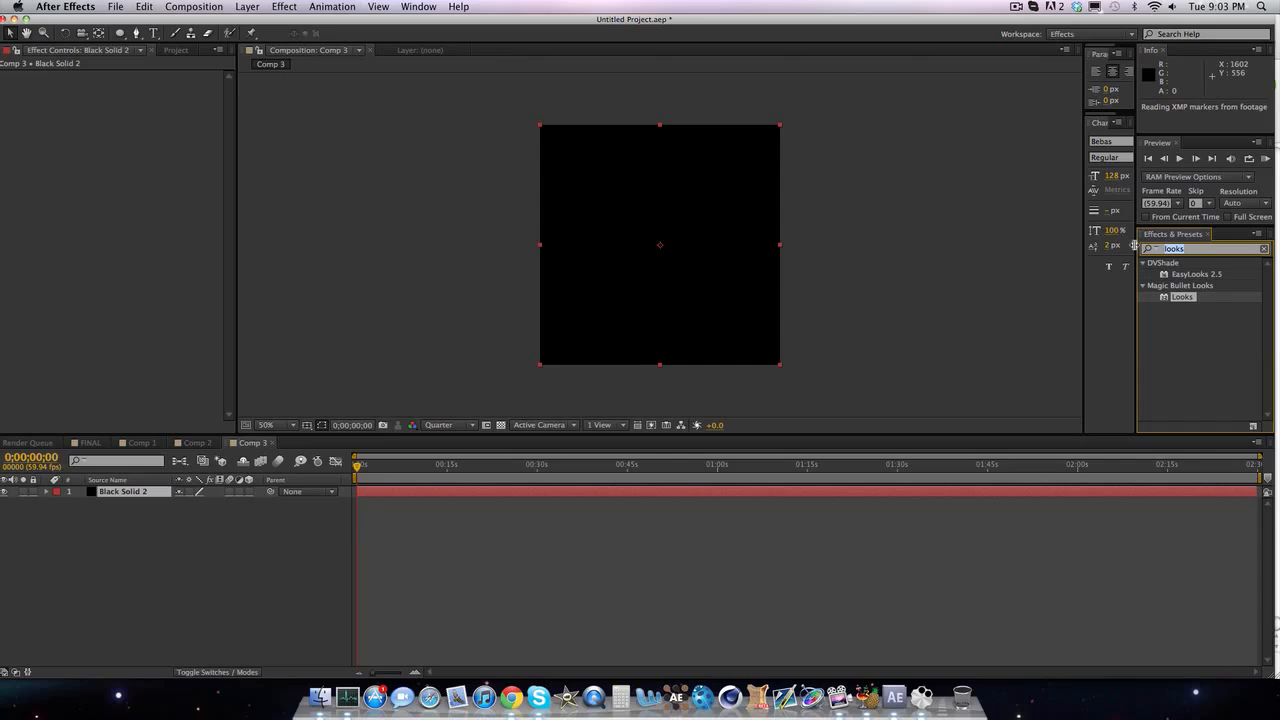
- Apply Fractal Noise to the black solid and draw two elliptical masks over it
type("fractal noise")
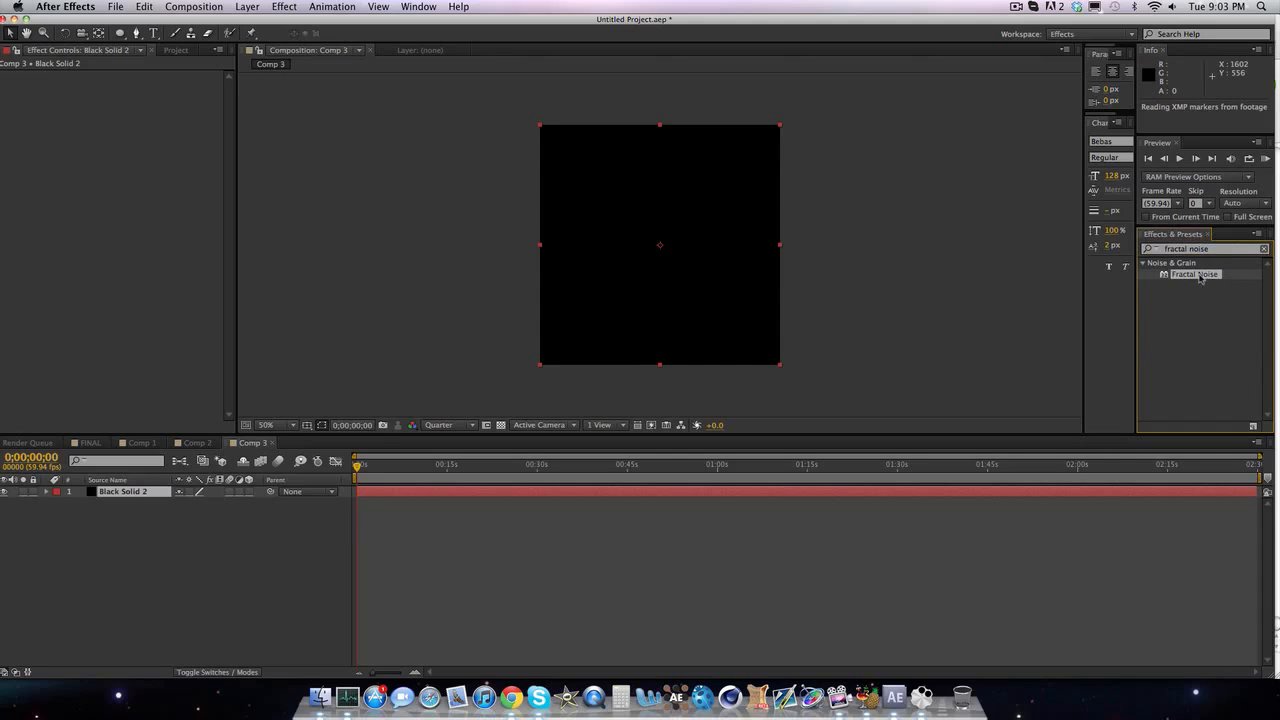
double_click(1194, 274)
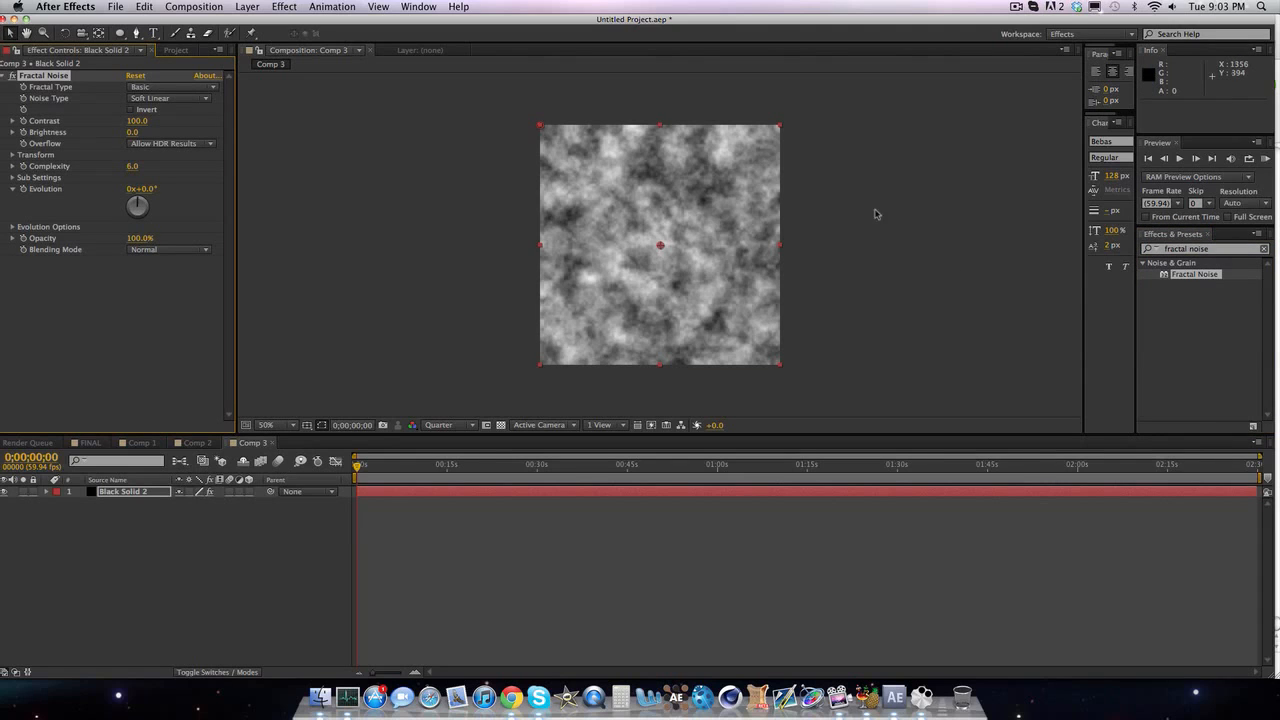
left_click(120, 32)
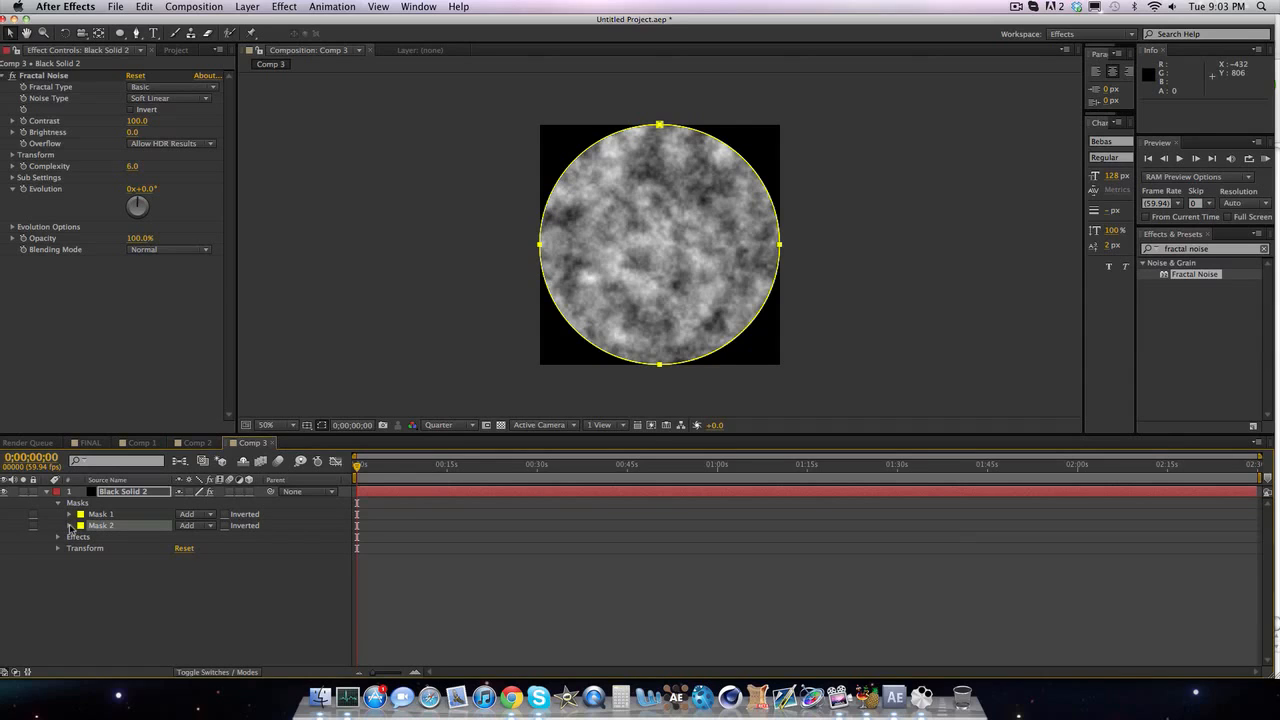
- Set Mask 2 to Subtract with -80 px expansion and Mask 1 expansion to about -23.8 px
left_click(196, 524)
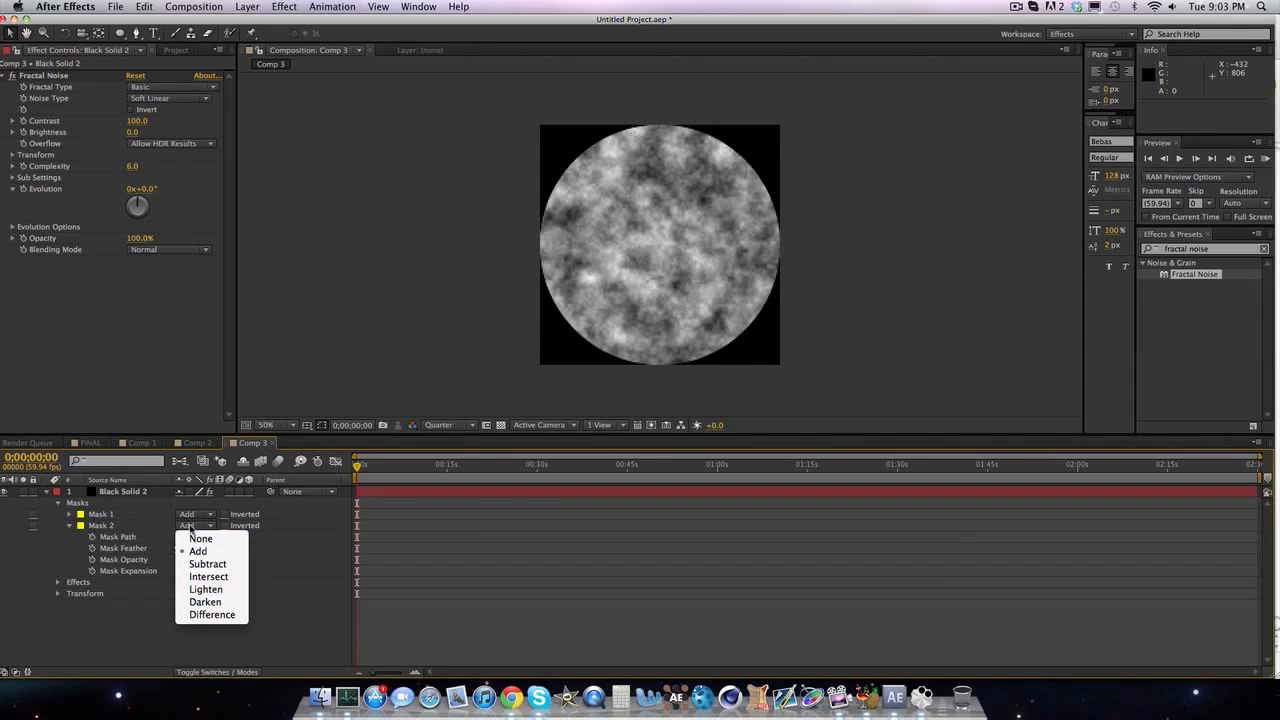
left_click(208, 564)
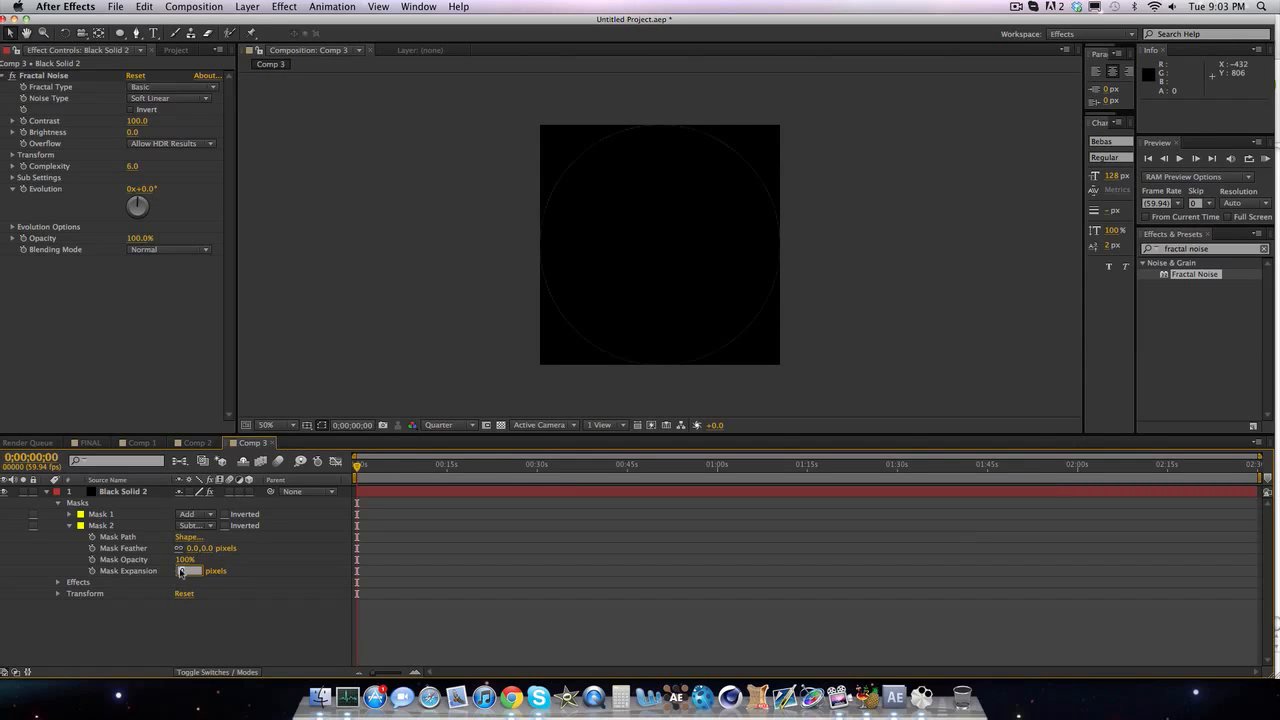
left_click(200, 570)
type("-90")
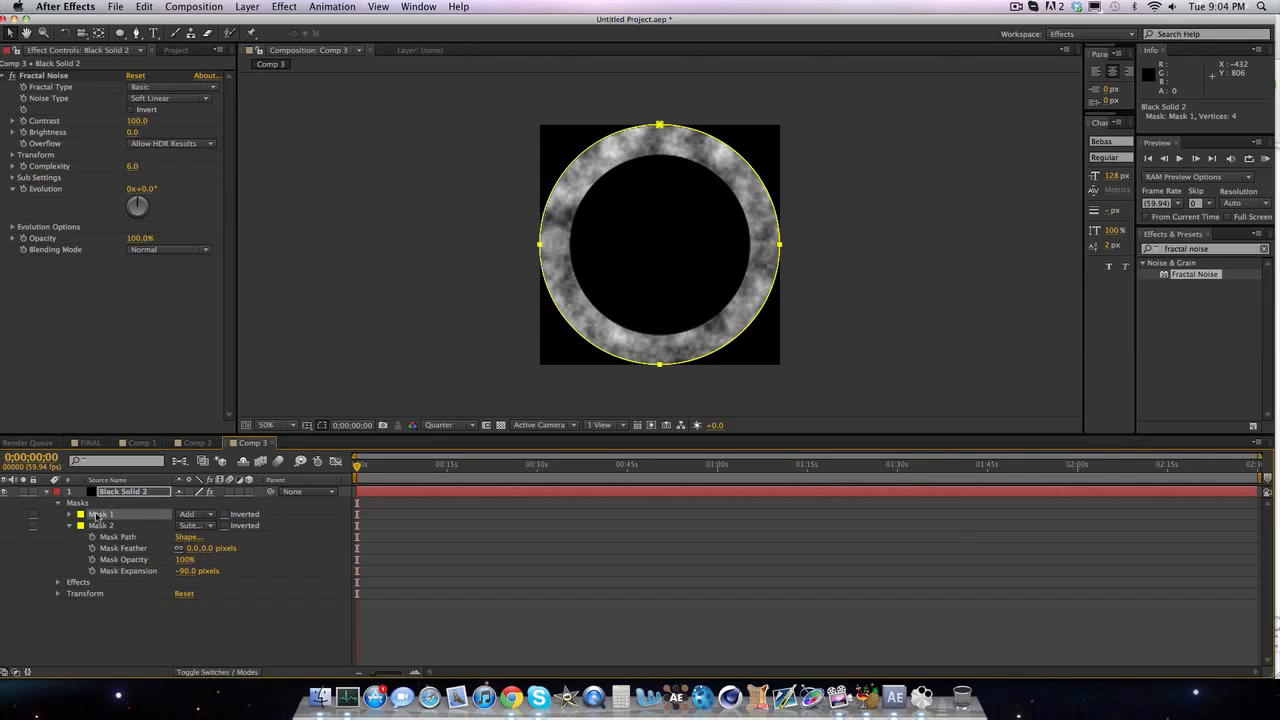
left_click(70, 514)
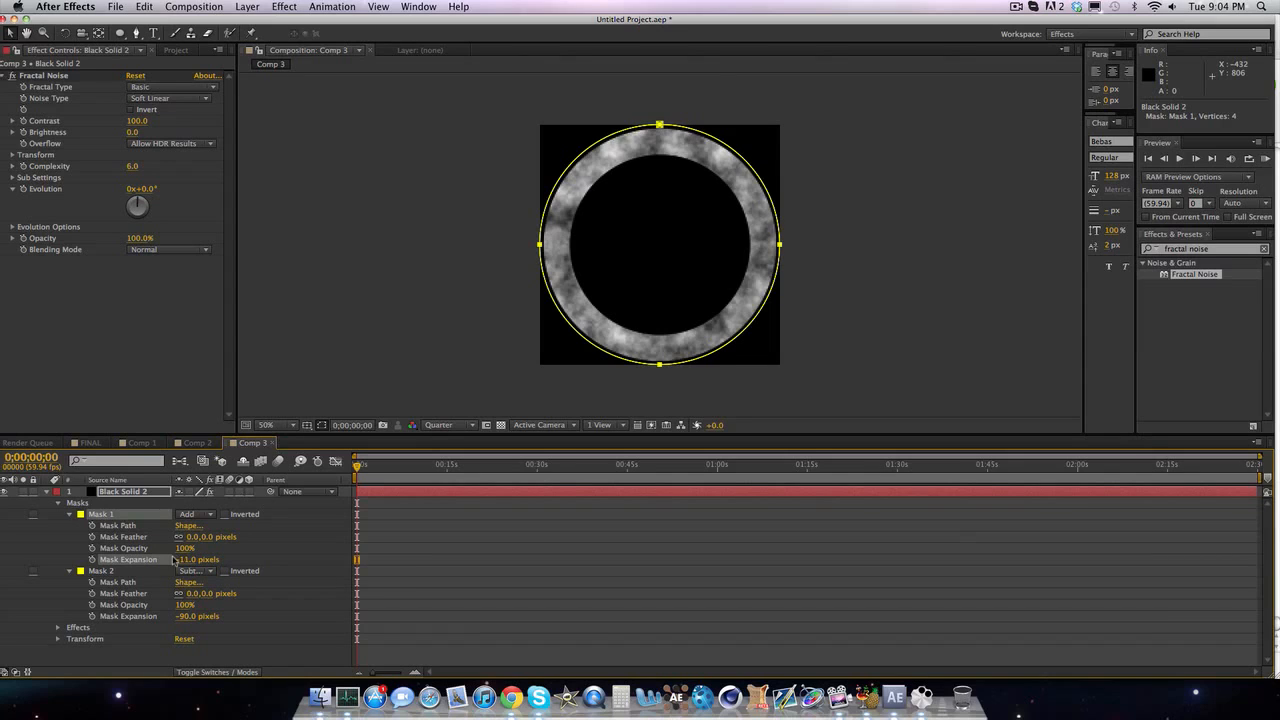
double_click(190, 560)
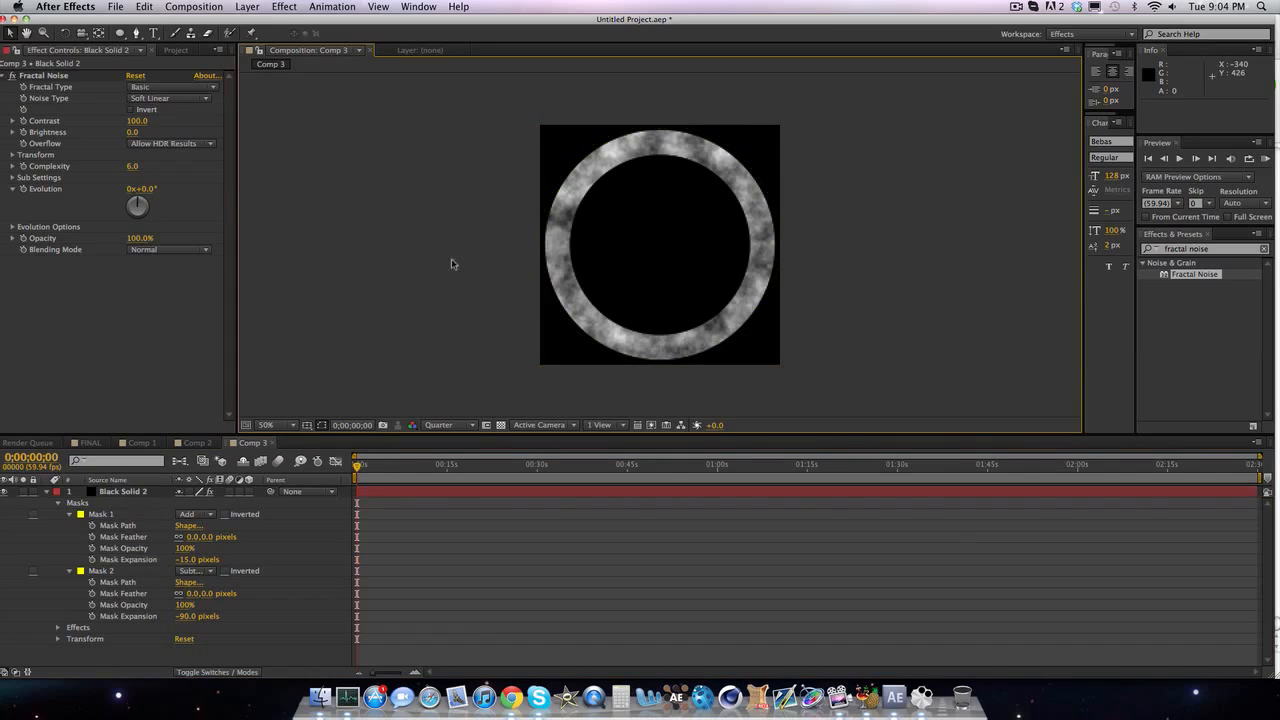
mouse_move(172, 580)
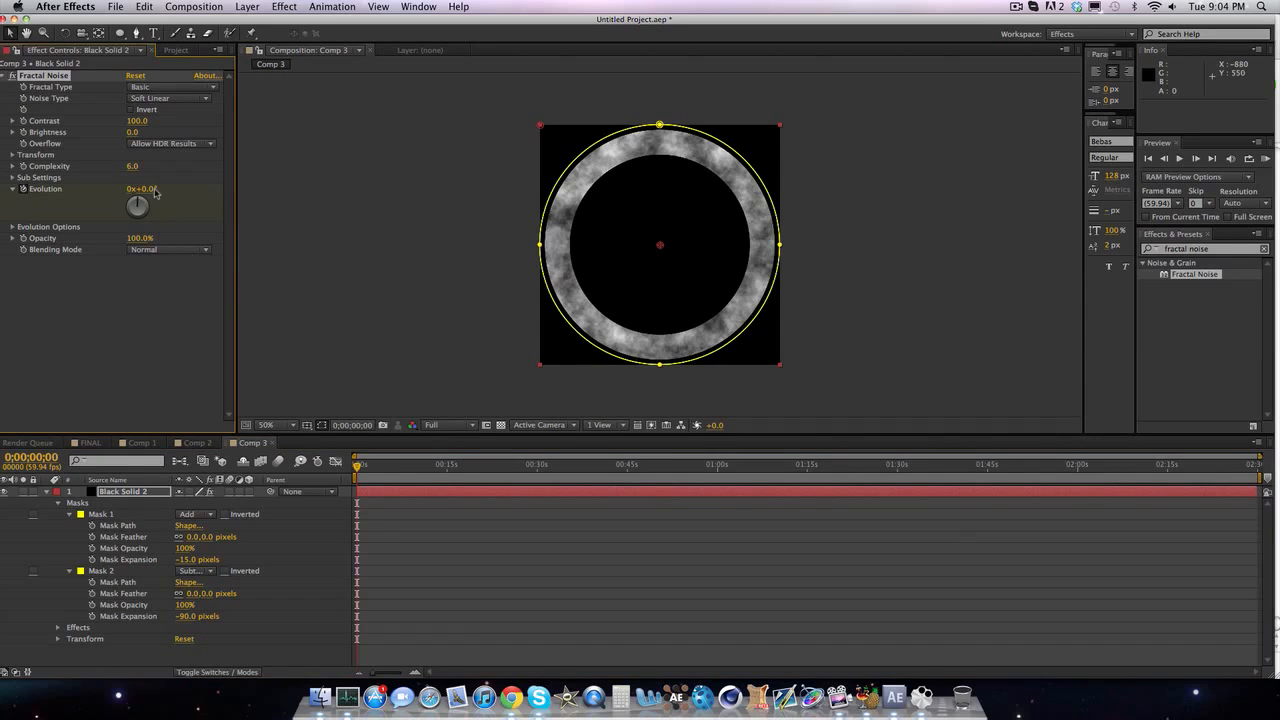
- Keyframe the Fractal Noise Evolution angle at two times so the ring texture animates
left_click_drag(136, 204, 120, 206)
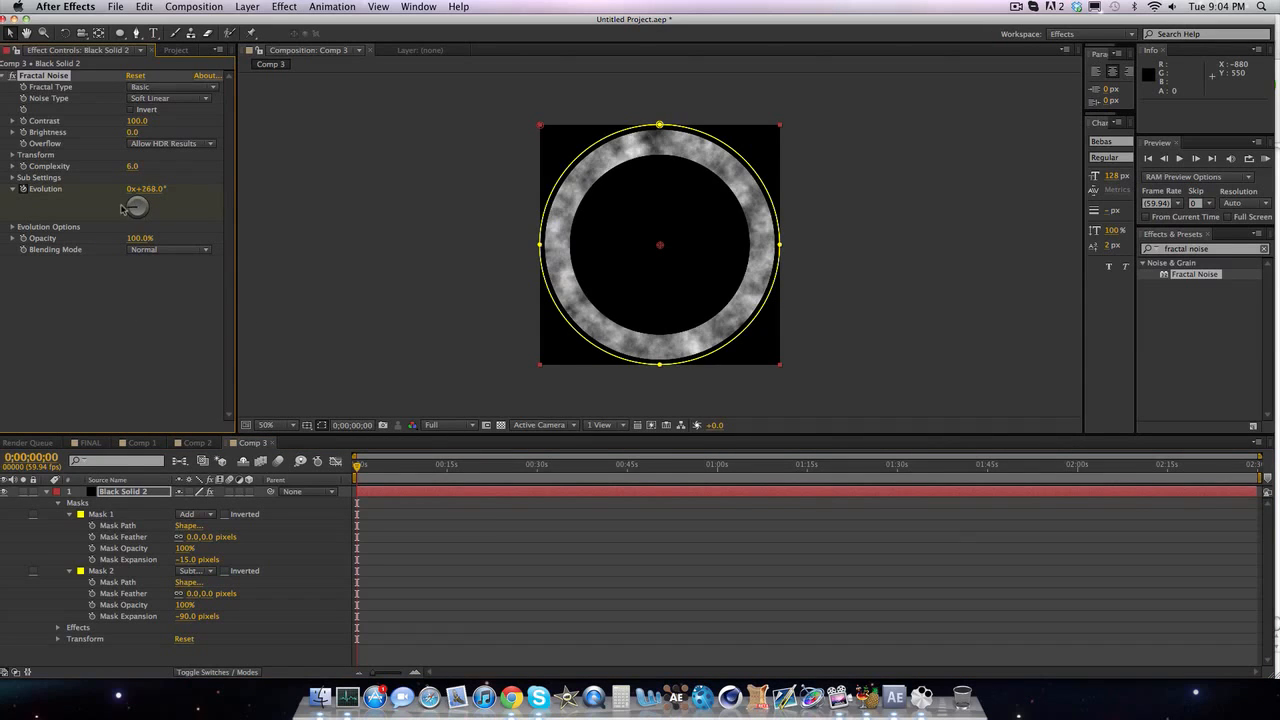
left_click_drag(136, 204, 140, 204)
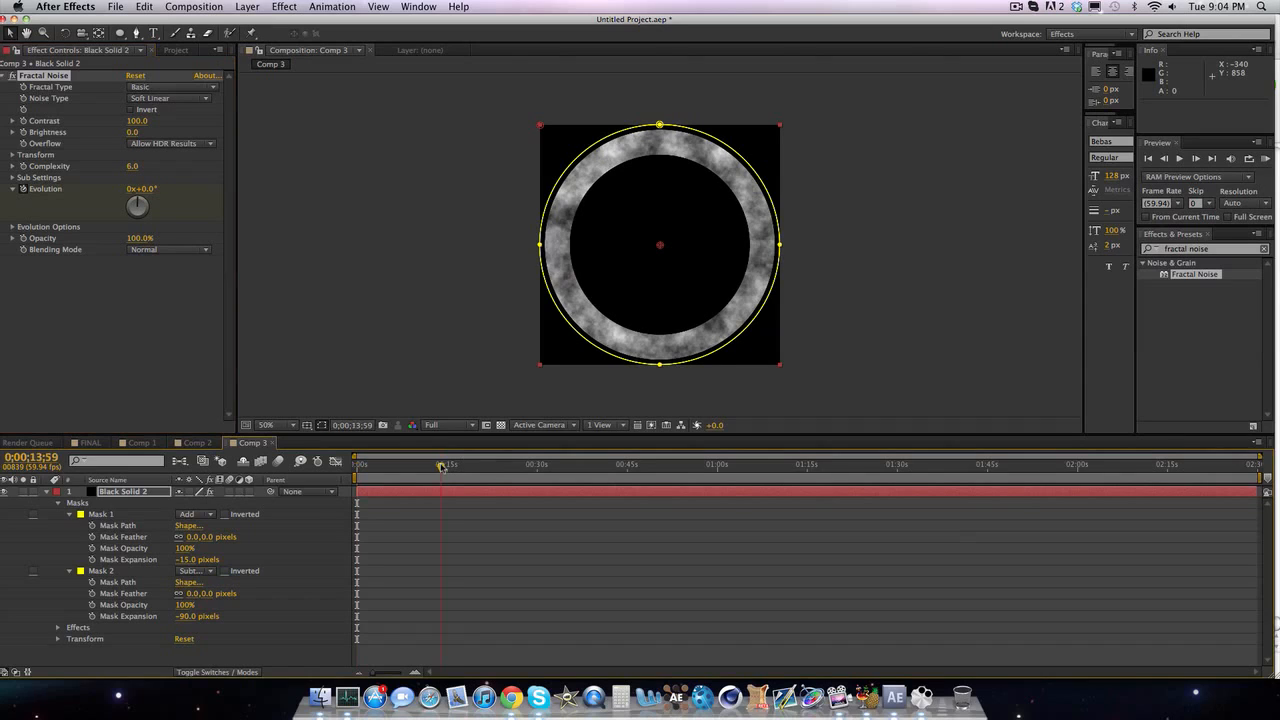
left_click(448, 464)
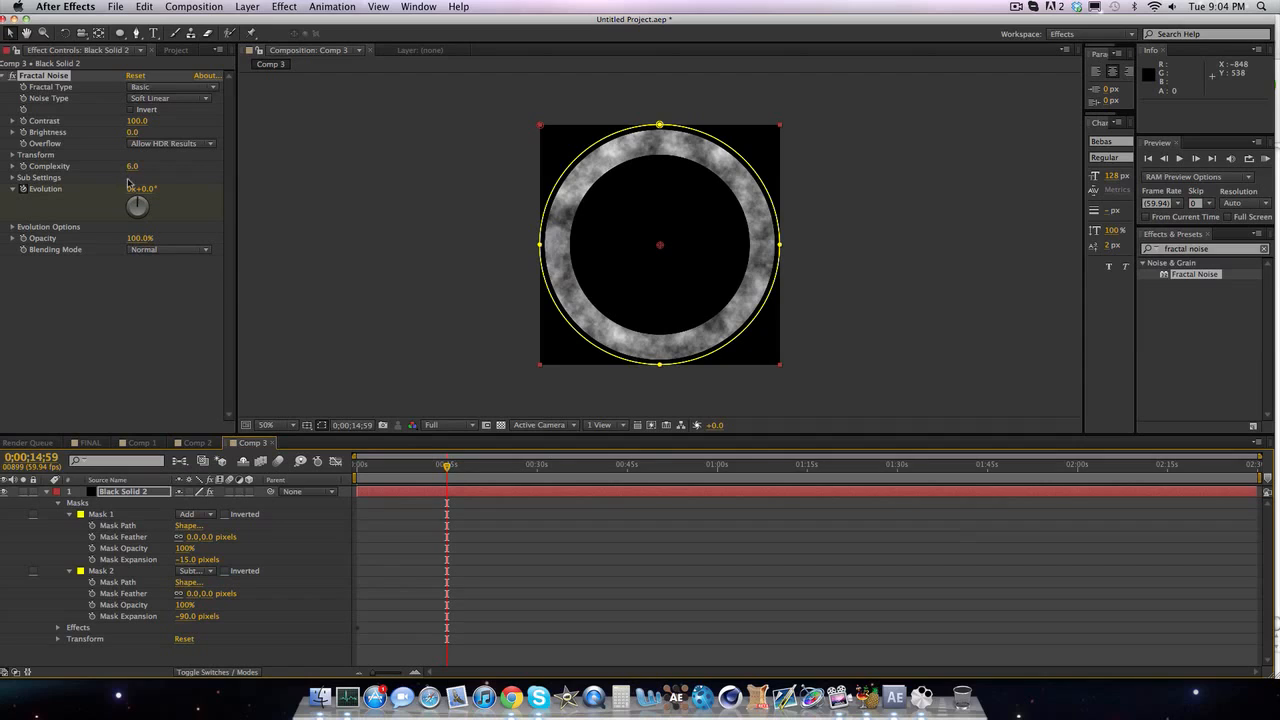
left_click_drag(144, 188, 144, 188)
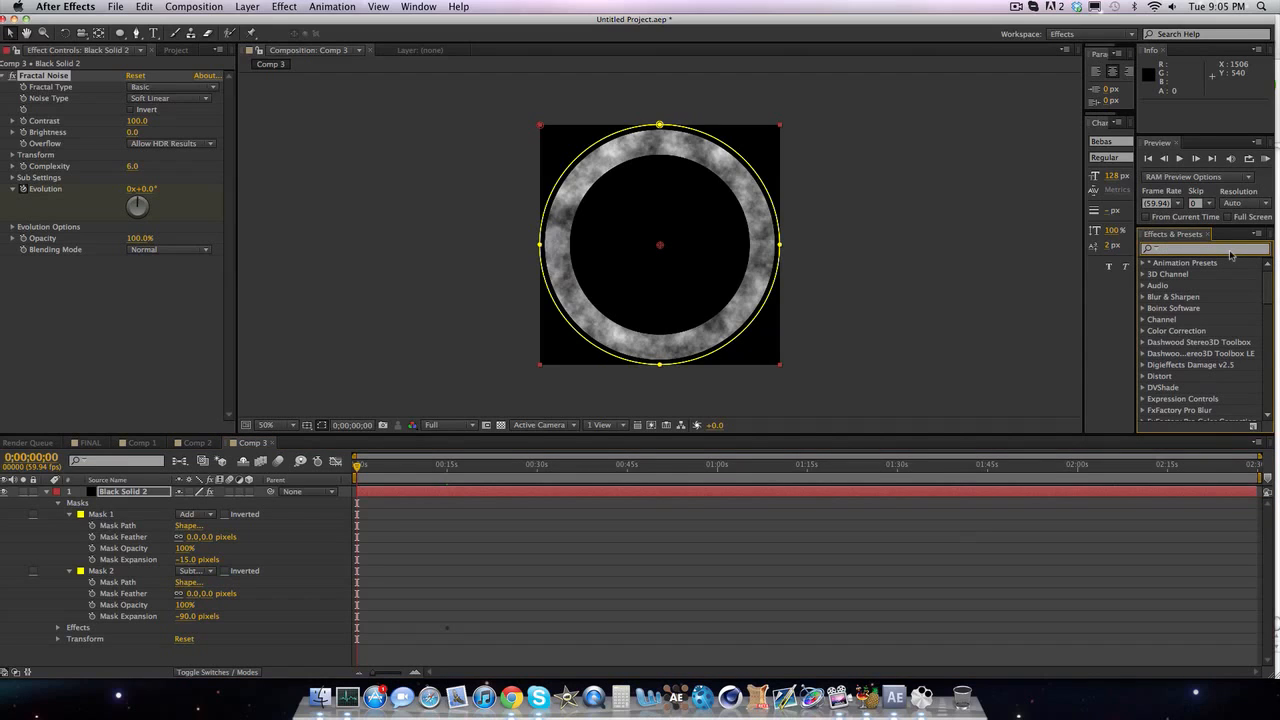
- Add a Tint effect and set its Map Black To colour to a light blue
type("tint")
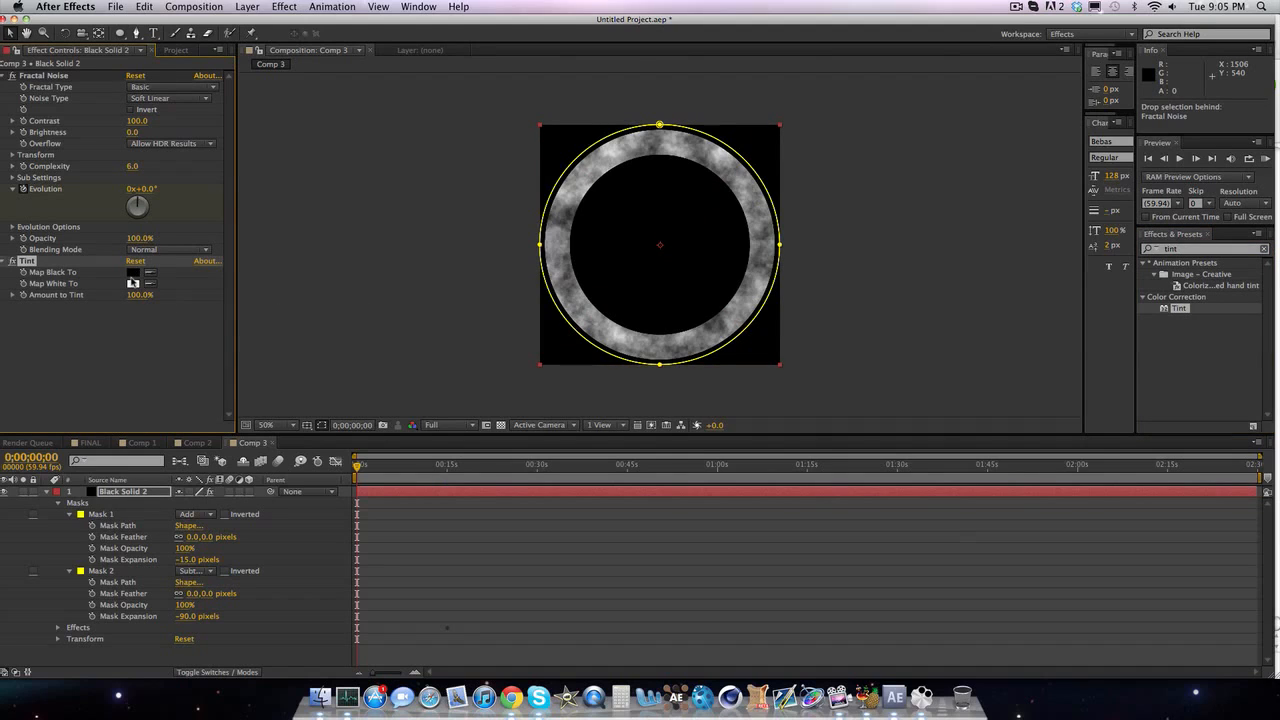
left_click(132, 284)
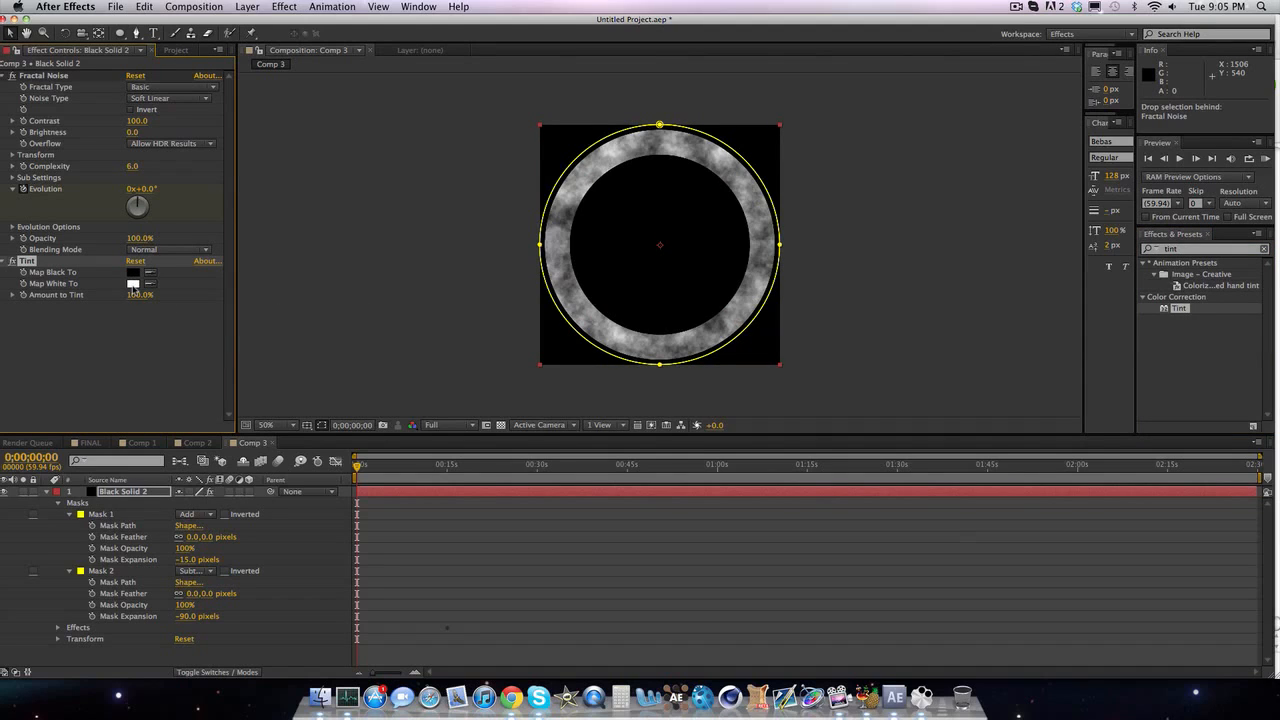
left_click(132, 272)
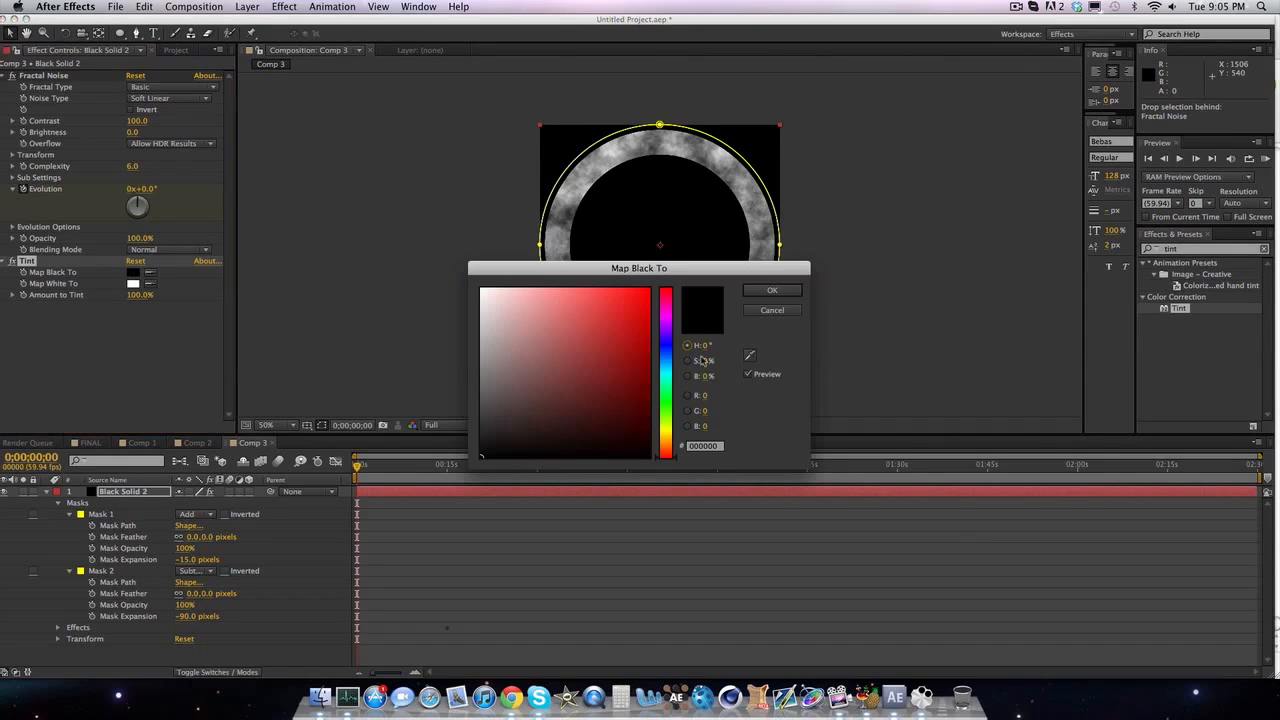
left_click(772, 290)
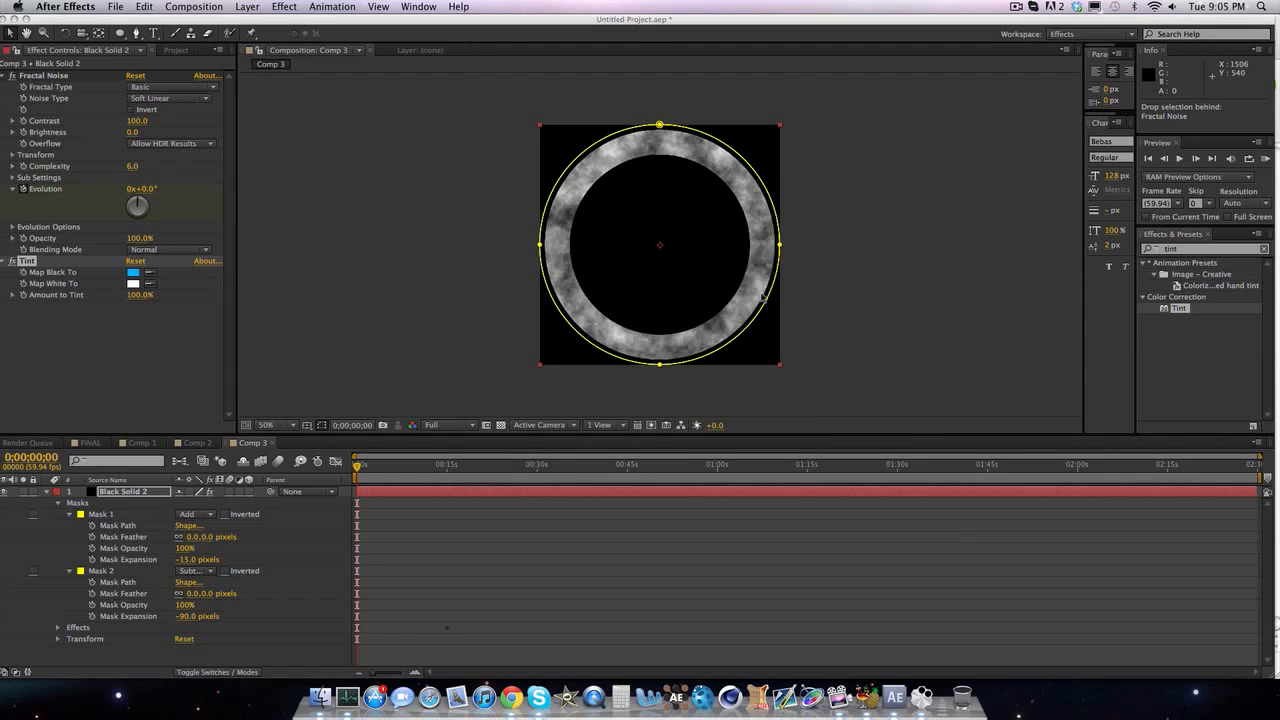
left_click(132, 272)
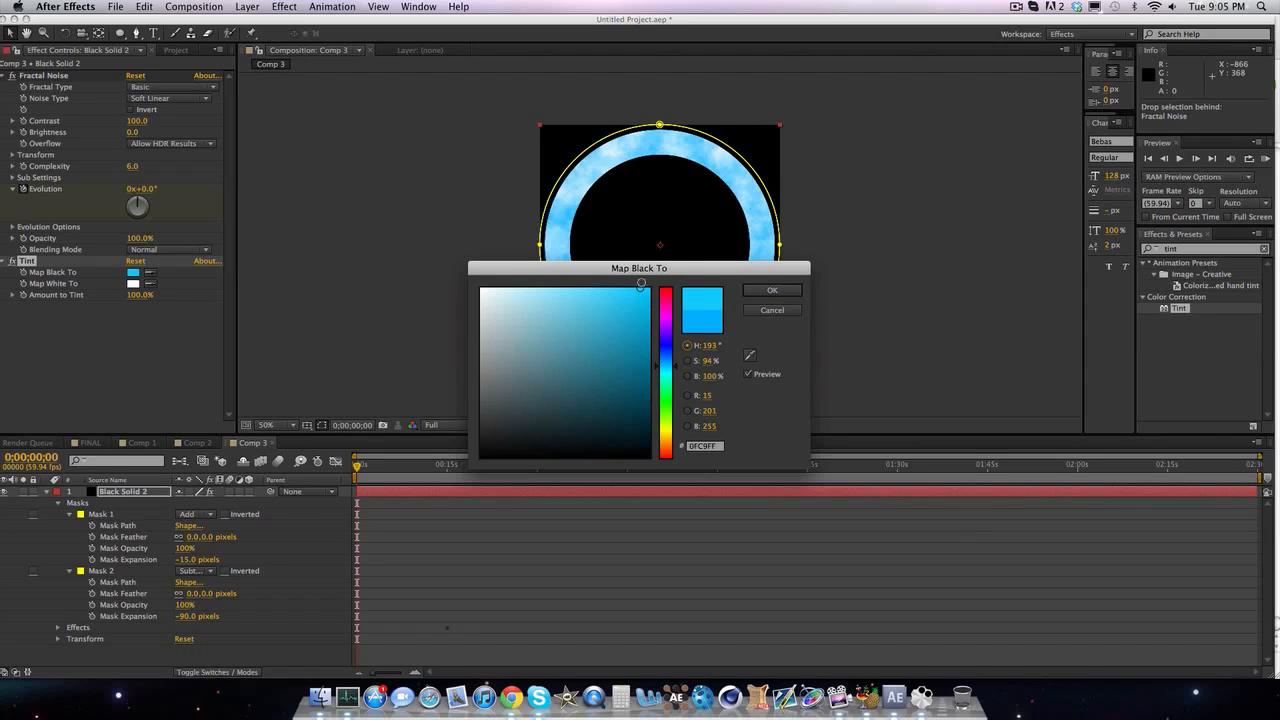
left_click(772, 290)
type("starglow")
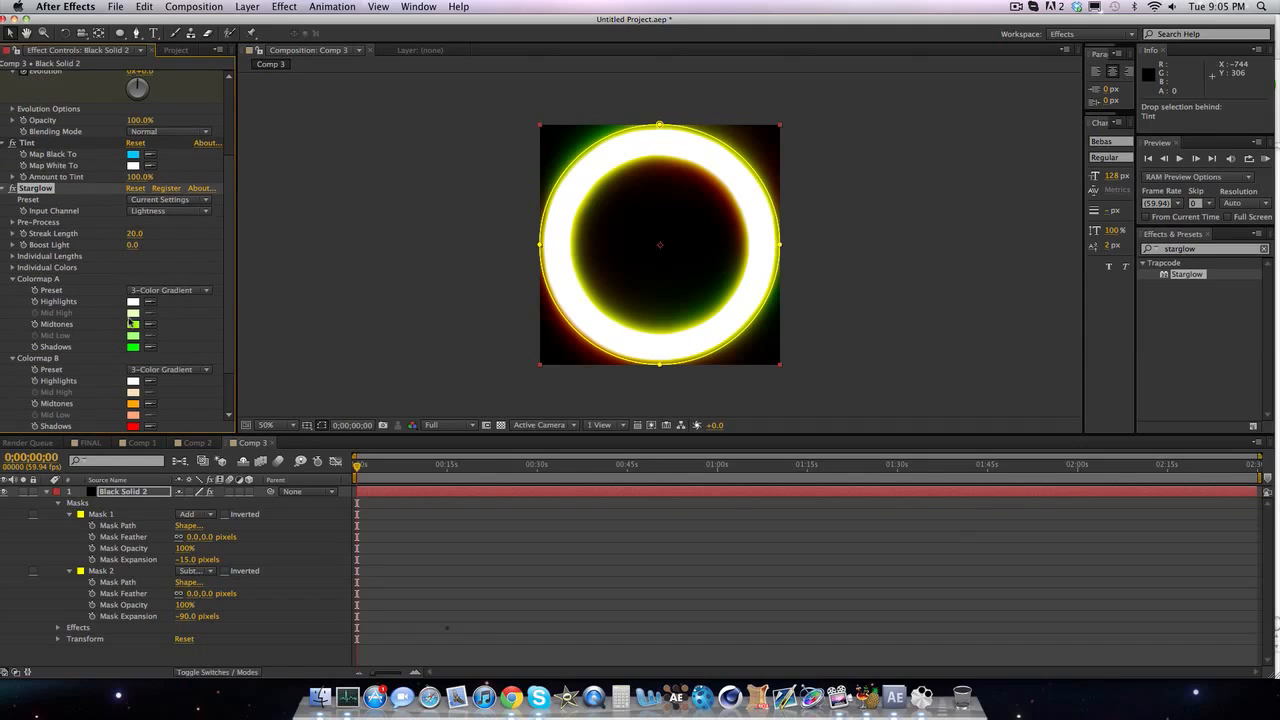
- Tune Starglow: try Magic, Fire and 5-Color Gradient on Colormap A, Aura on B, and lengthen the streaks
left_click(170, 290)
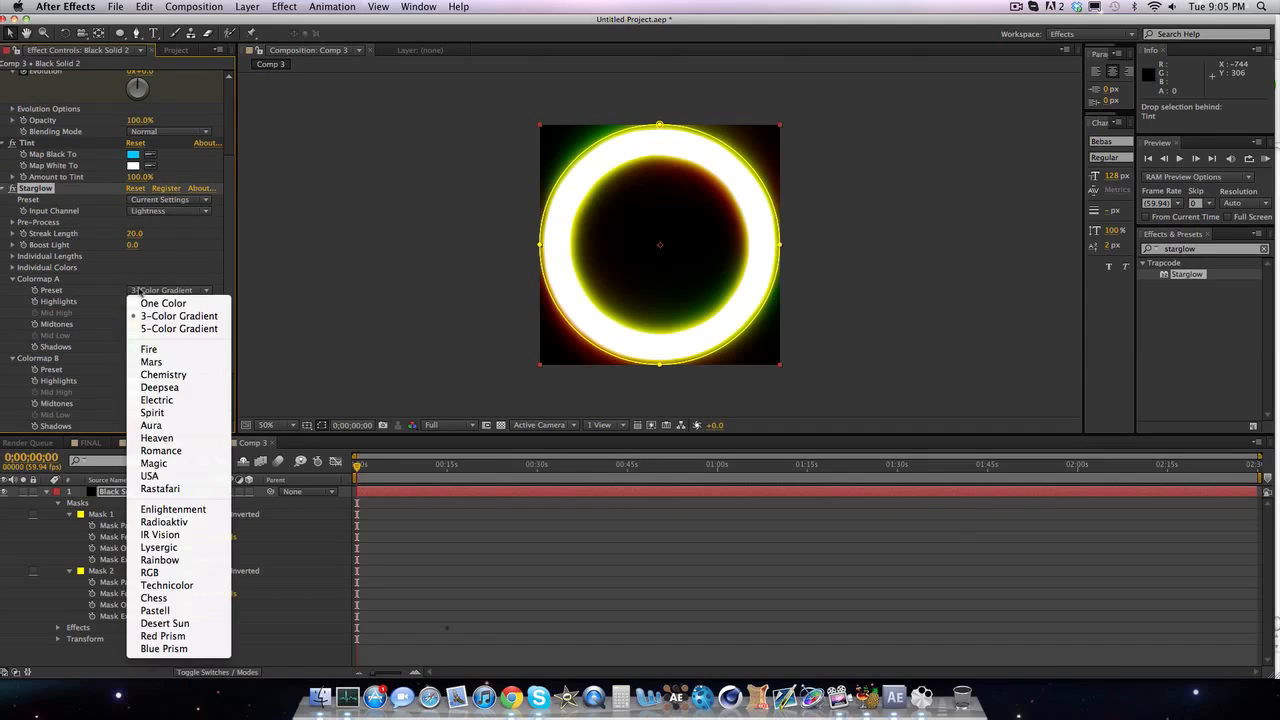
mouse_move(154, 464)
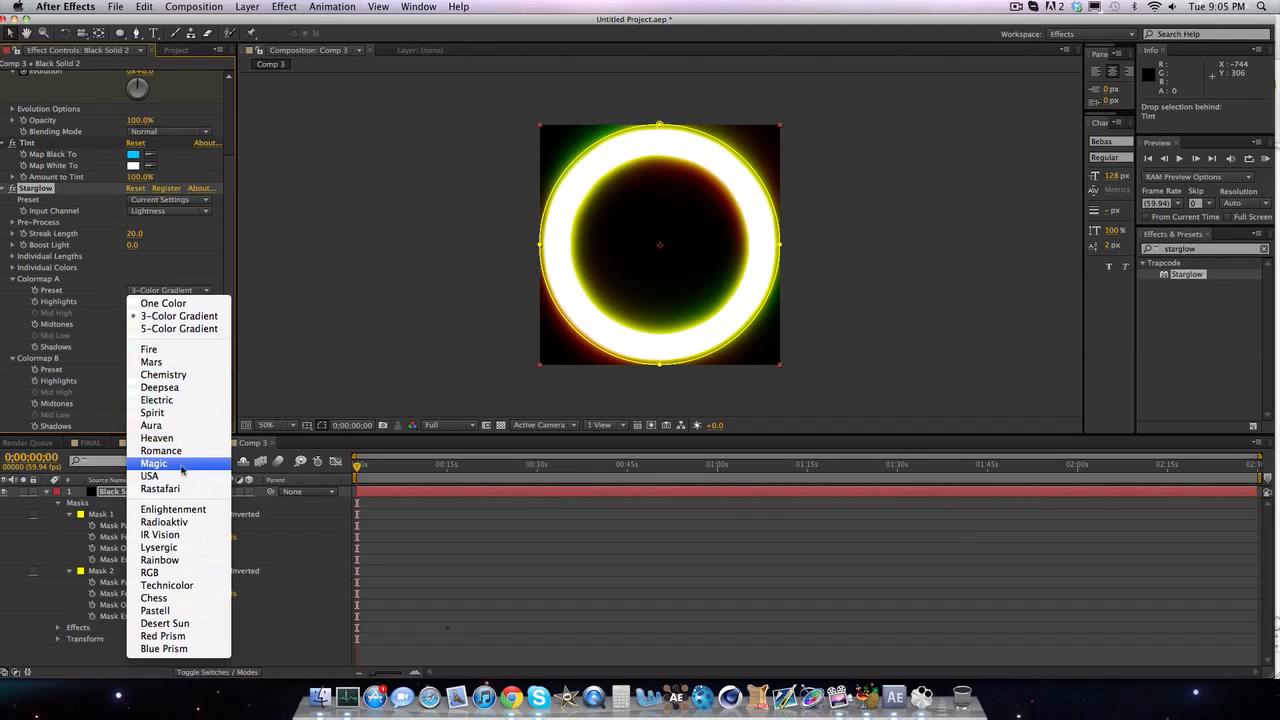
left_click(152, 464)
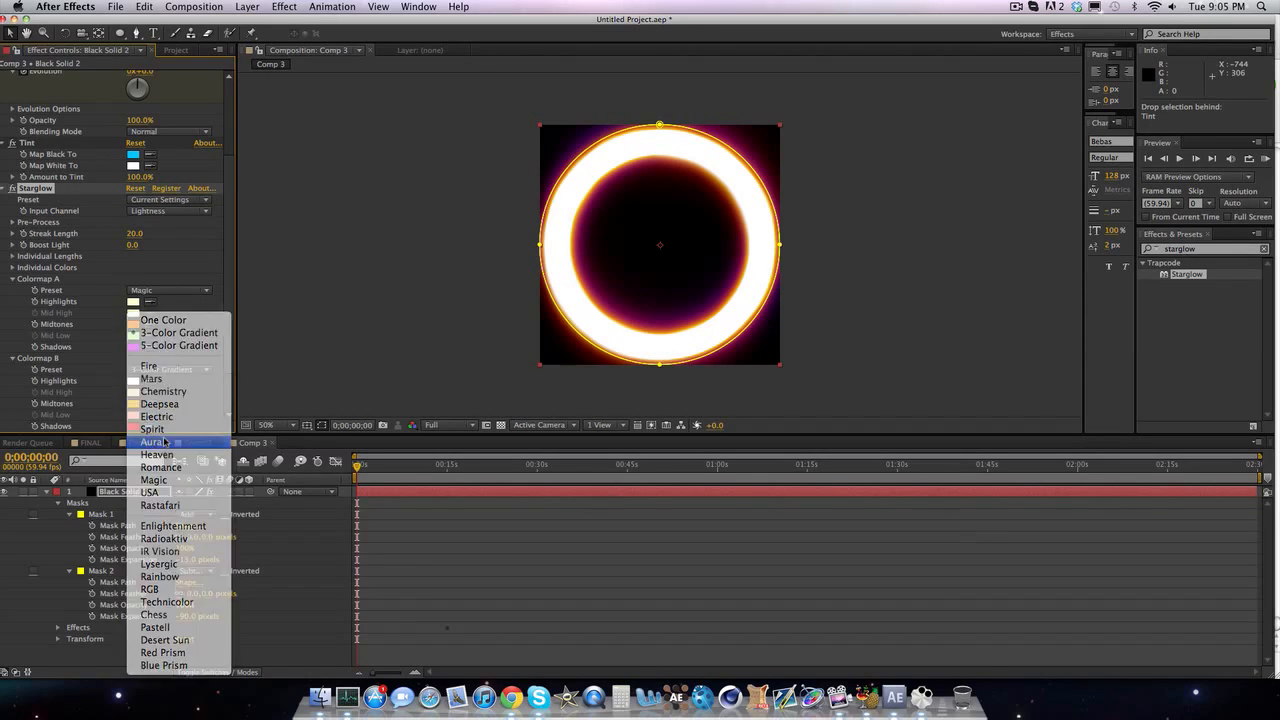
left_click(156, 442)
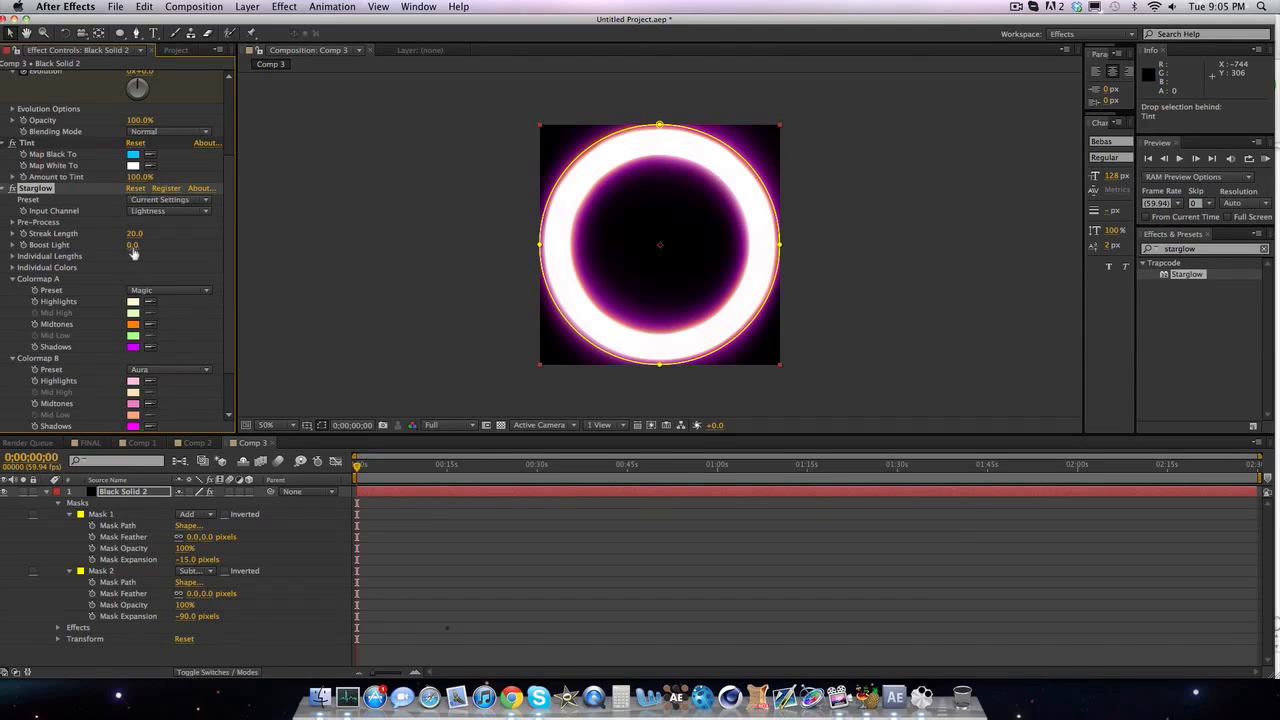
left_click(132, 244)
type("4")
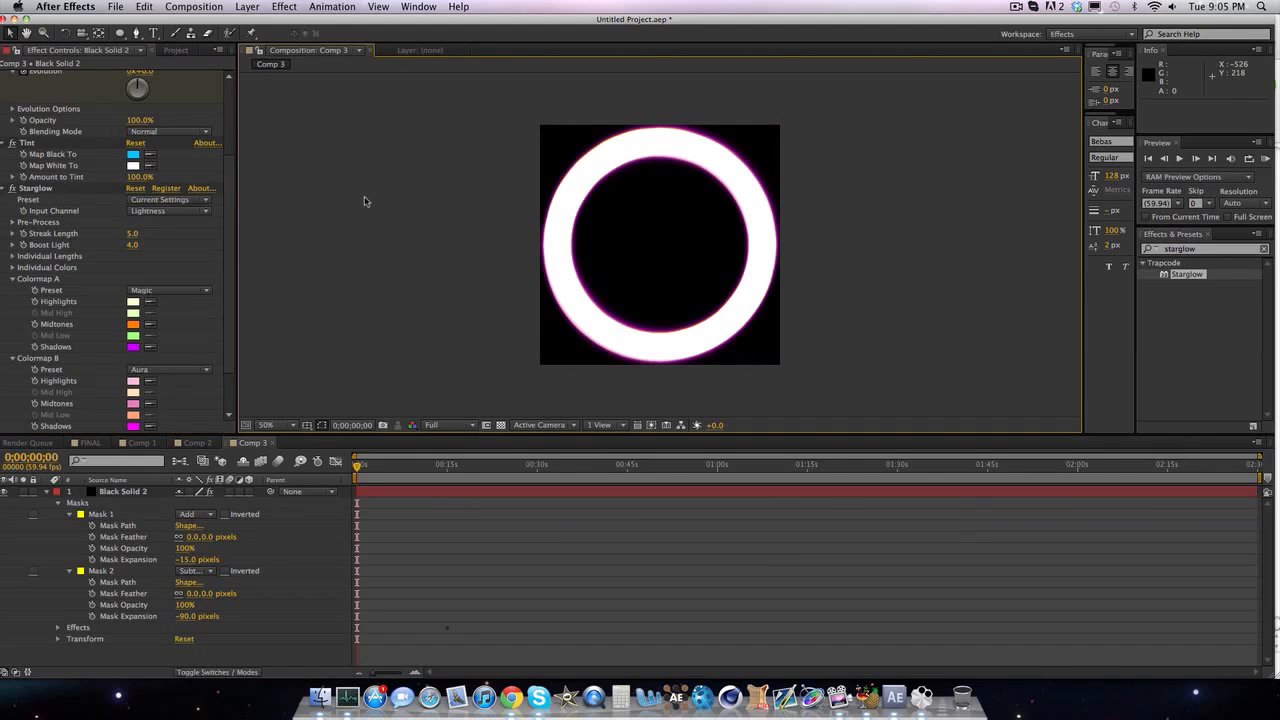
left_click(170, 290)
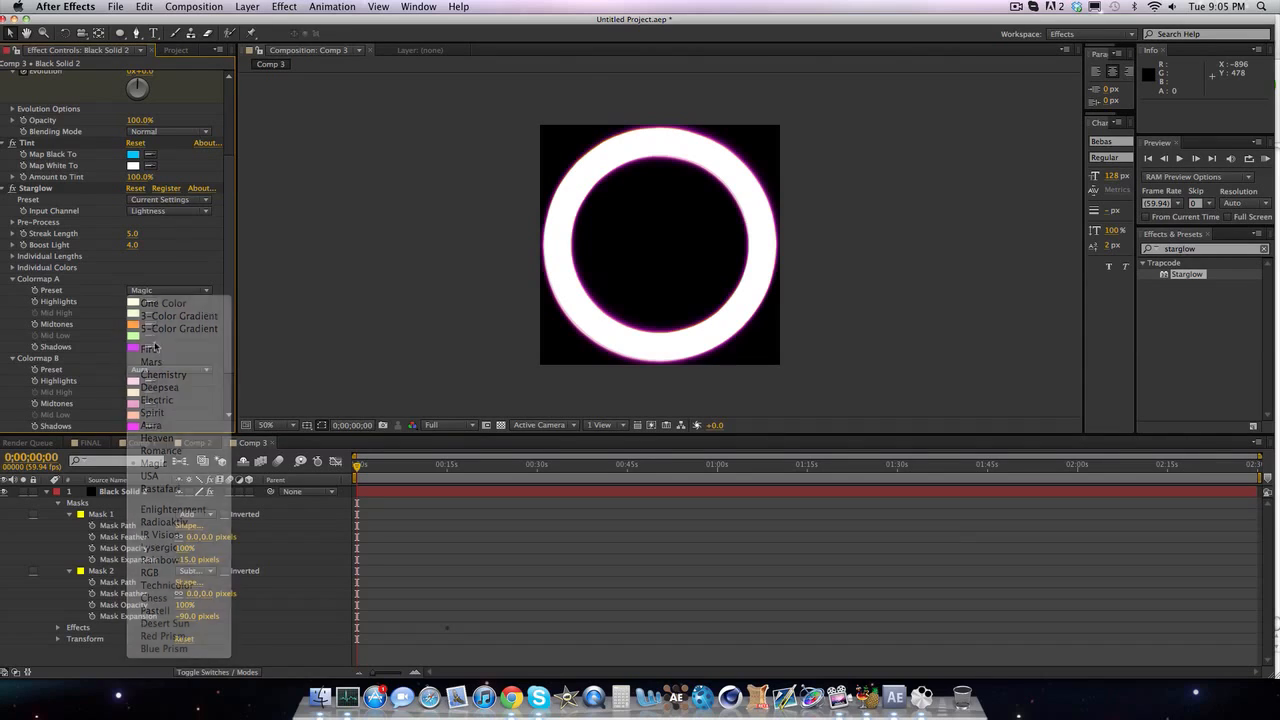
left_click(148, 348)
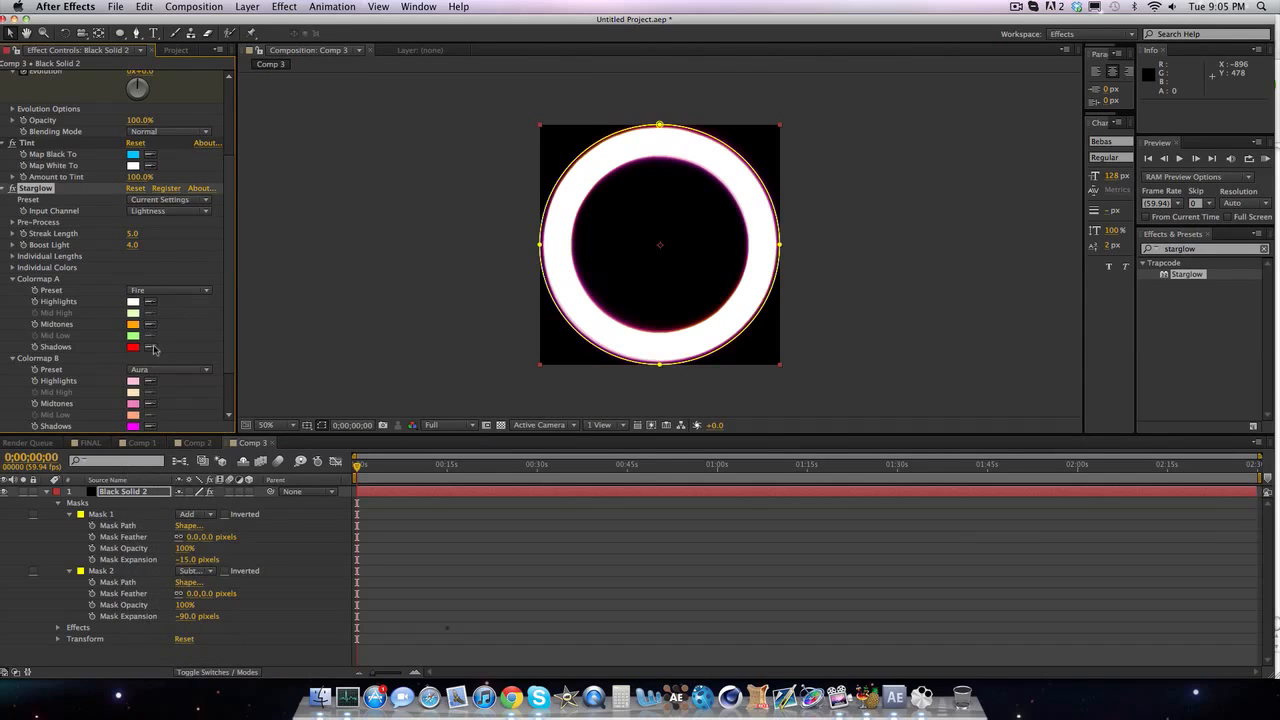
left_click(168, 290)
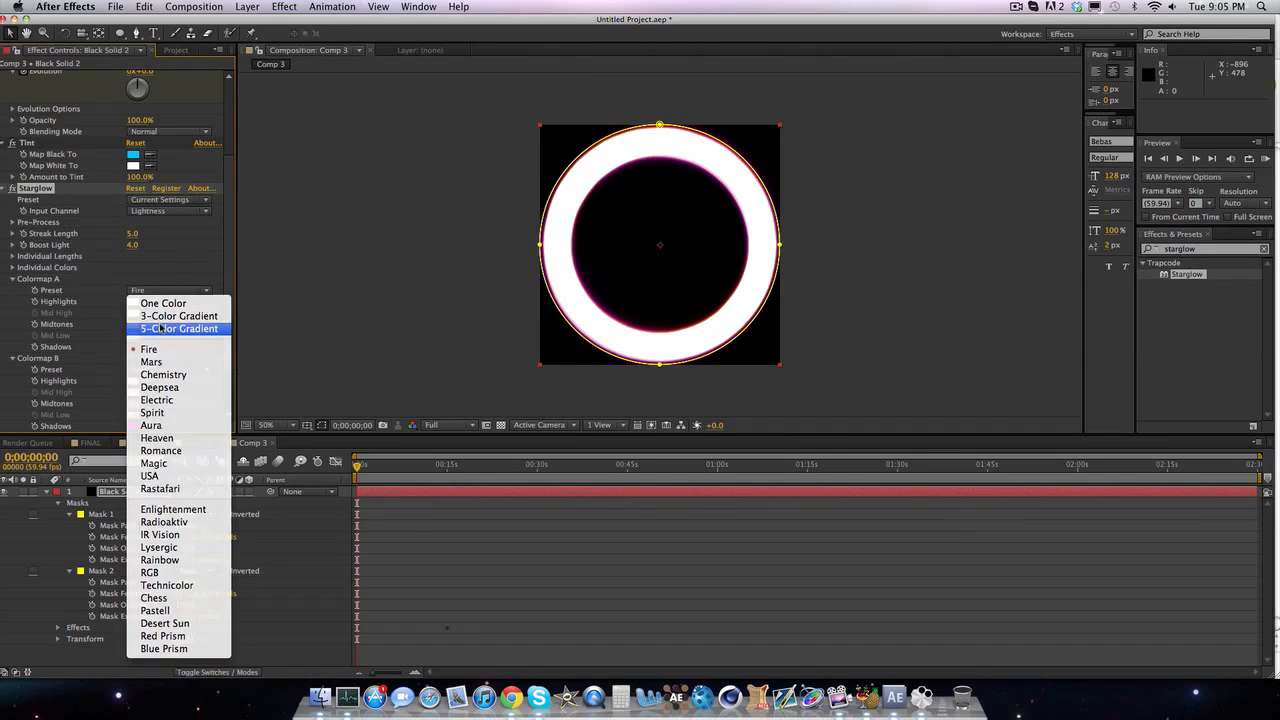
left_click(180, 328)
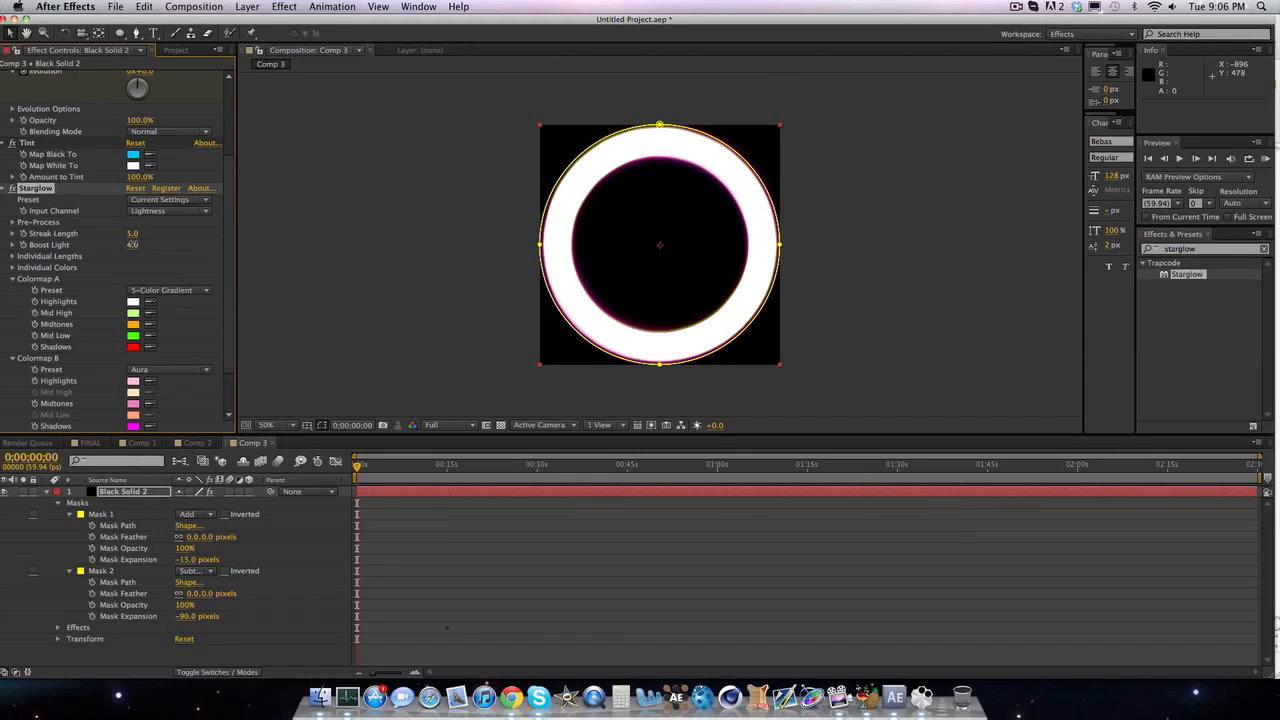
left_click(132, 232)
type("12")
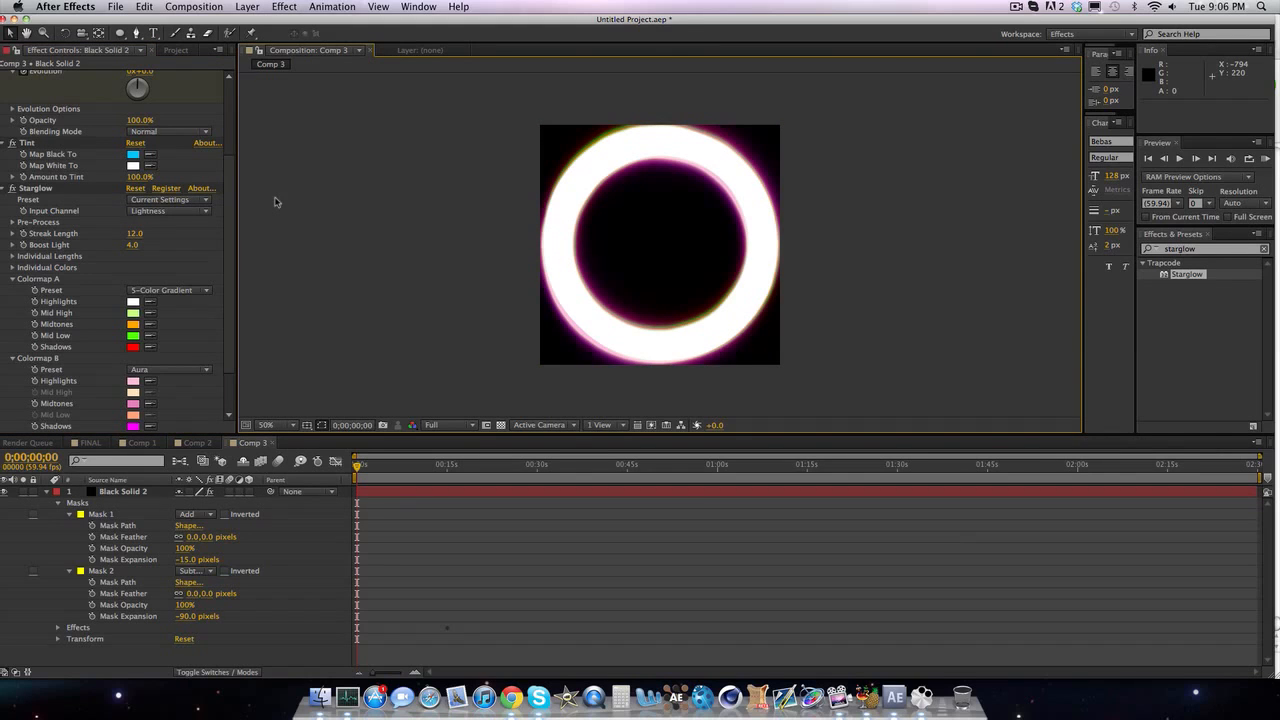
- Set Mask 1 expansion to -20 and change Colormap B's colour preset
left_click(122, 492)
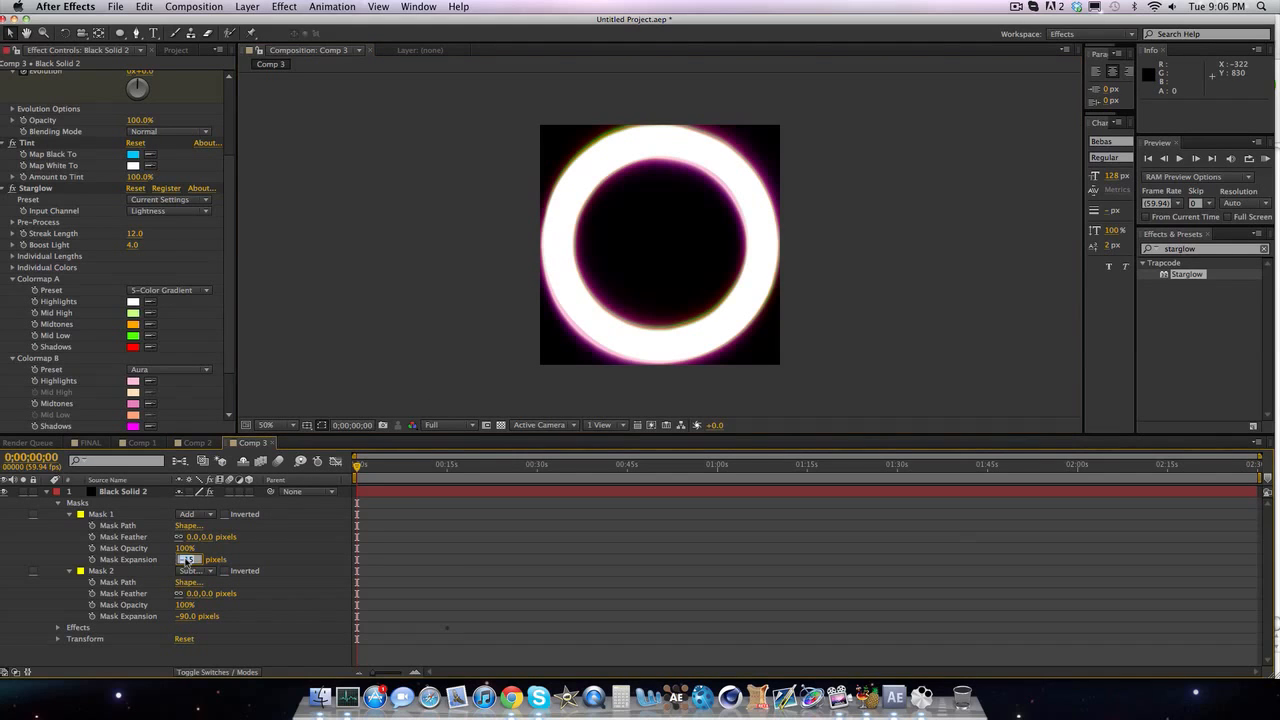
type("-20.0")
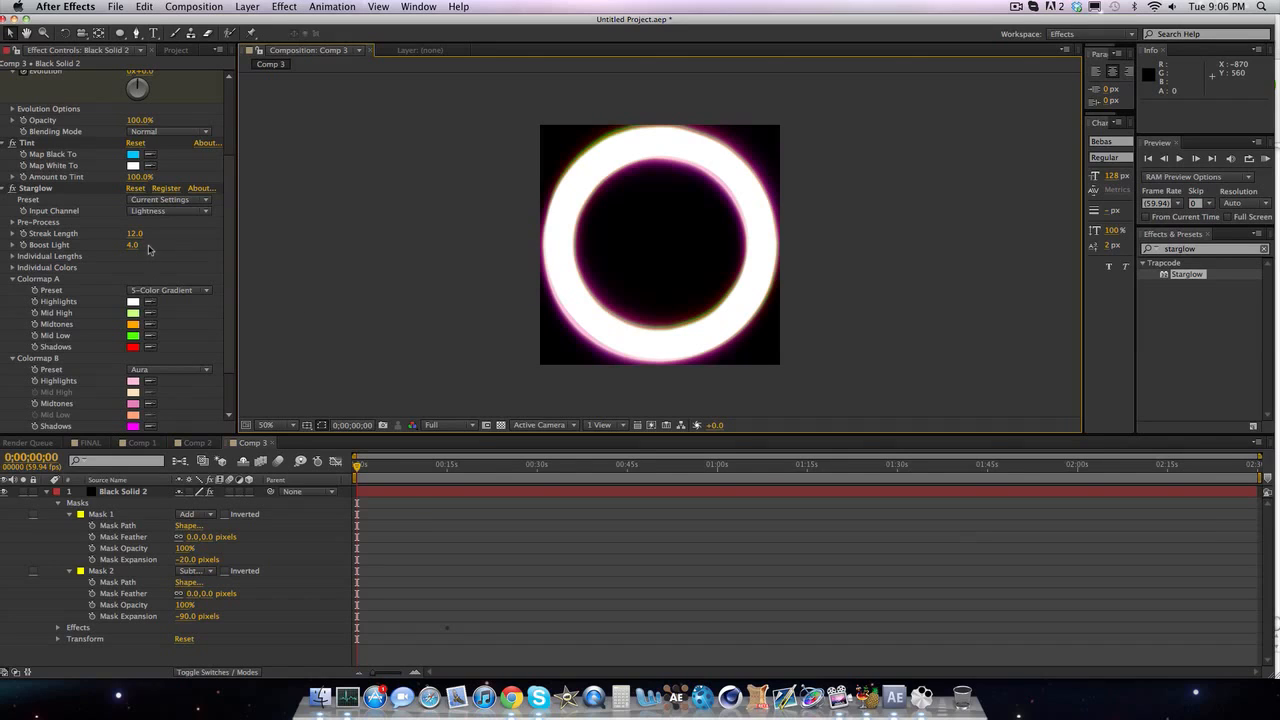
mouse_move(292, 296)
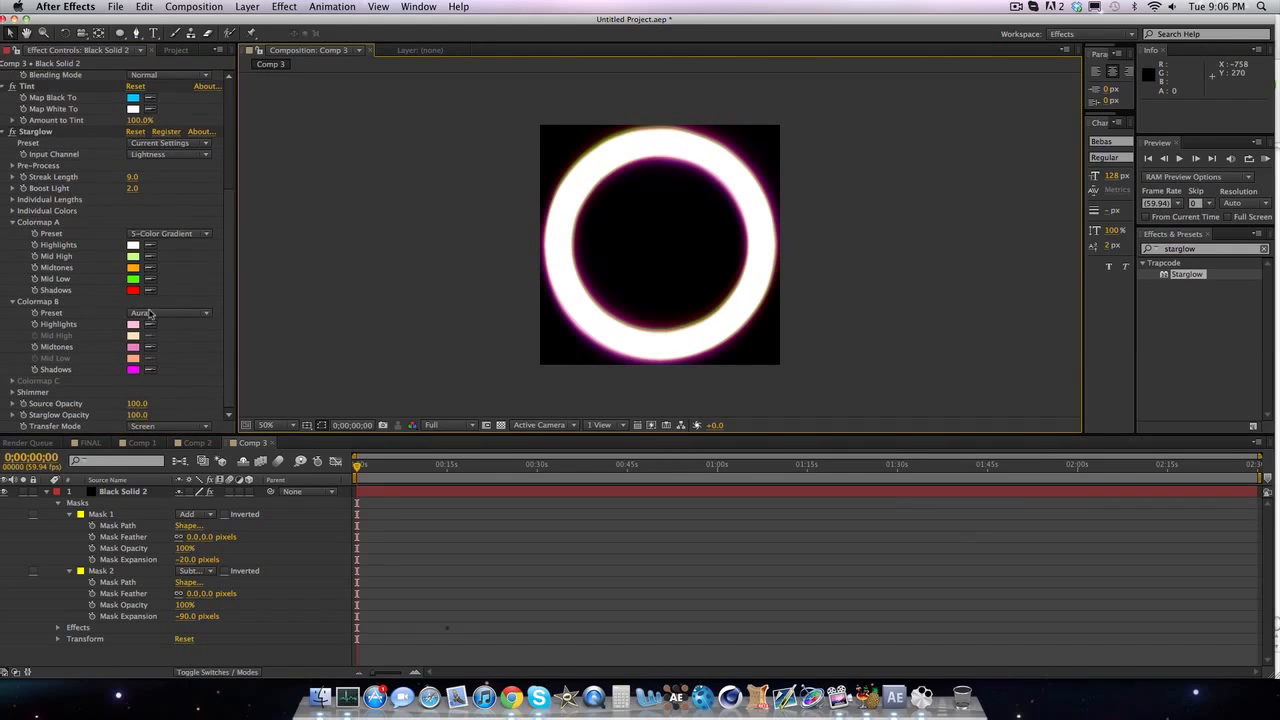
left_click(170, 312)
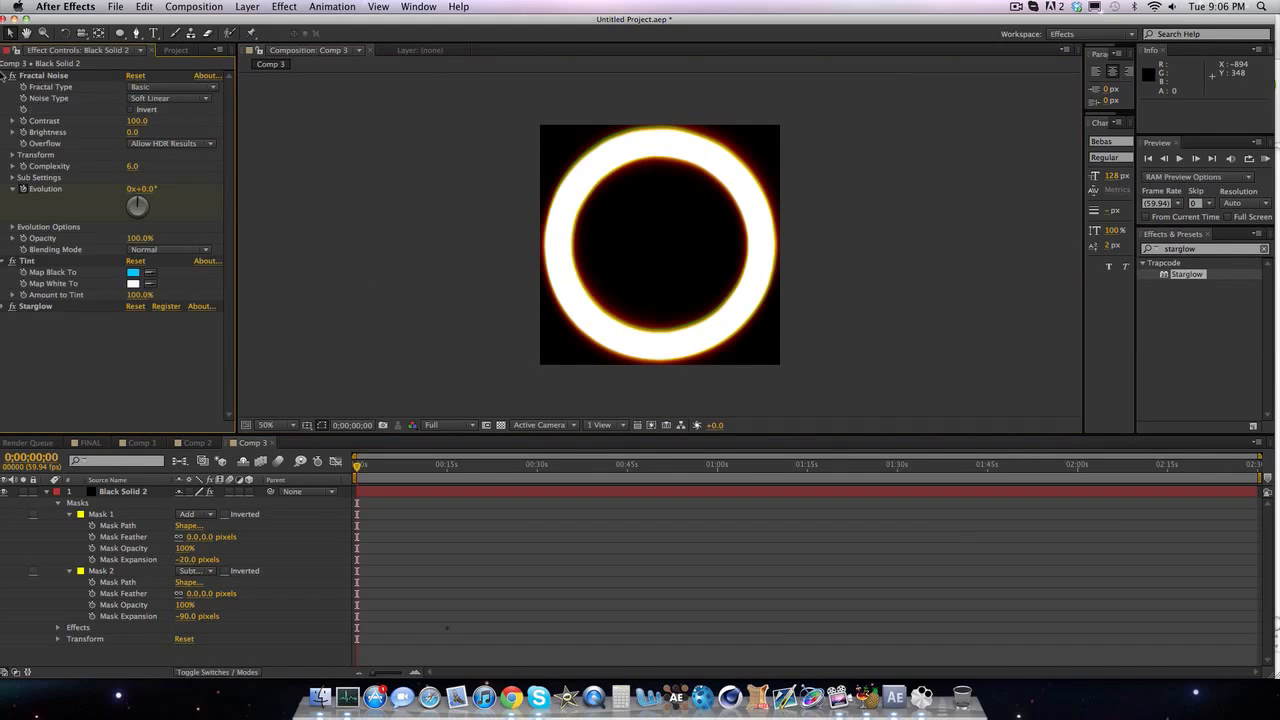
- Collapse the effects, apply 4-Color Gradient and set its Blending Mode to Add
left_click(4, 76)
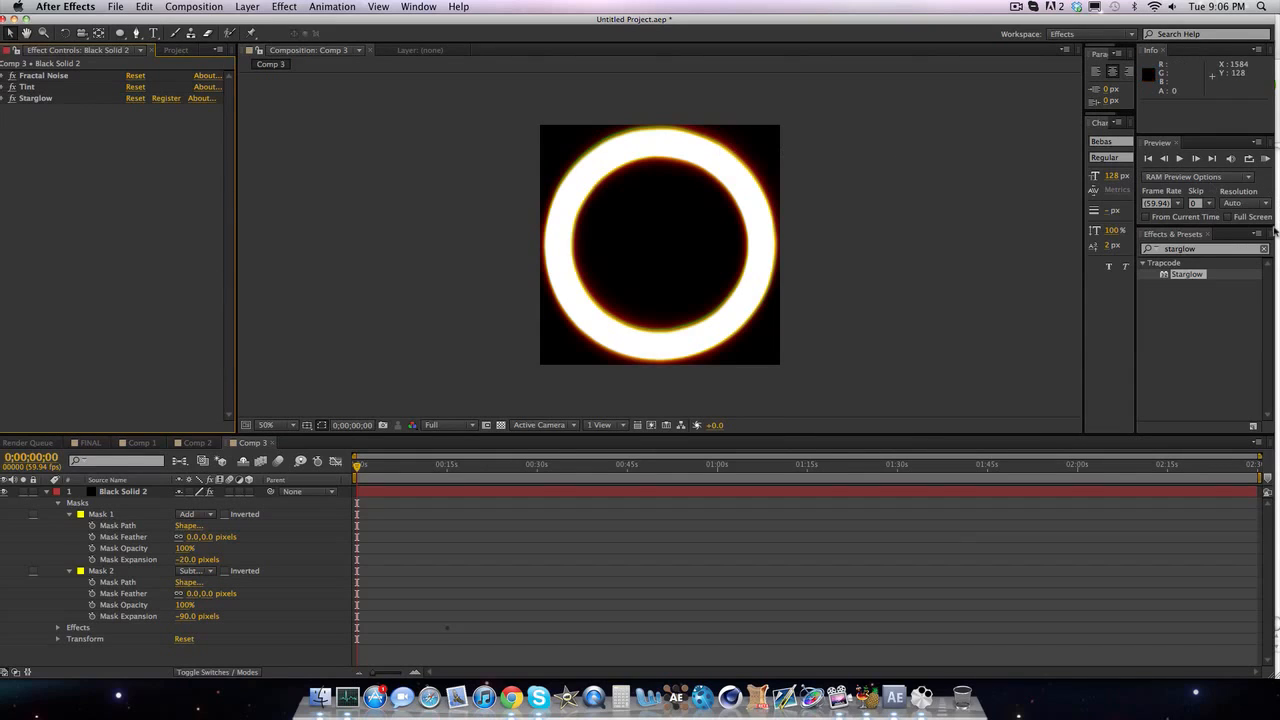
mouse_move(1096, 246)
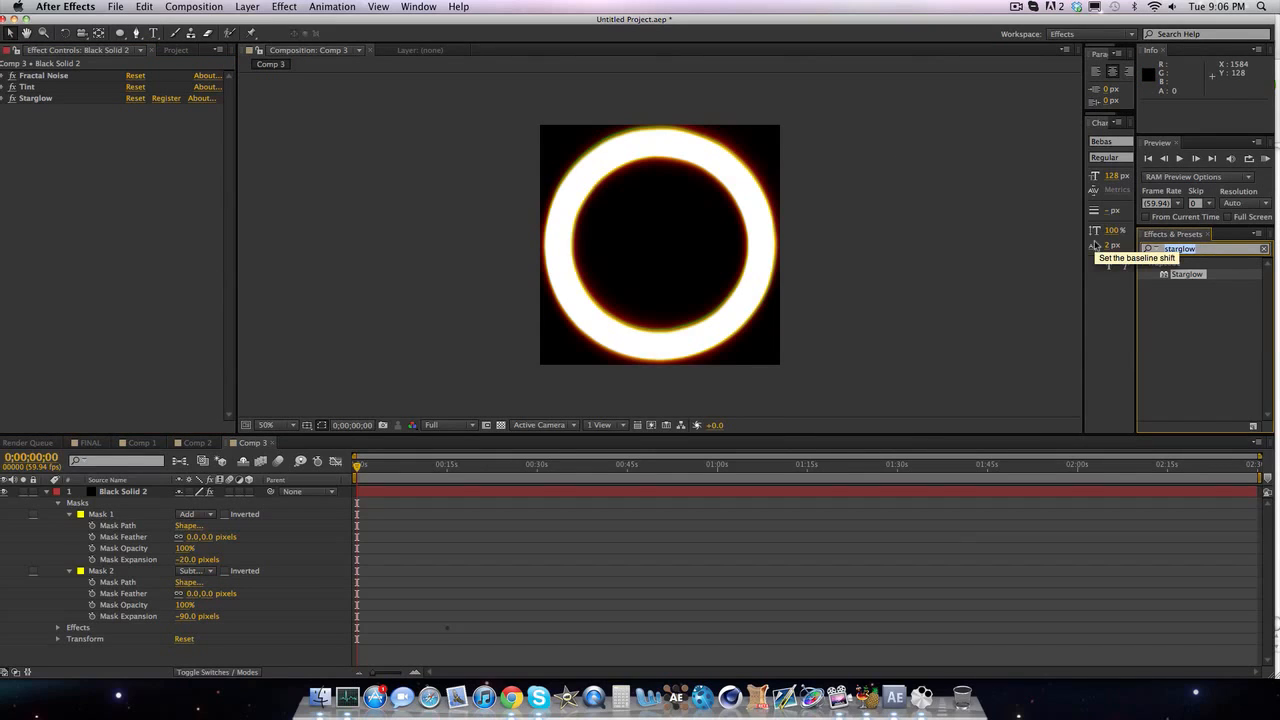
type("gradient")
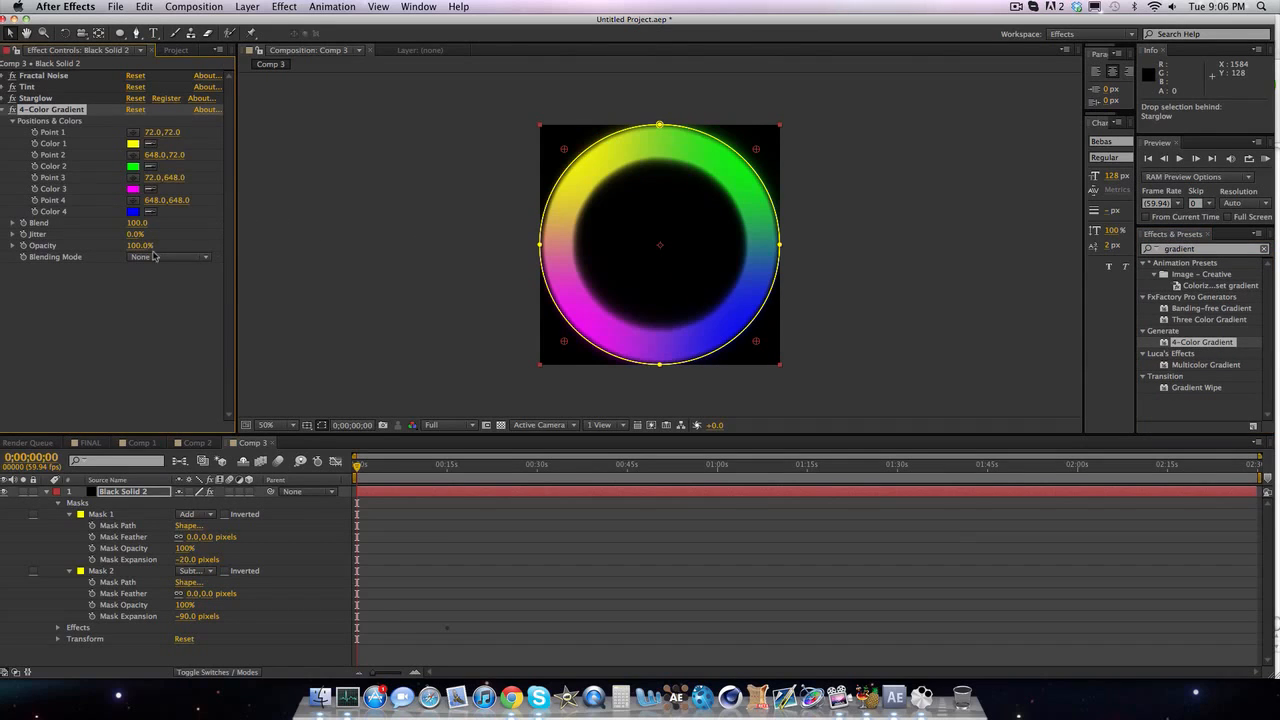
left_click(164, 256)
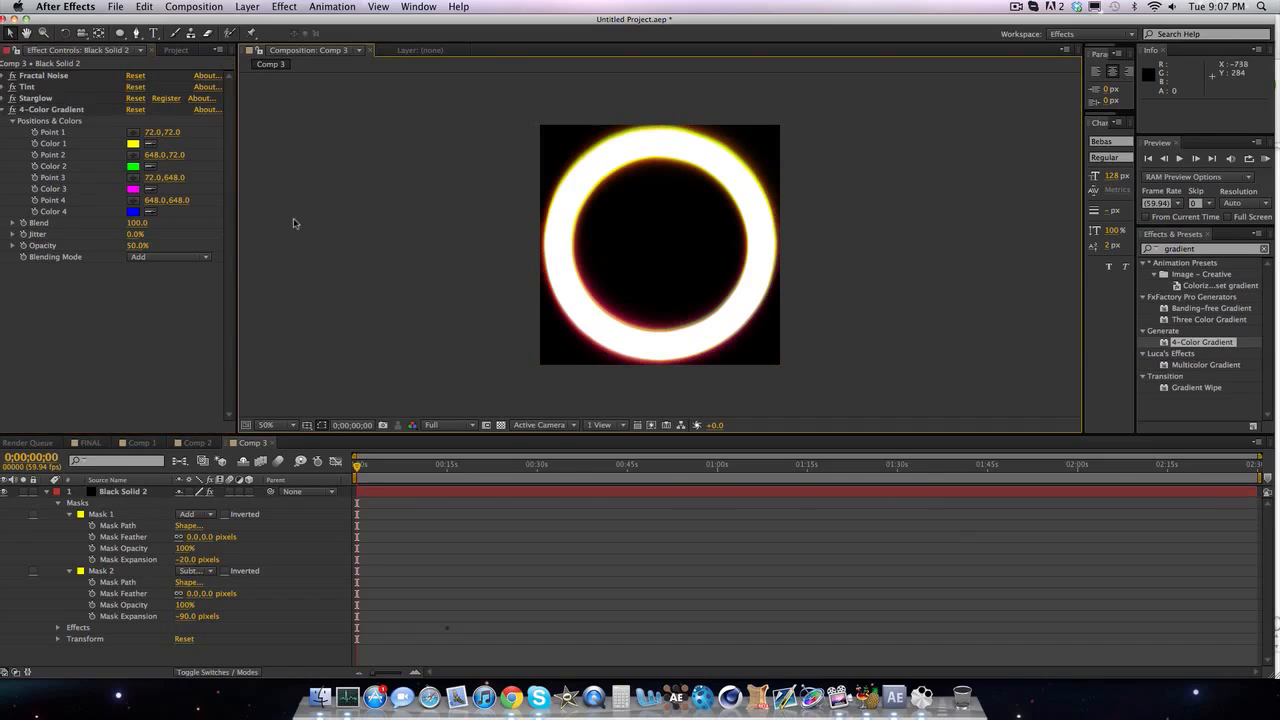
mouse_move(84, 244)
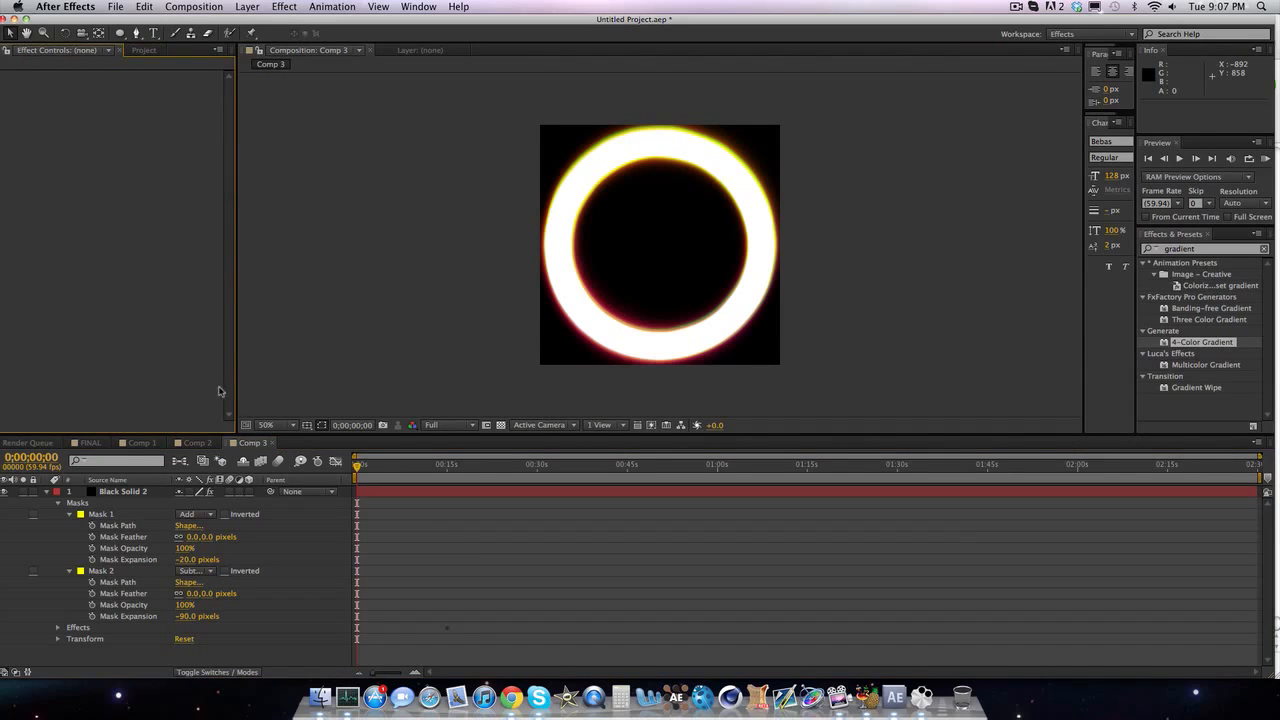
- Reselect the ring layer, change its tint colour again and scroll through the effect settings
left_click(122, 492)
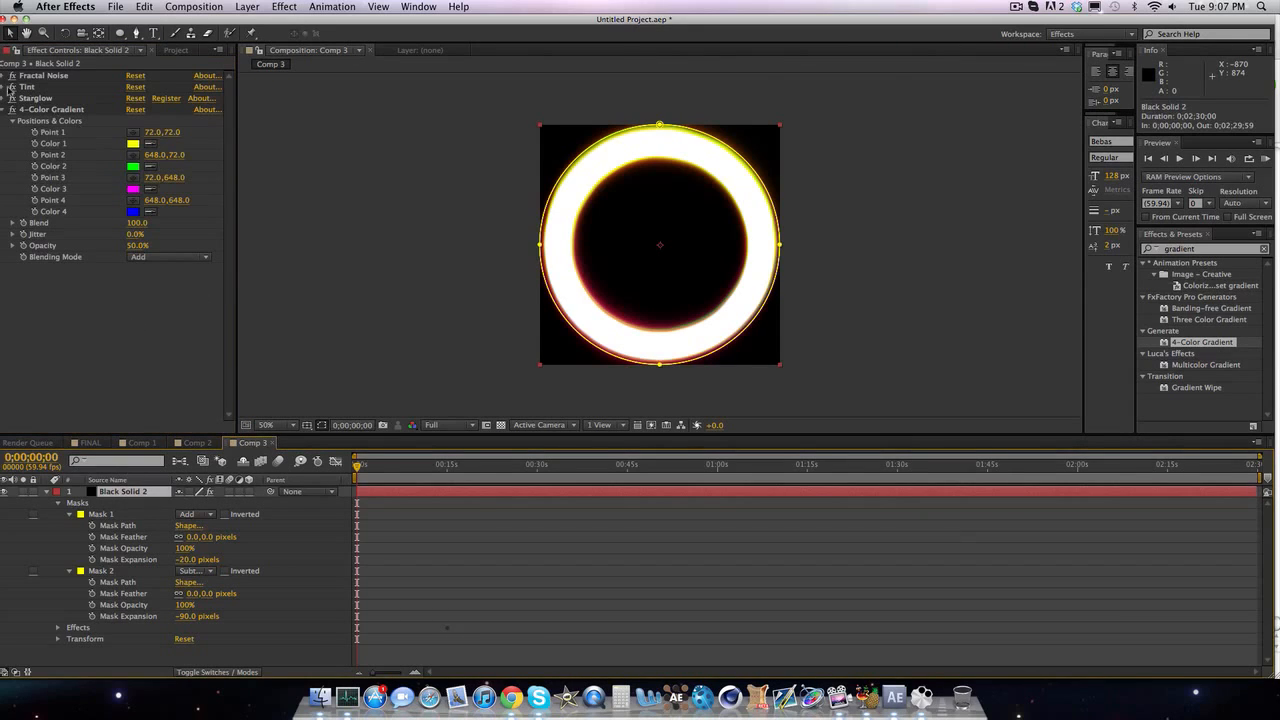
left_click(12, 76)
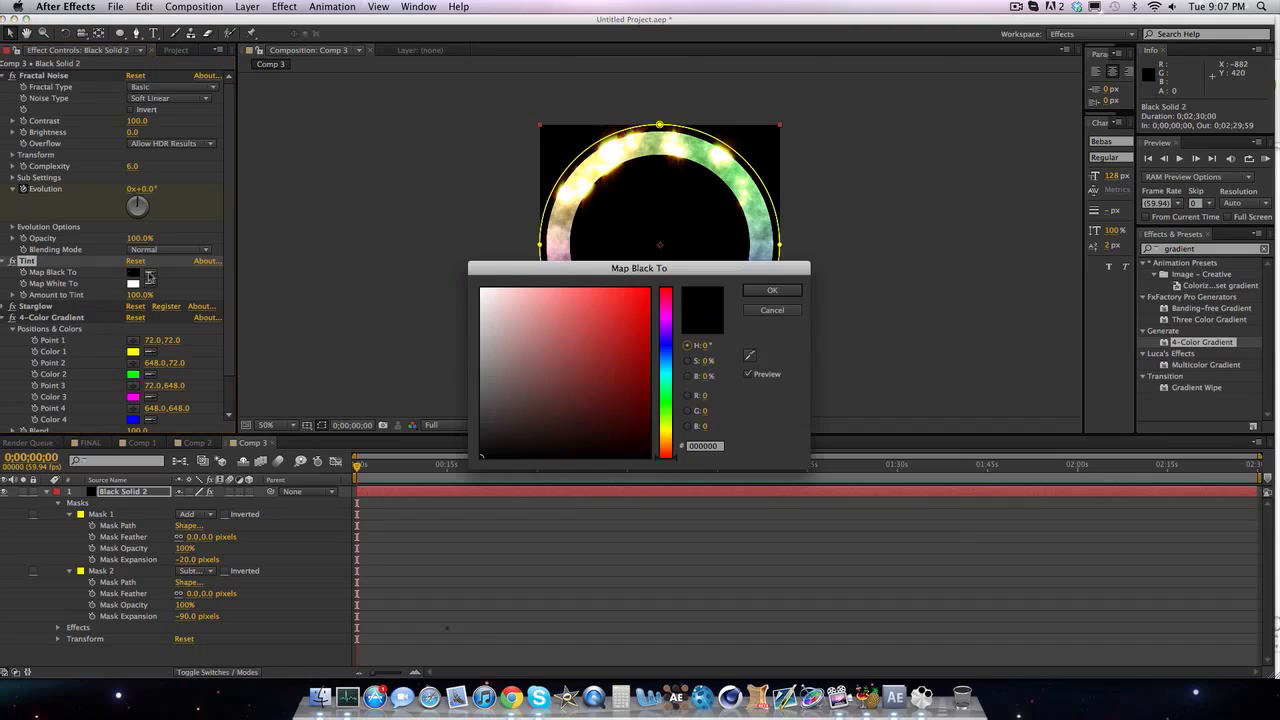
left_click(666, 350)
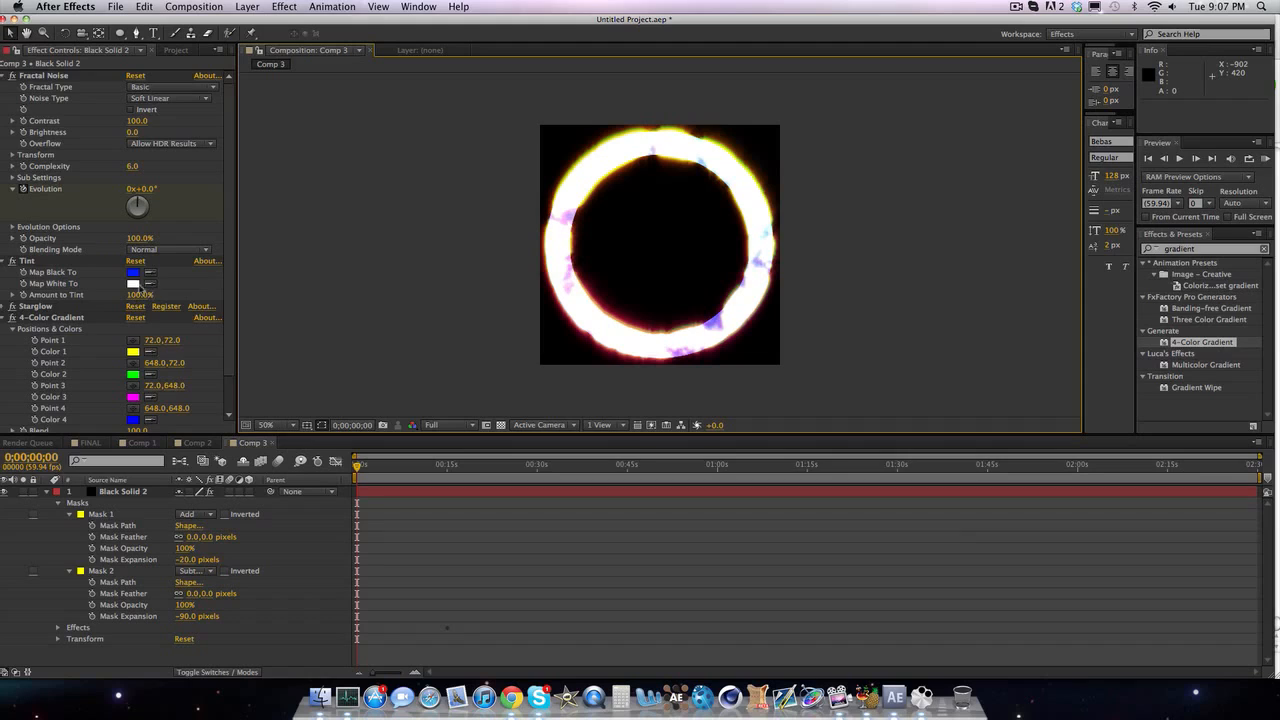
scroll("down", 3)
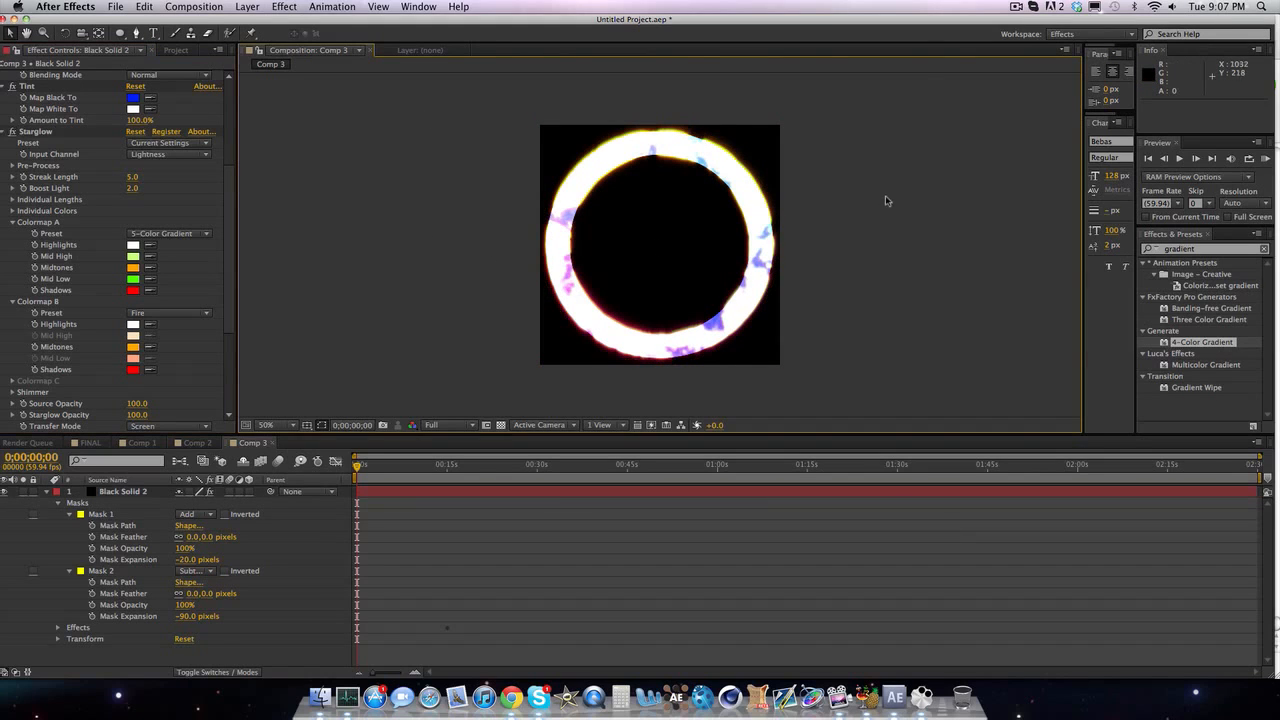
mouse_move(554, 322)
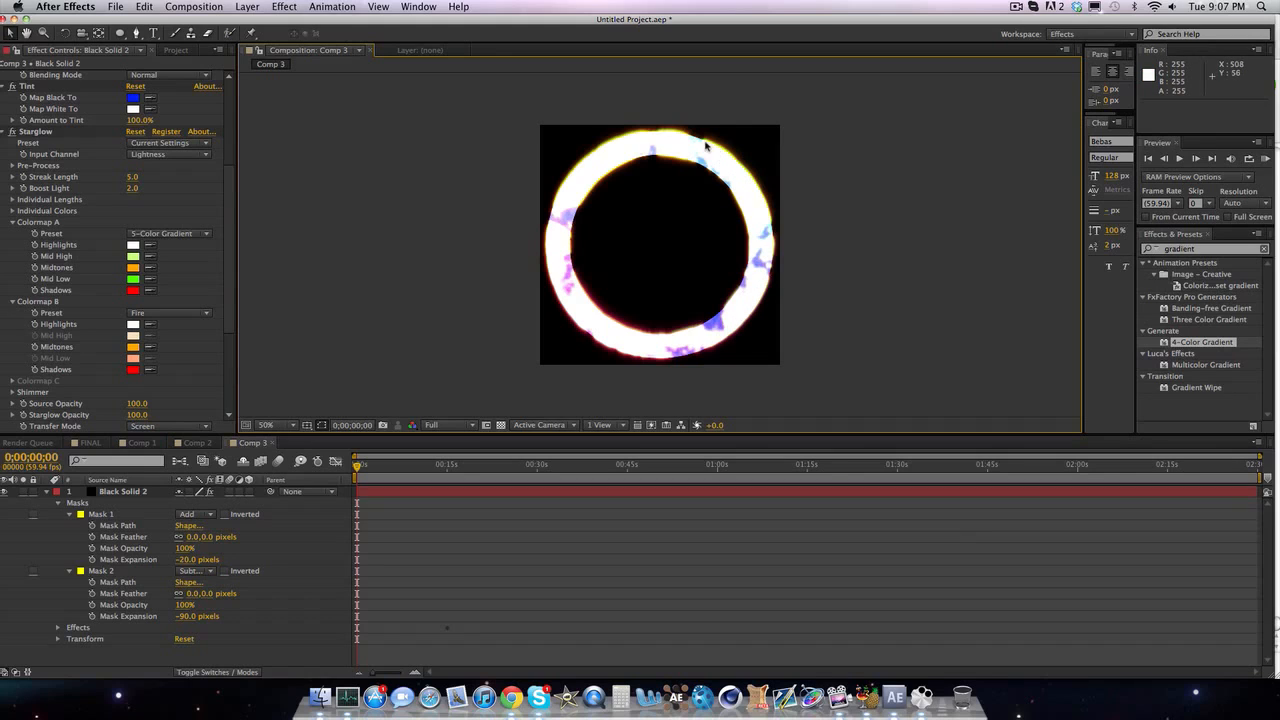
mouse_move(620, 348)
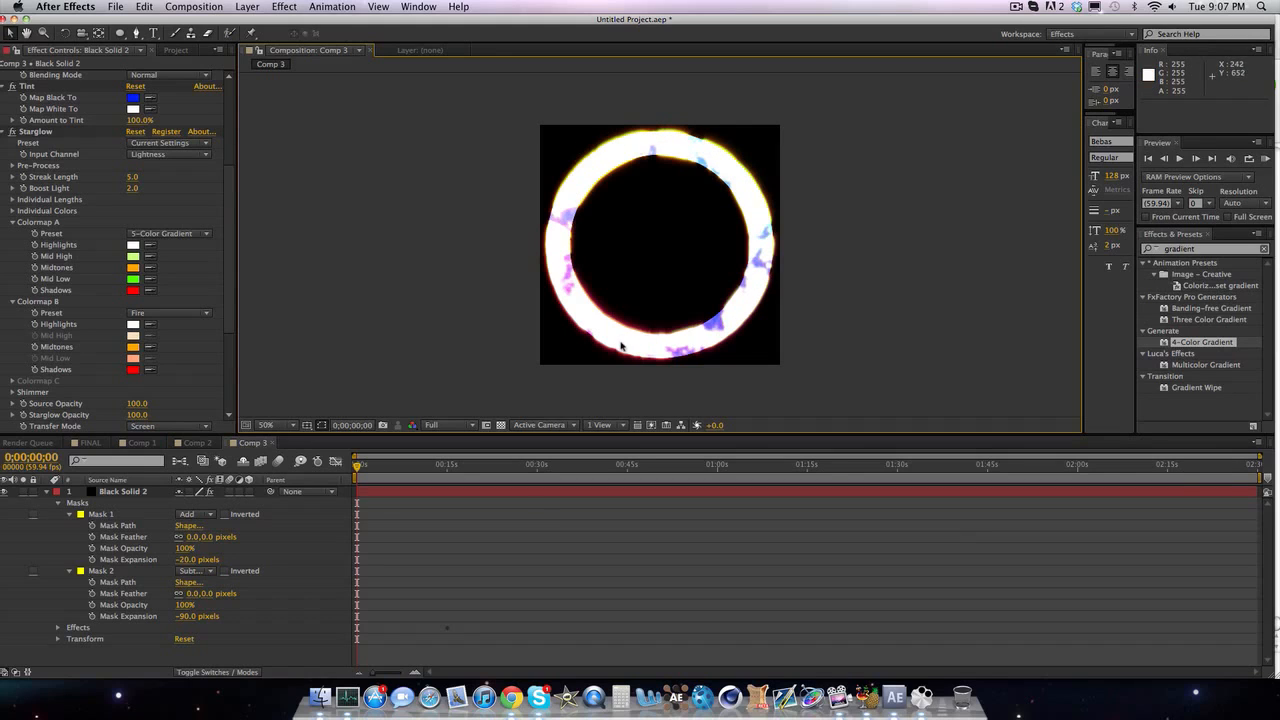
scroll("down", 3)
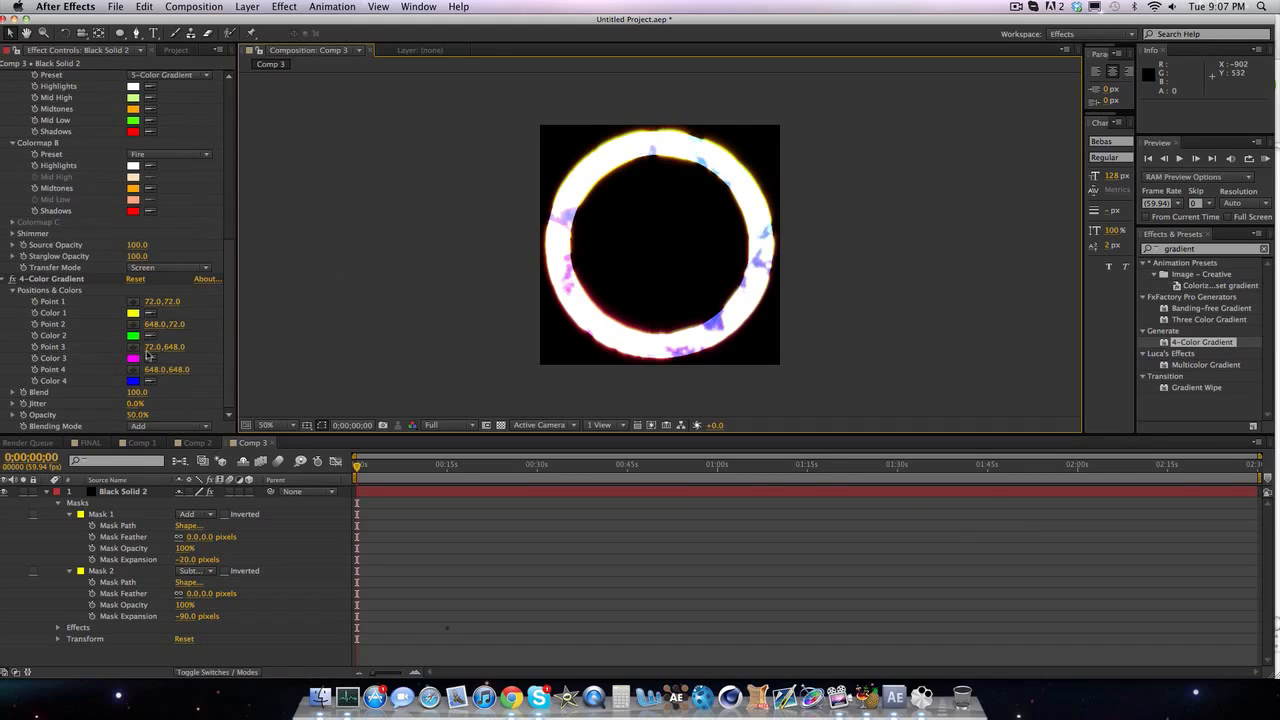
mouse_move(578, 170)
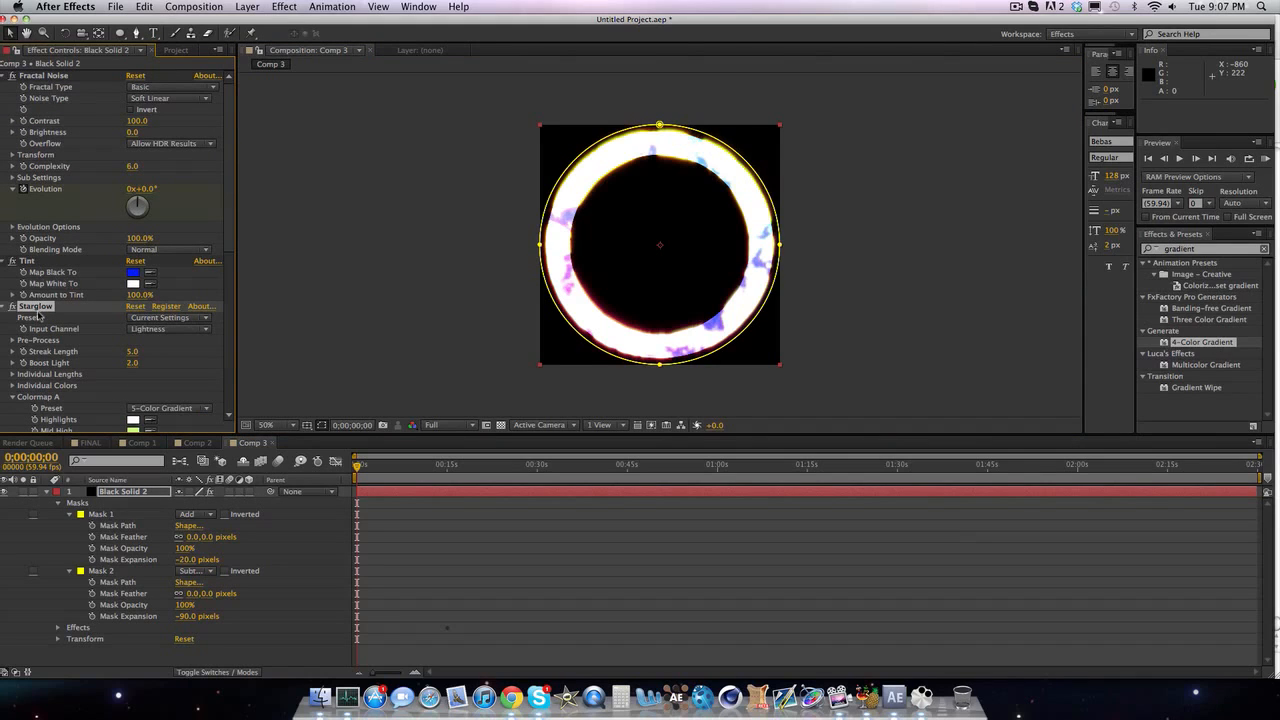
scroll("down", 3)
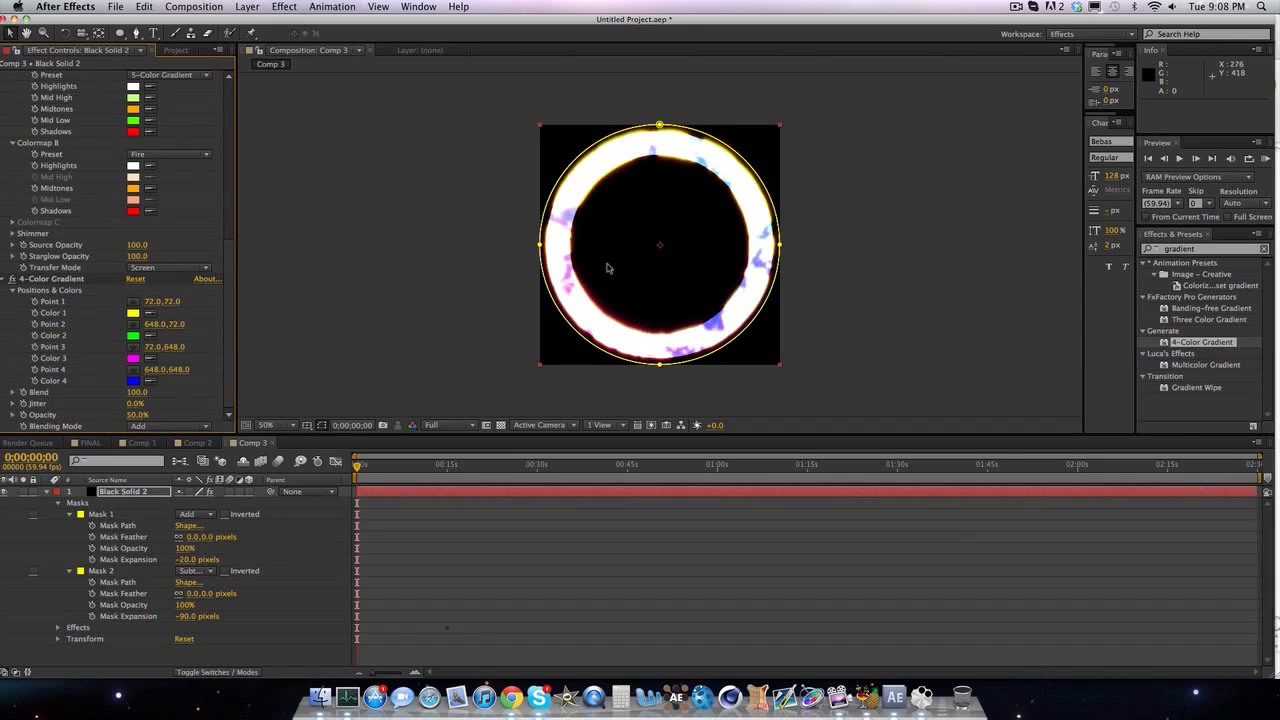
mouse_move(556, 320)
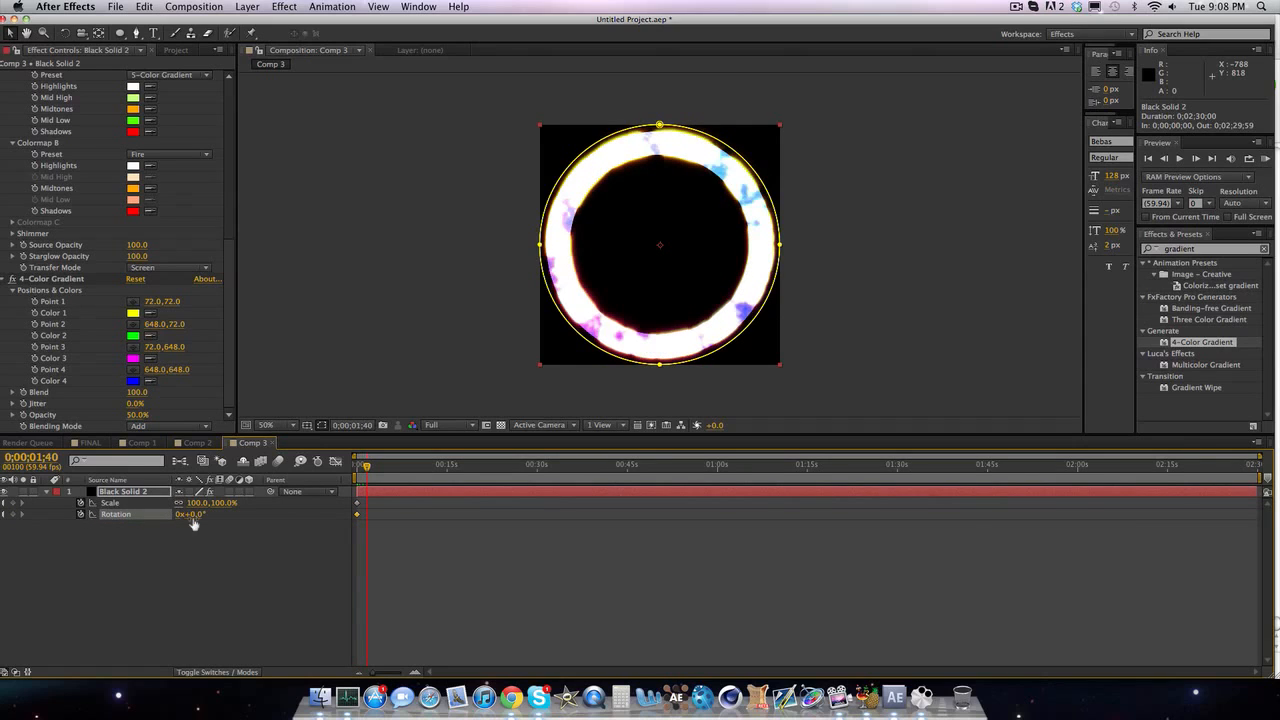
- Scale the ring layer to 151% and set a Scale keyframe
double_click(190, 514)
type("4")
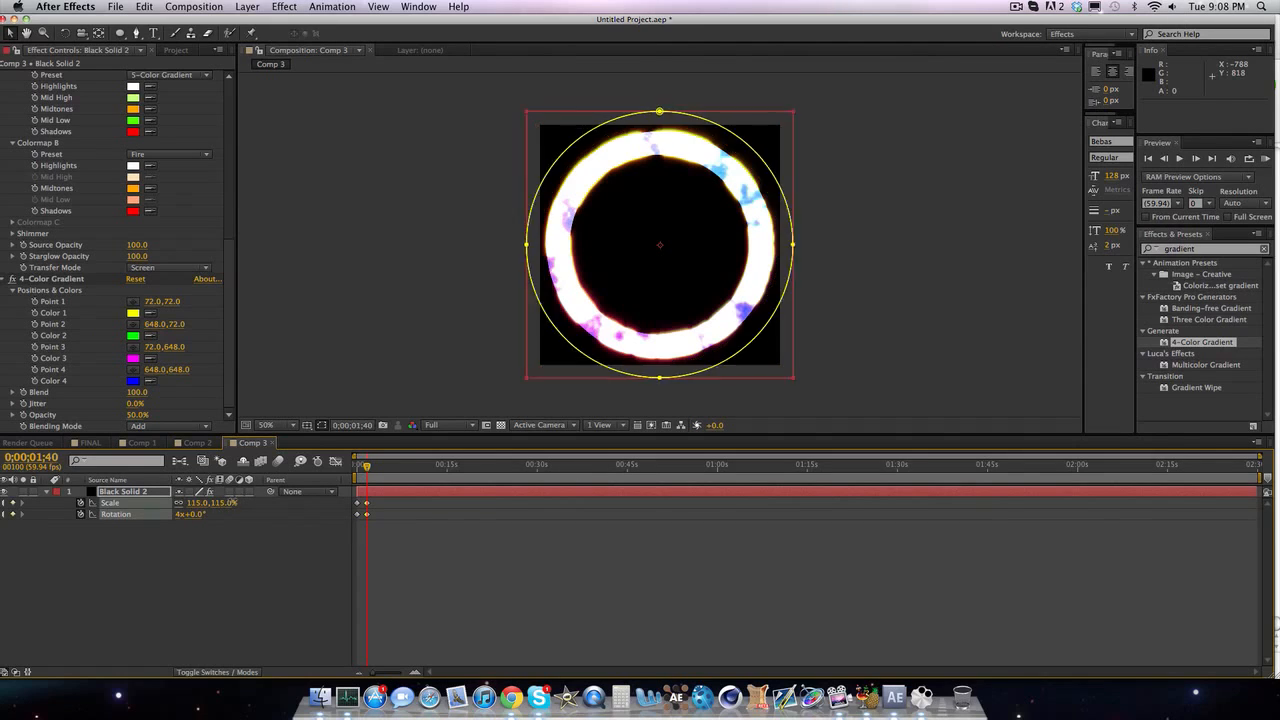
type("151.0")
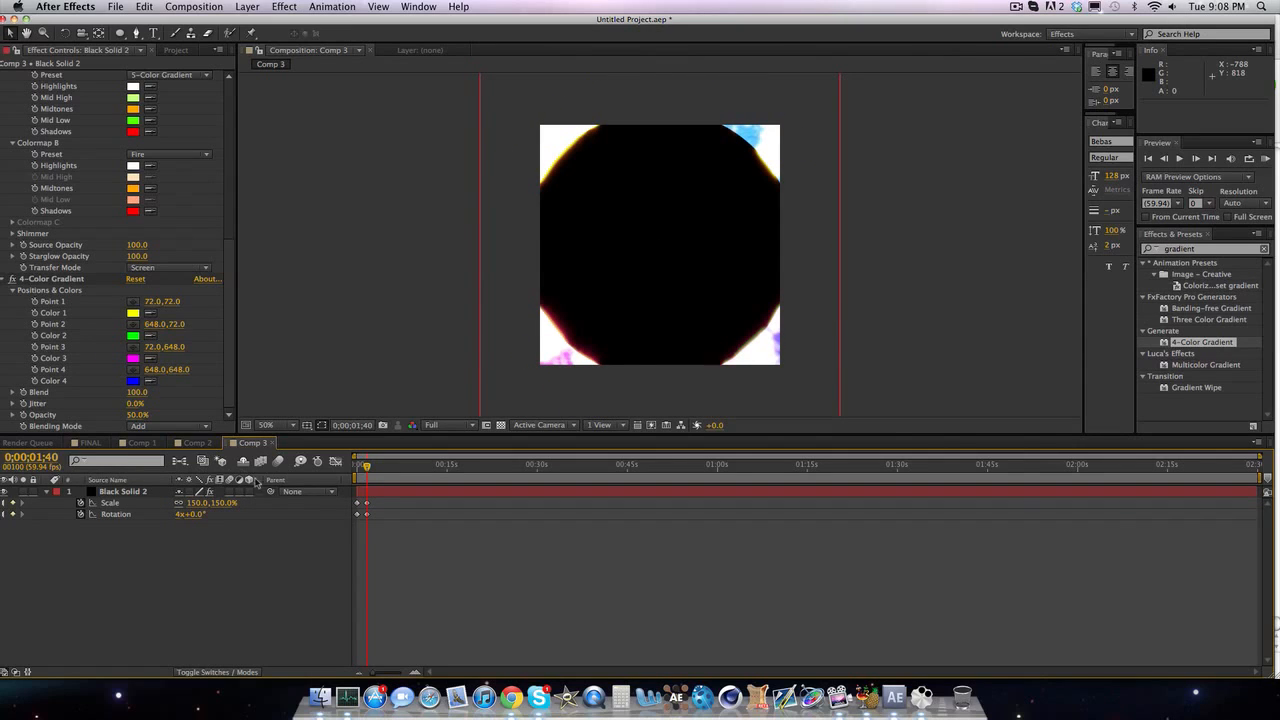
left_click(128, 492)
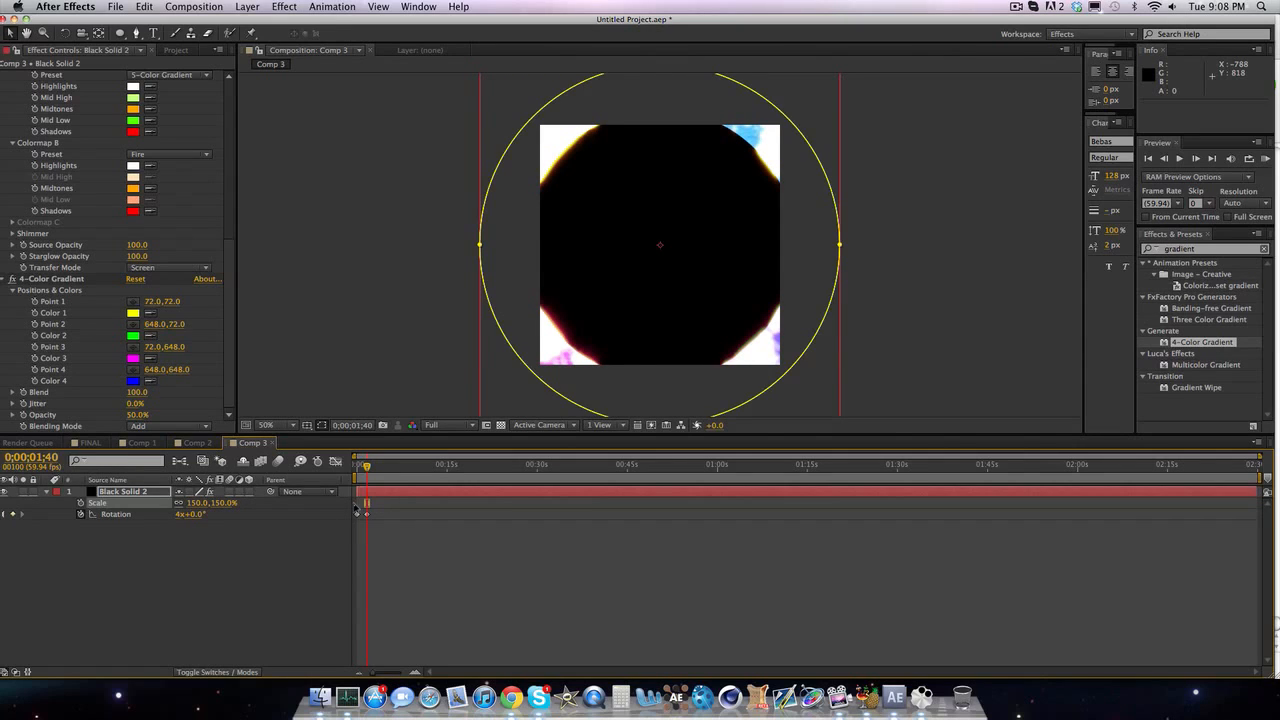
left_click(356, 464)
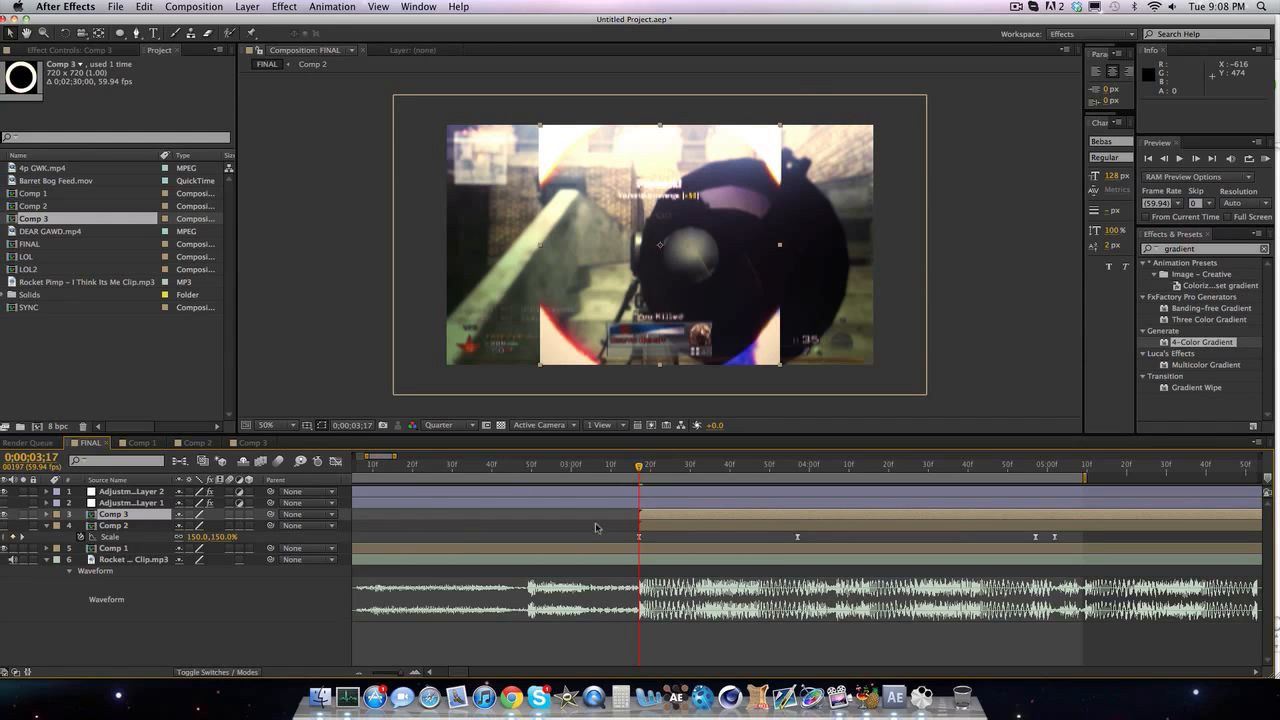
- Keyframe Comp 3's Scale over the gameplay, then search the effects for Levels
left_click(250, 442)
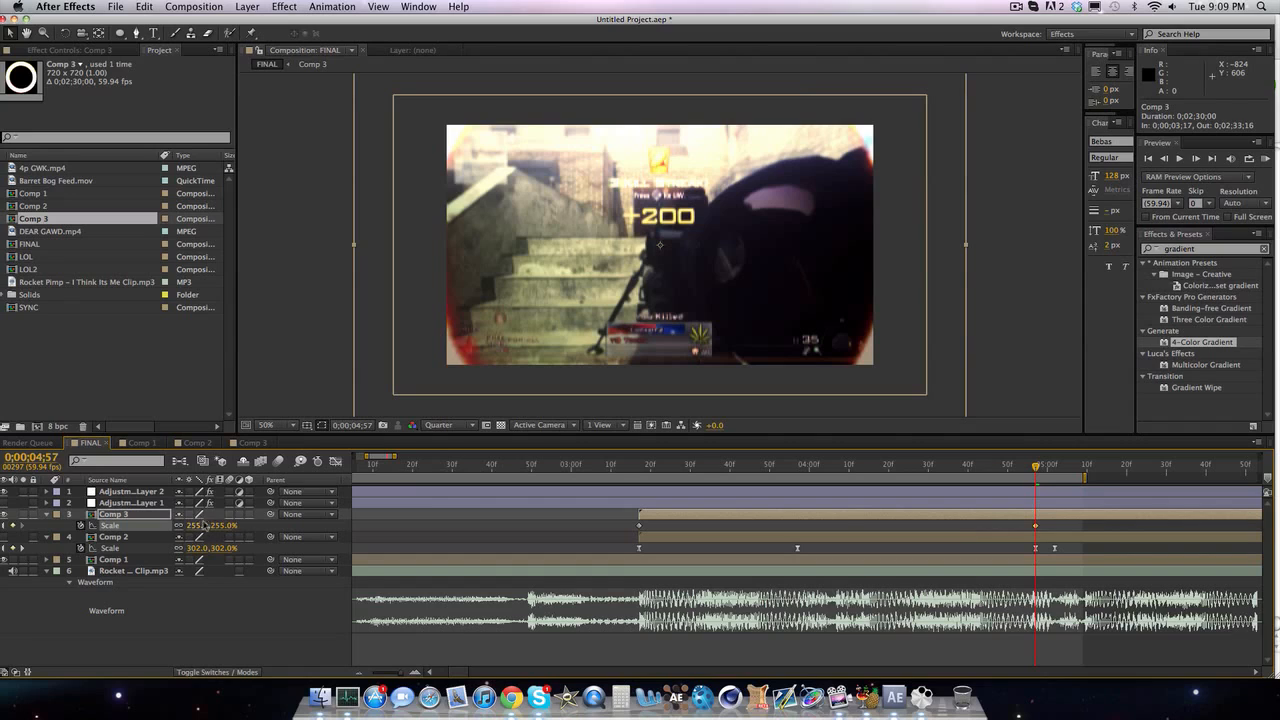
left_click_drag(210, 524, 216, 524)
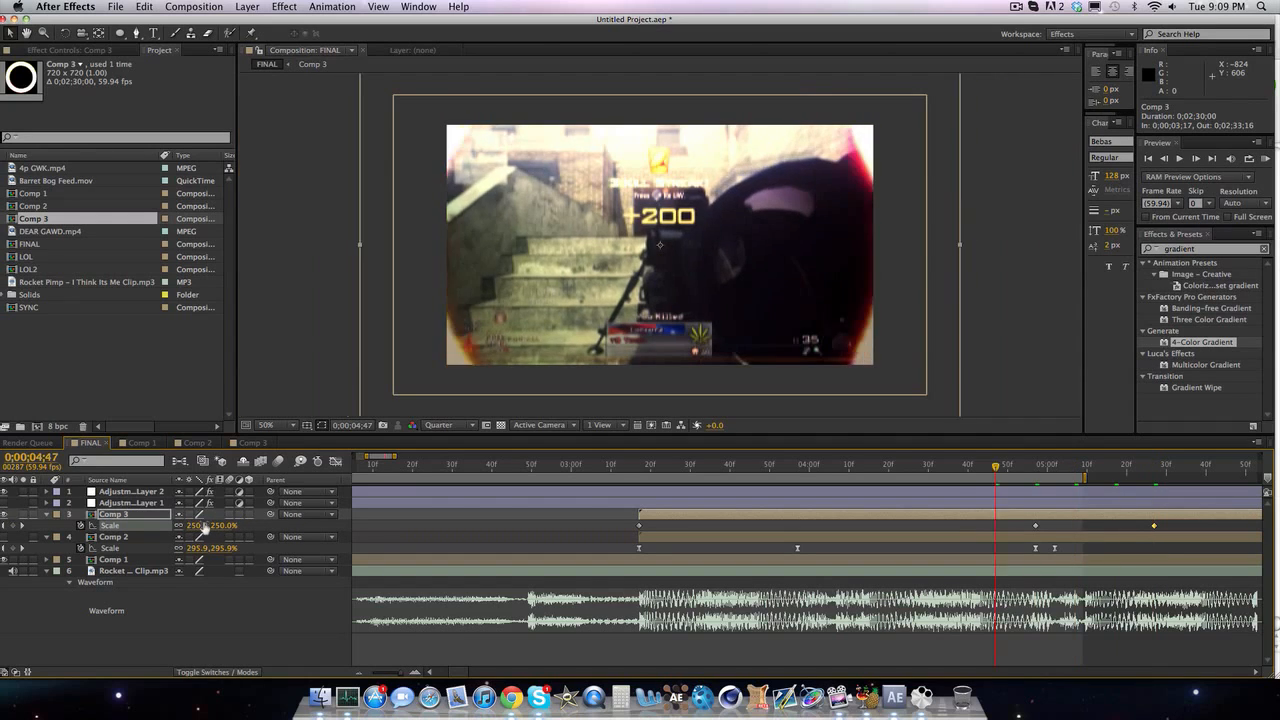
left_click(640, 464)
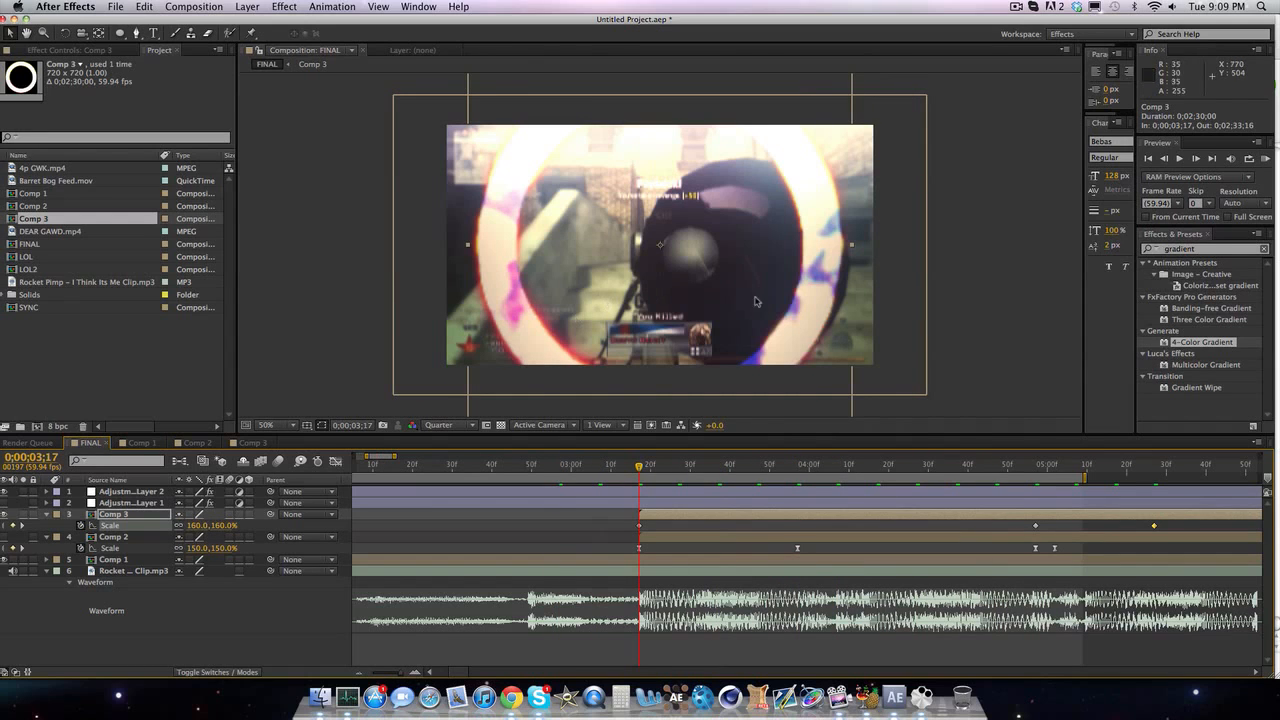
type("levels")
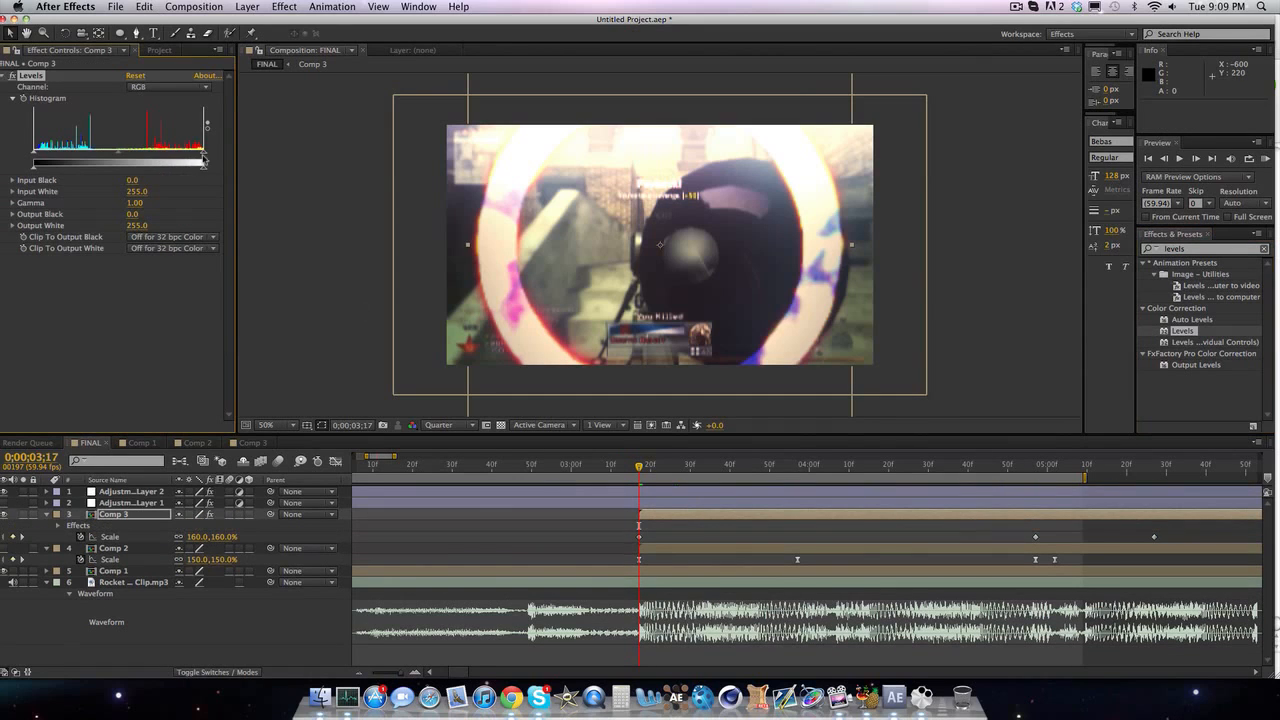
- Brighten the ring by lowering Levels Input White, then adjust the Red channel's input levels
left_click_drag(204, 158, 110, 158)
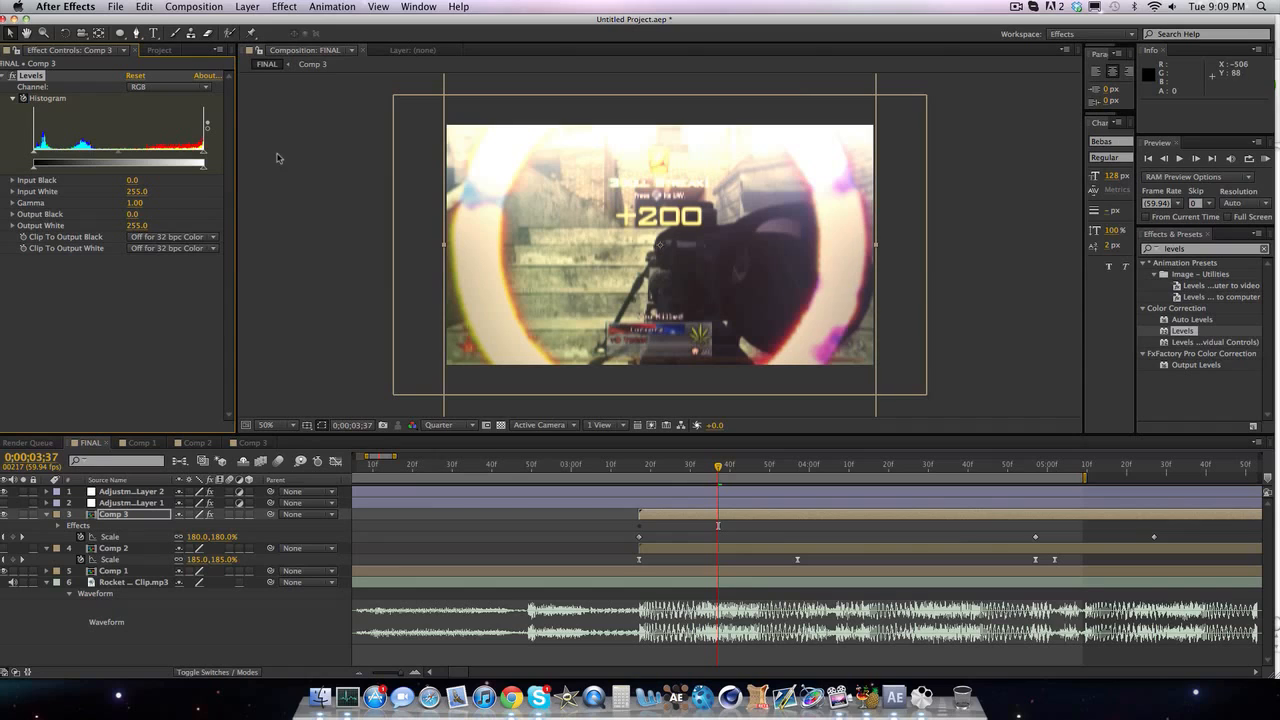
left_click_drag(718, 468, 640, 468)
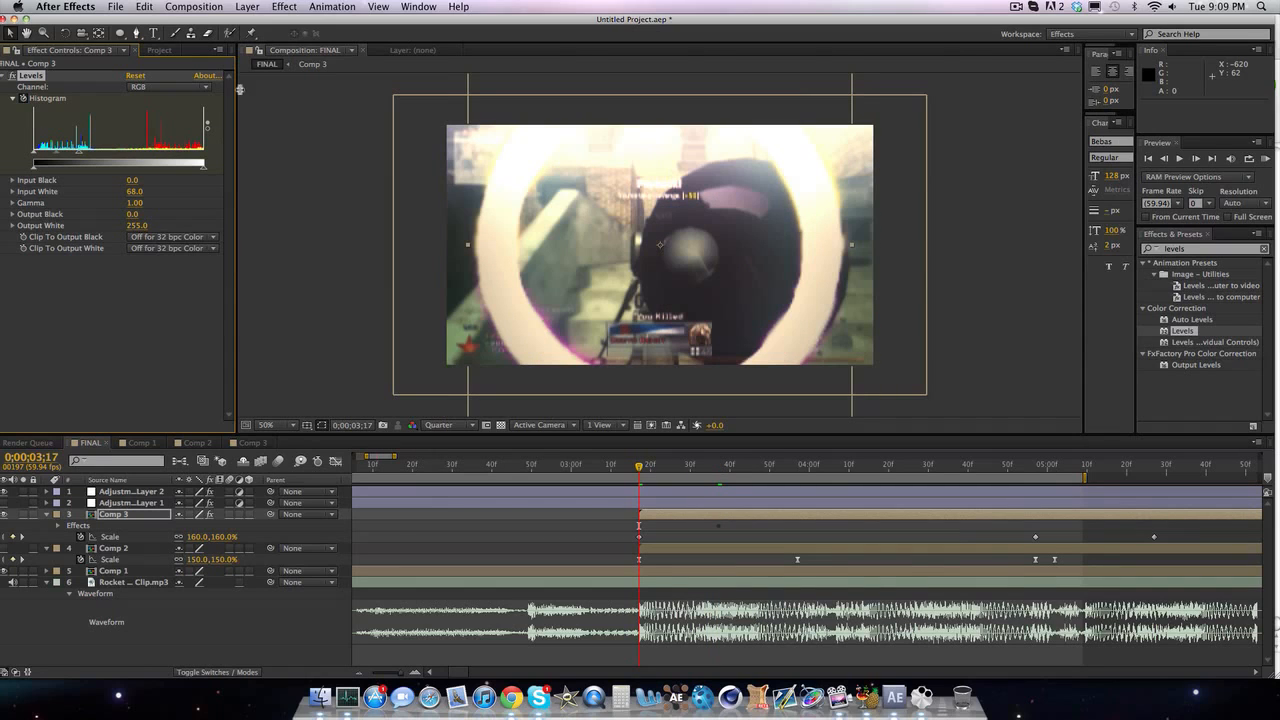
left_click(170, 86)
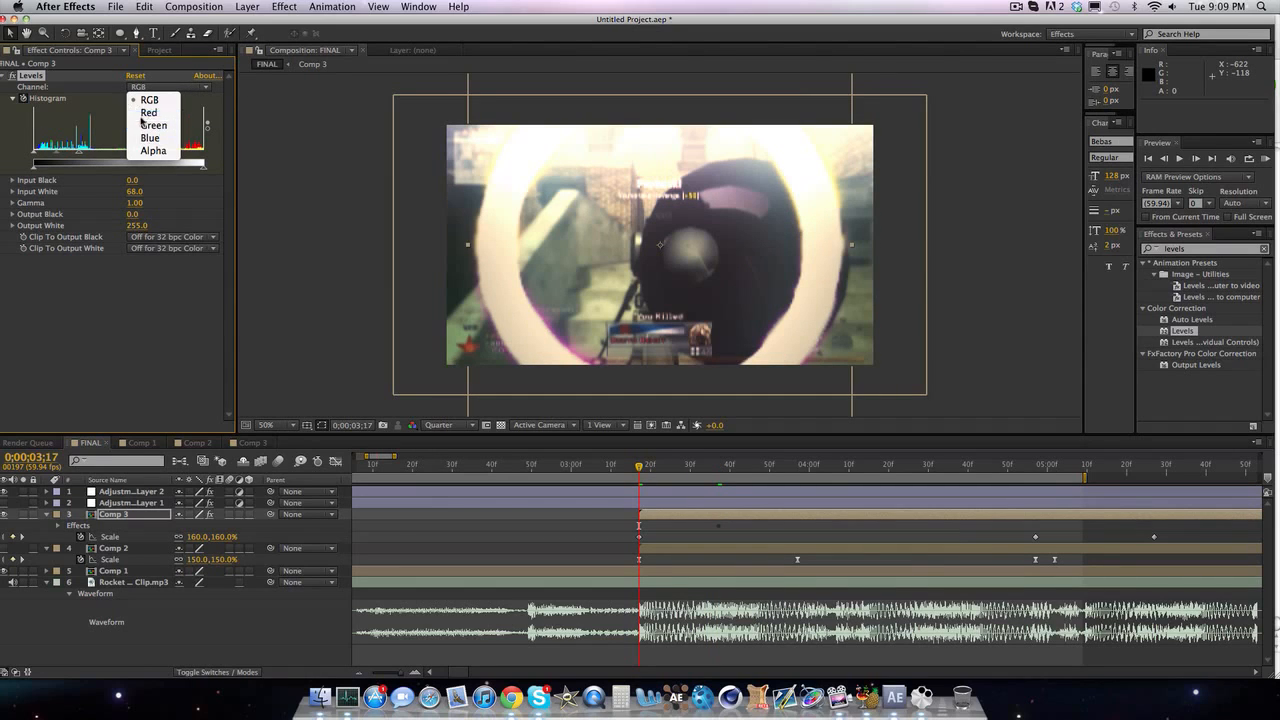
left_click(148, 112)
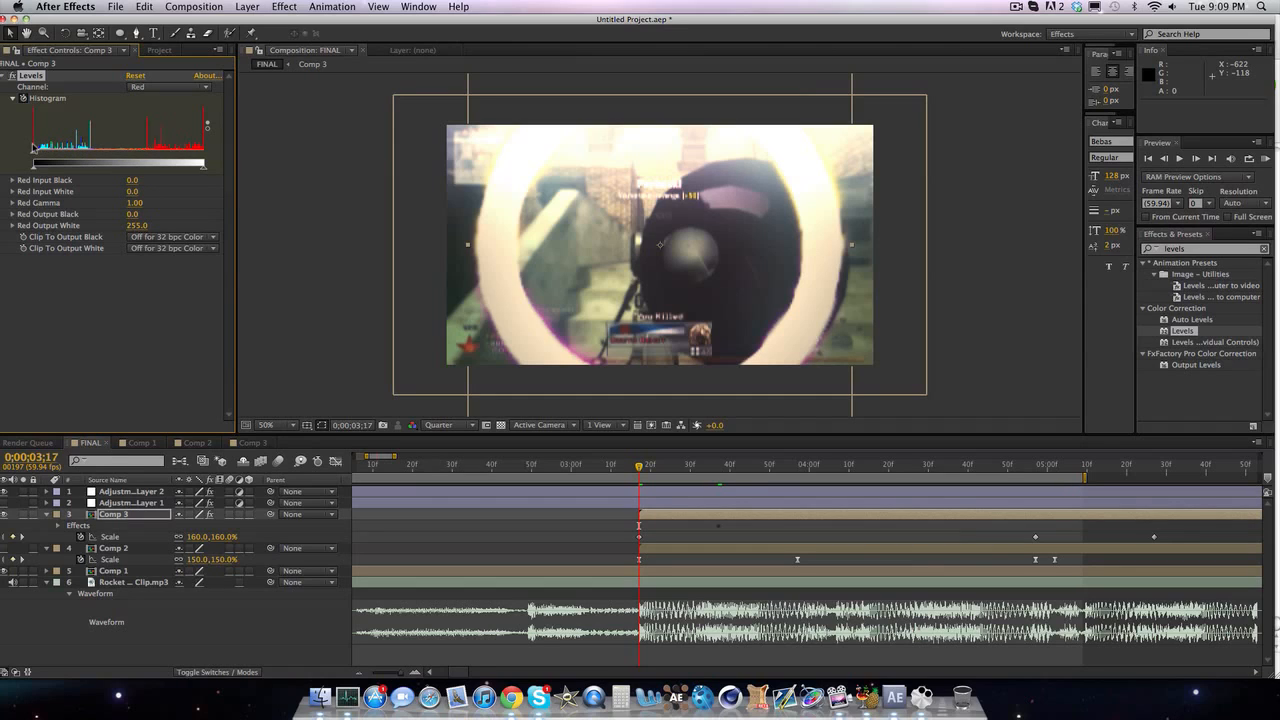
mouse_move(182, 108)
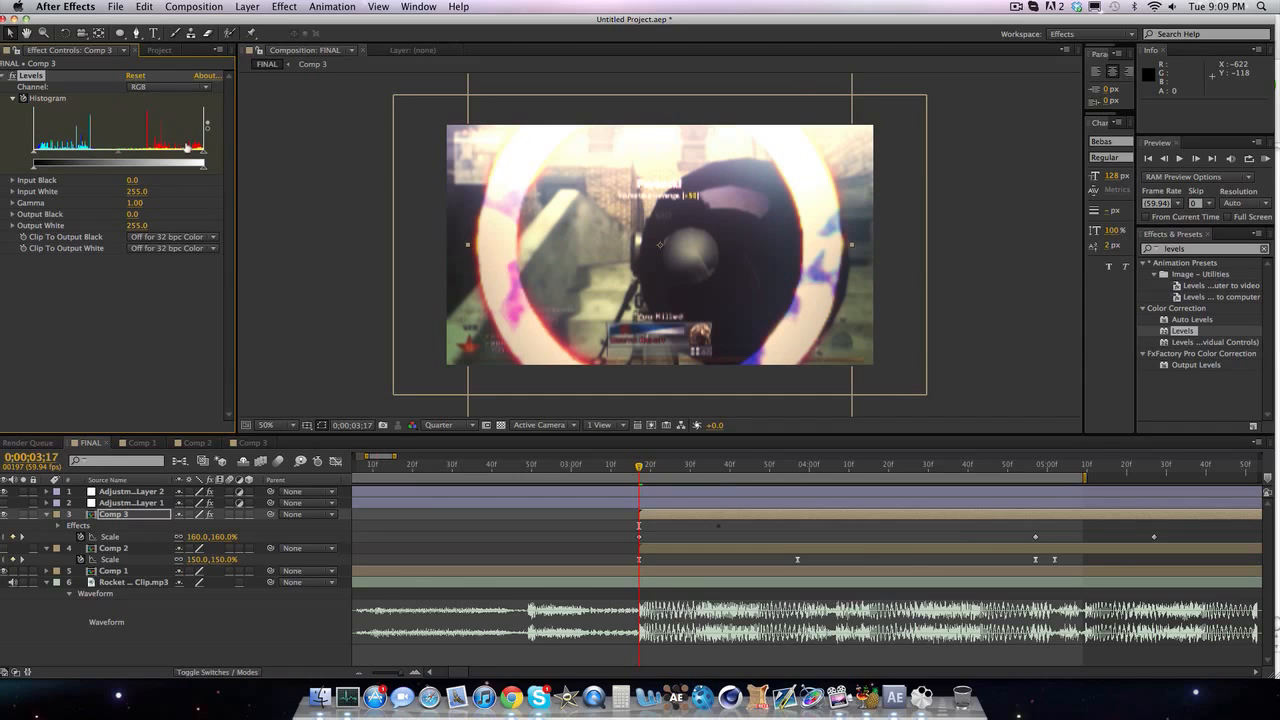
left_click_drag(204, 160, 78, 160)
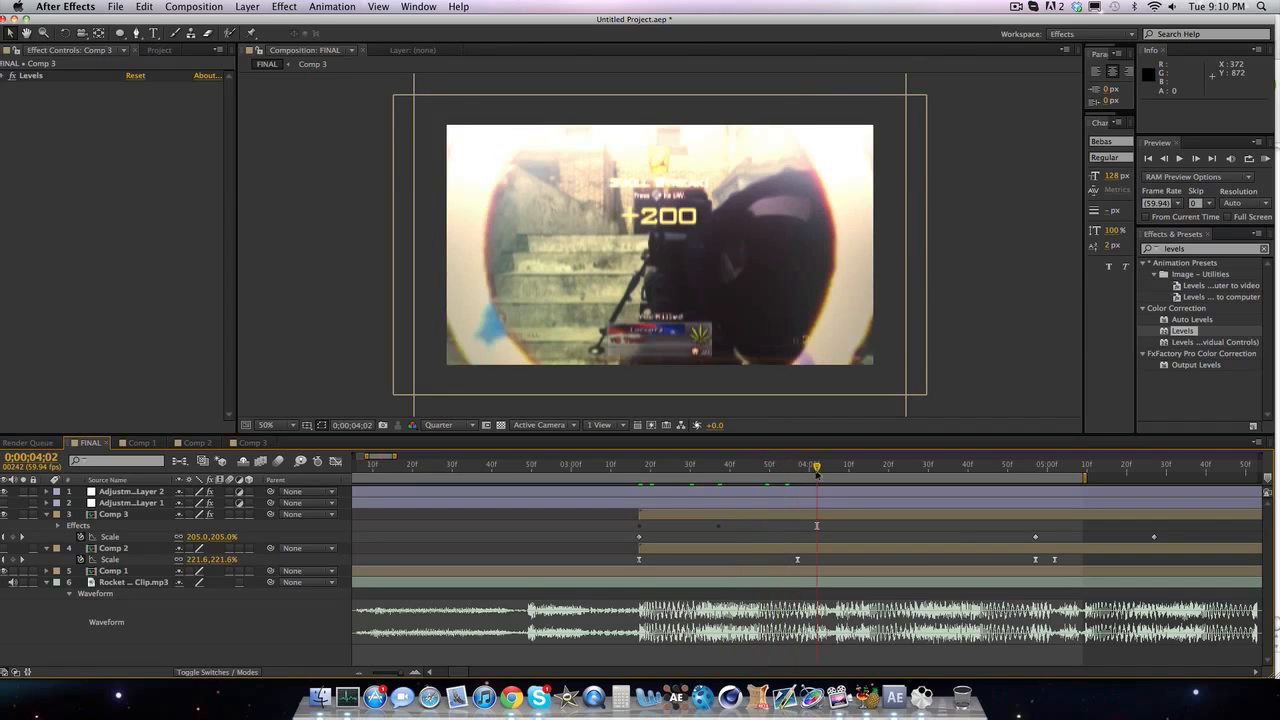
left_click(912, 464)
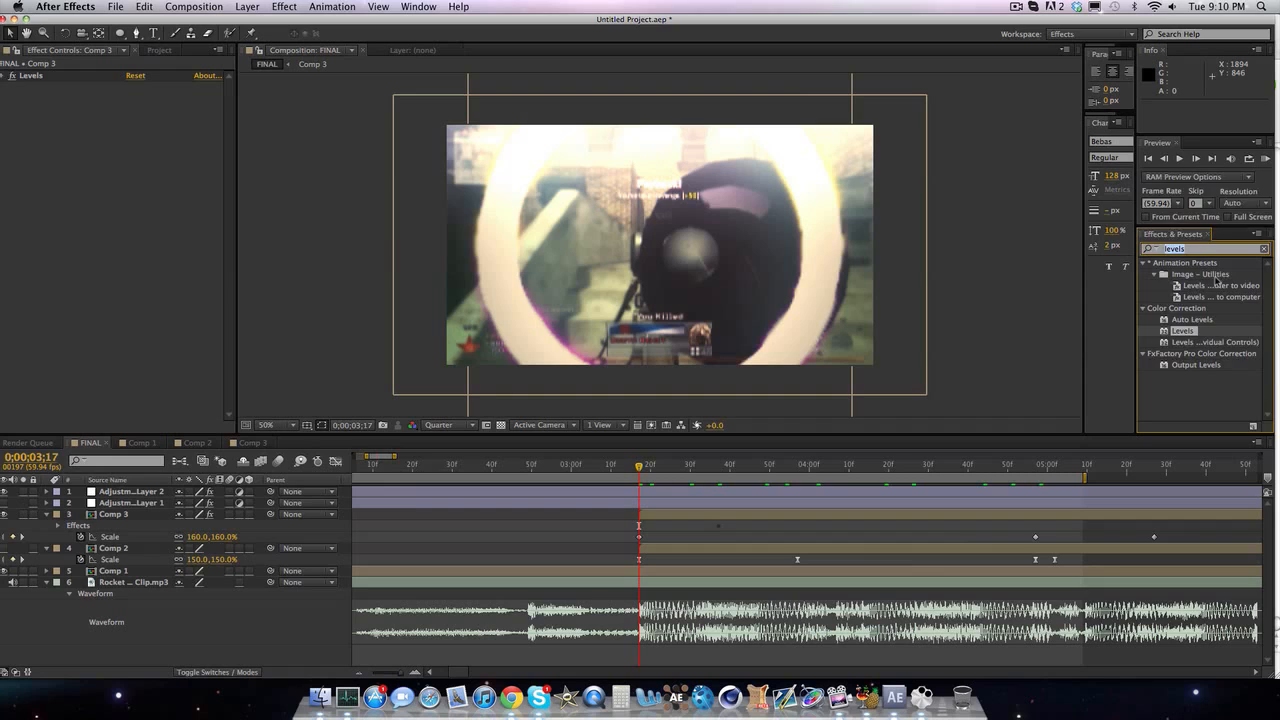
- Apply Fast Blur with Blurriness 25.0 and smooth the Scale keyframe via Keyframe Assistant
type("fast blur")
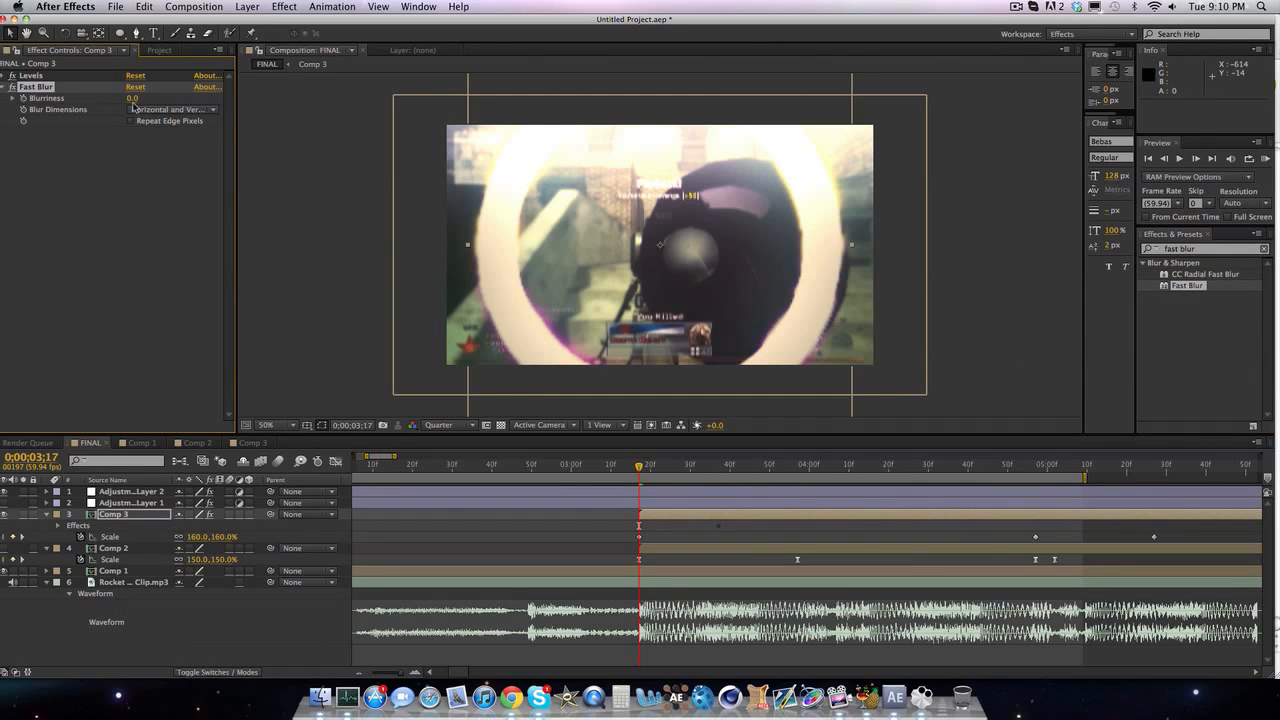
left_click(140, 98)
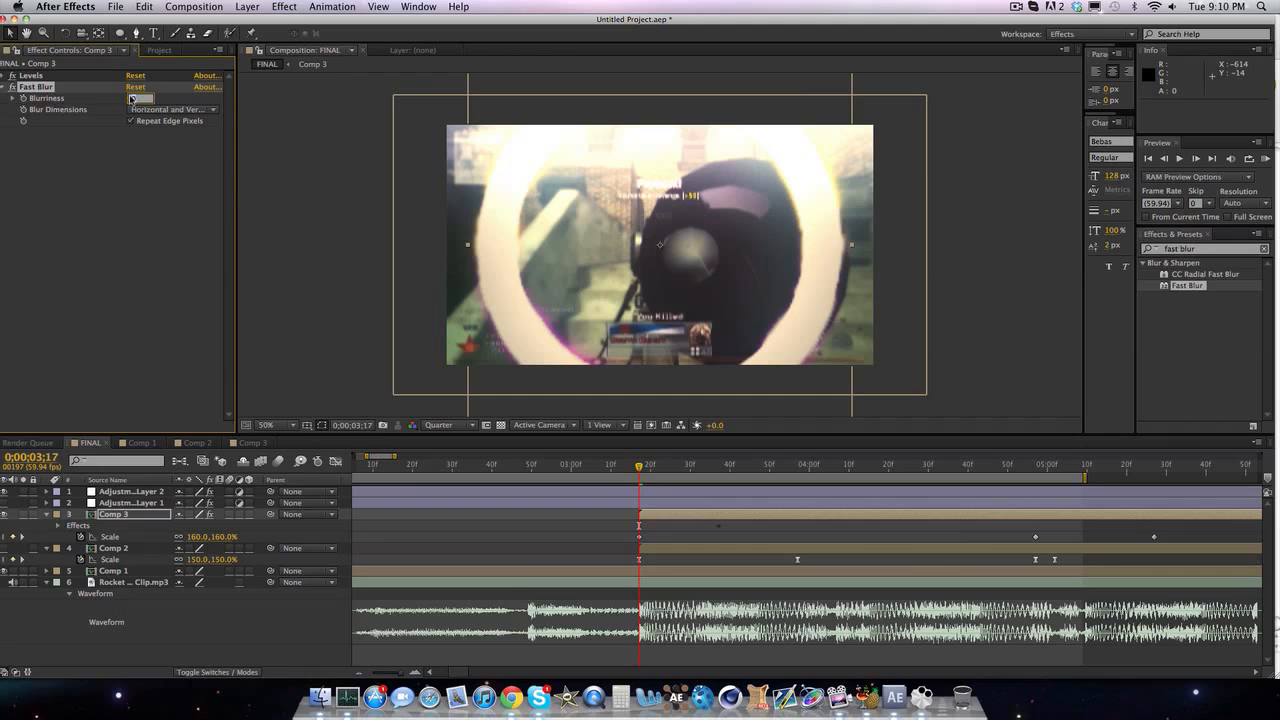
type("25.0")
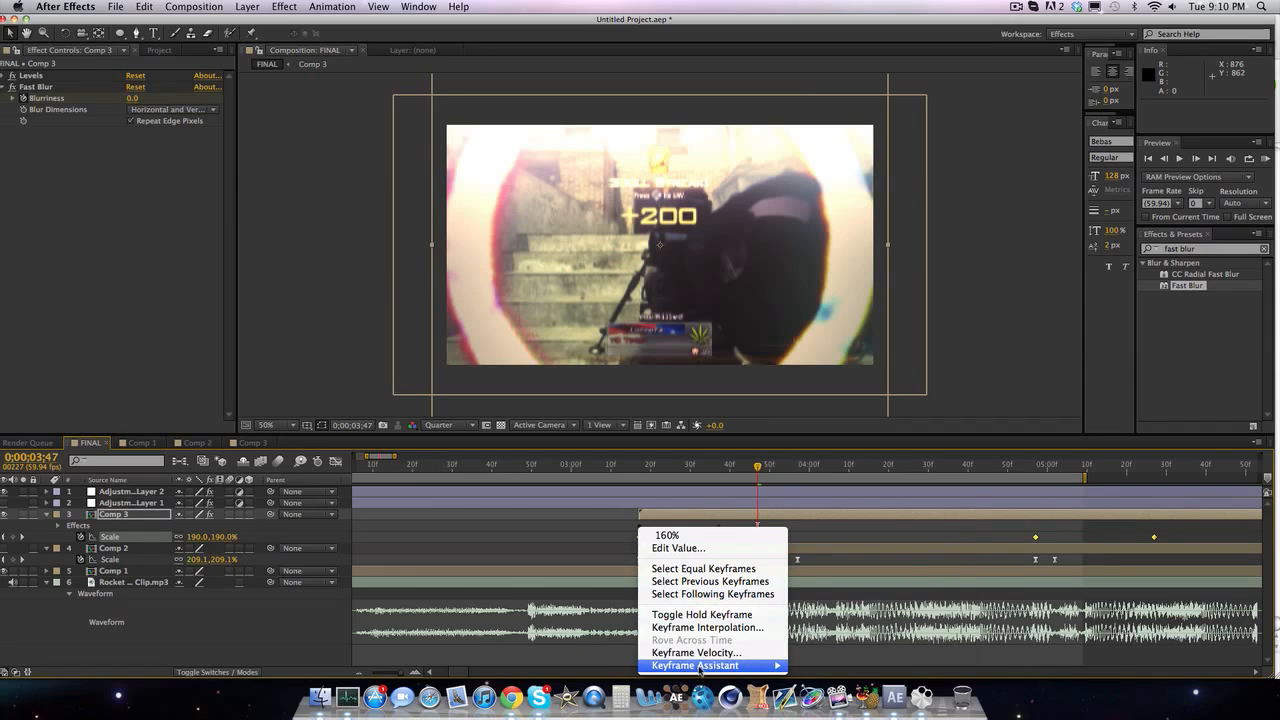
left_click(692, 664)
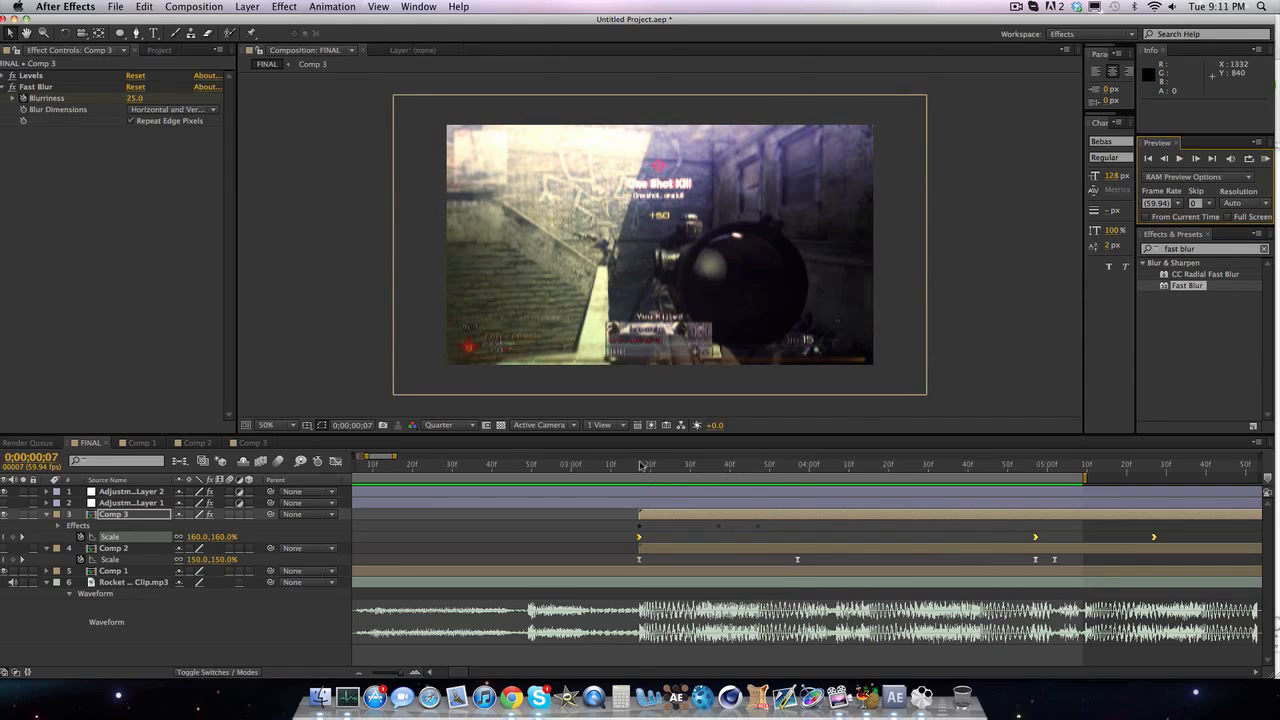
- Scrub from the start to mid-animation to preview the ring's blur flash
left_click(680, 464)
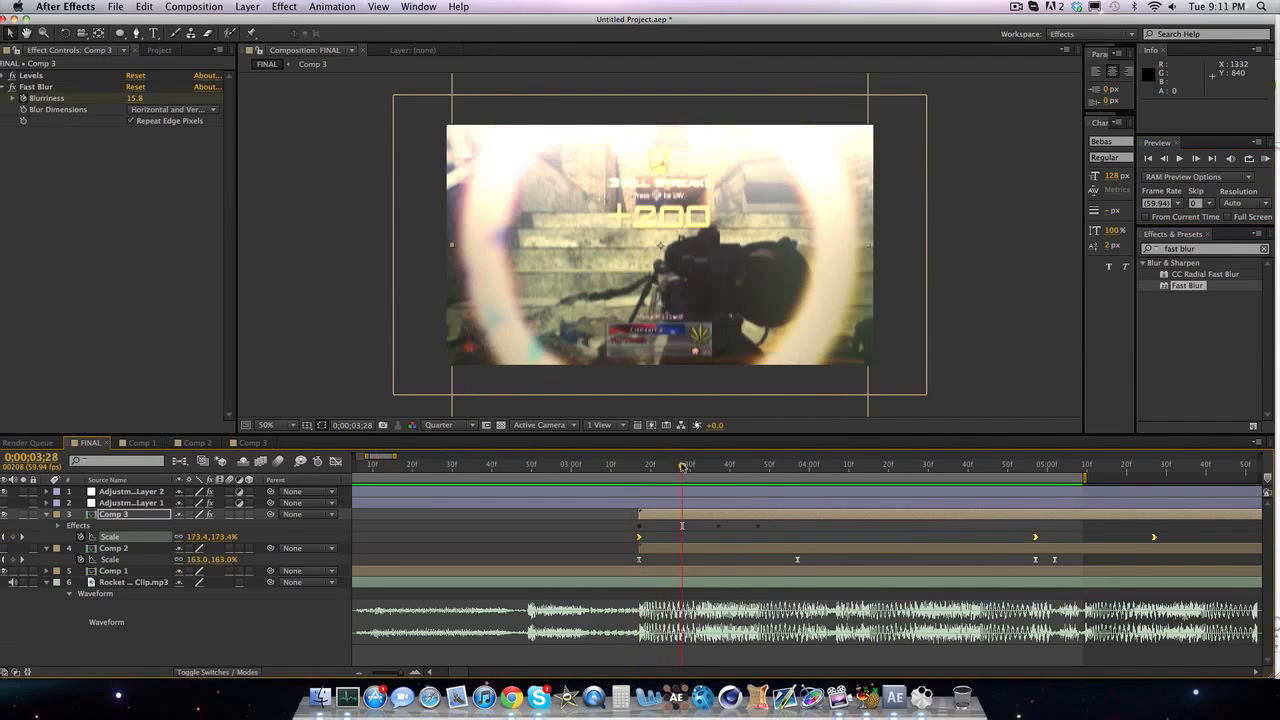
left_click(880, 466)
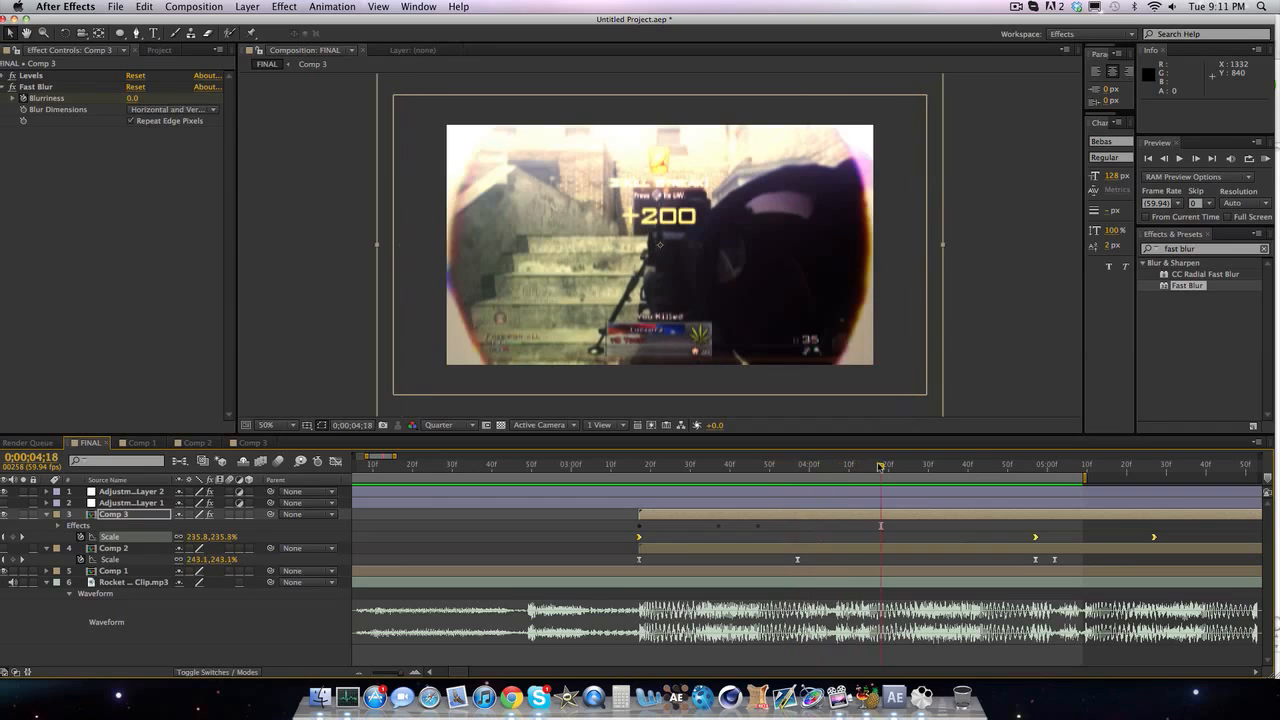